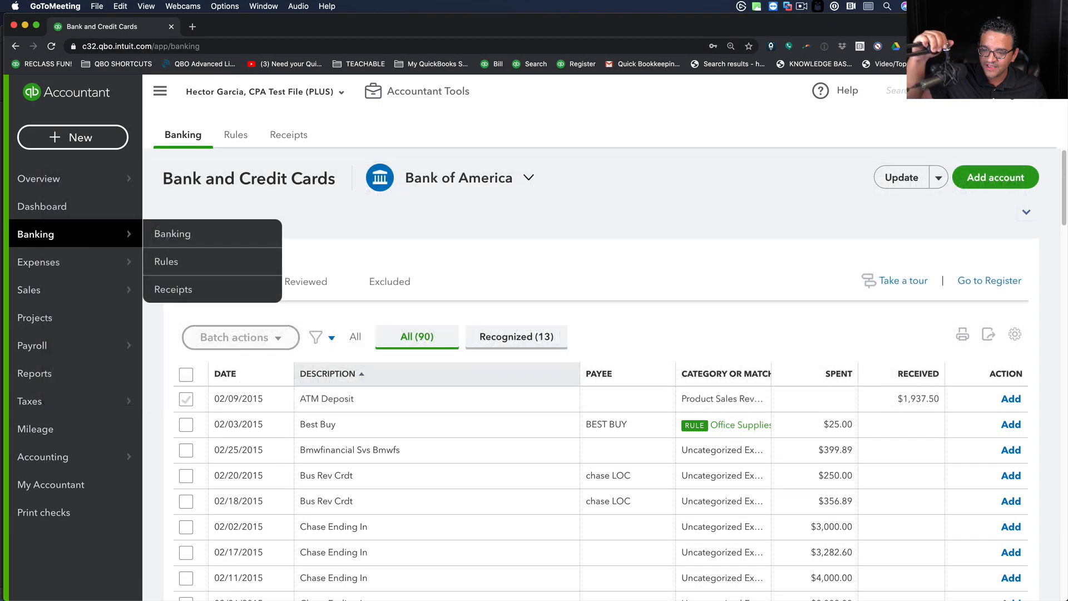
mouse_move(579, 277)
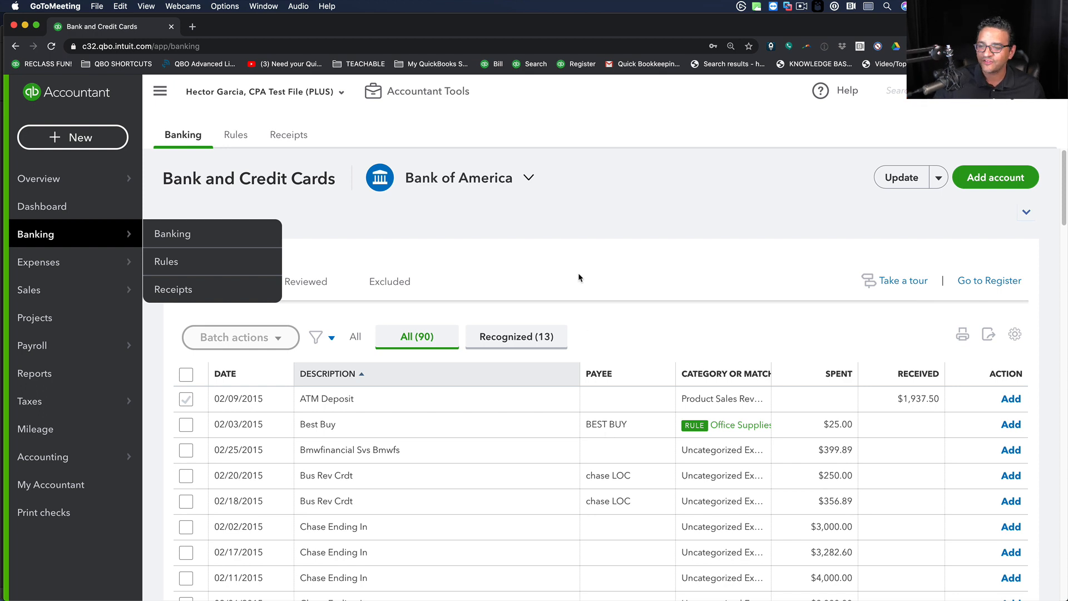
Step: Hide the left side navigation so the bank feed fills the screen
click(172, 234)
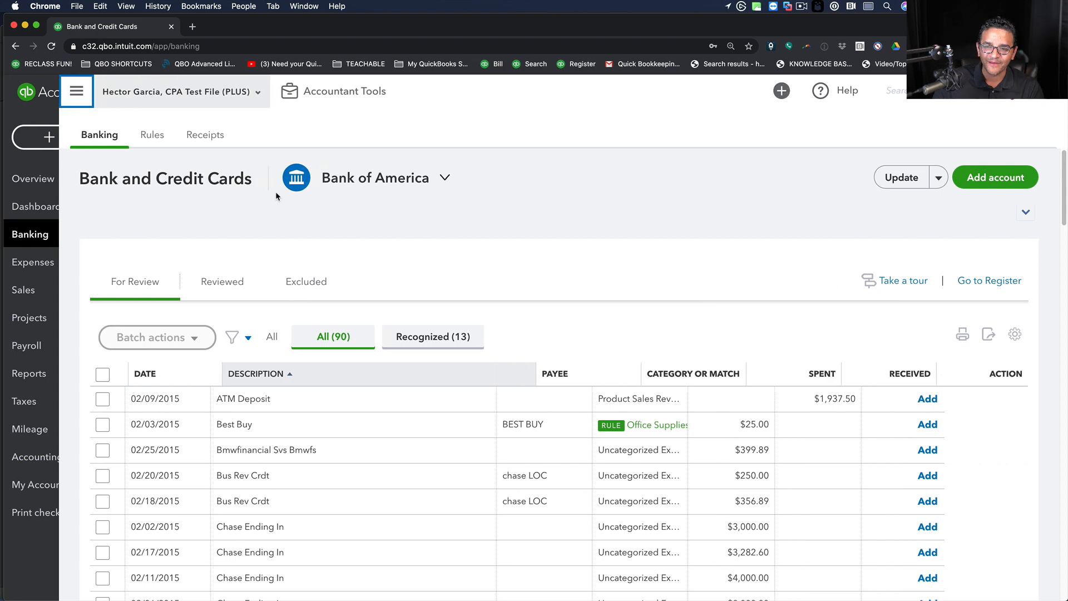
click(76, 91)
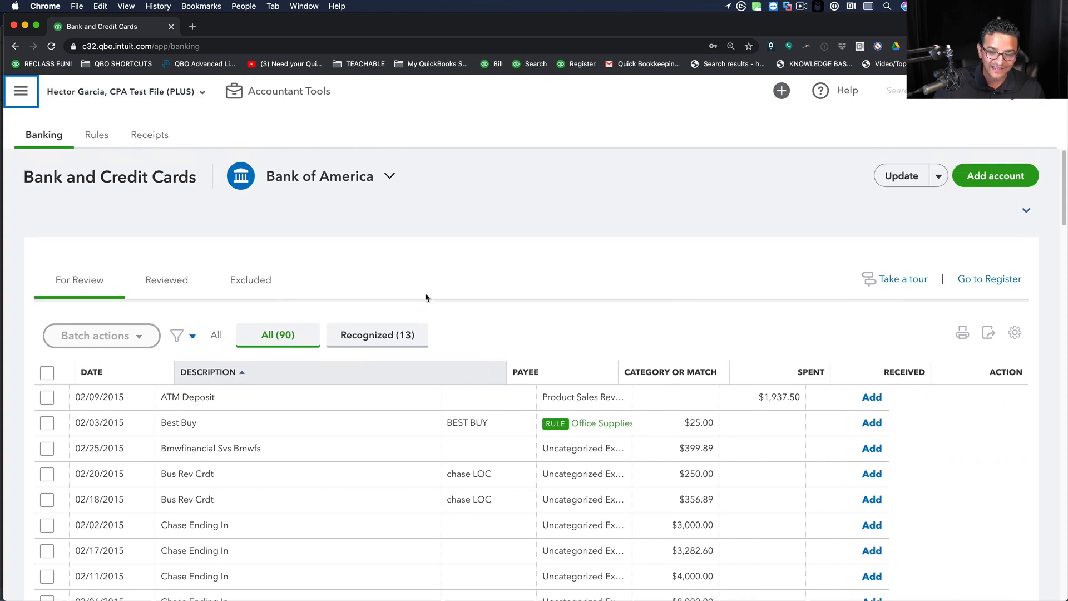
mouse_move(294, 199)
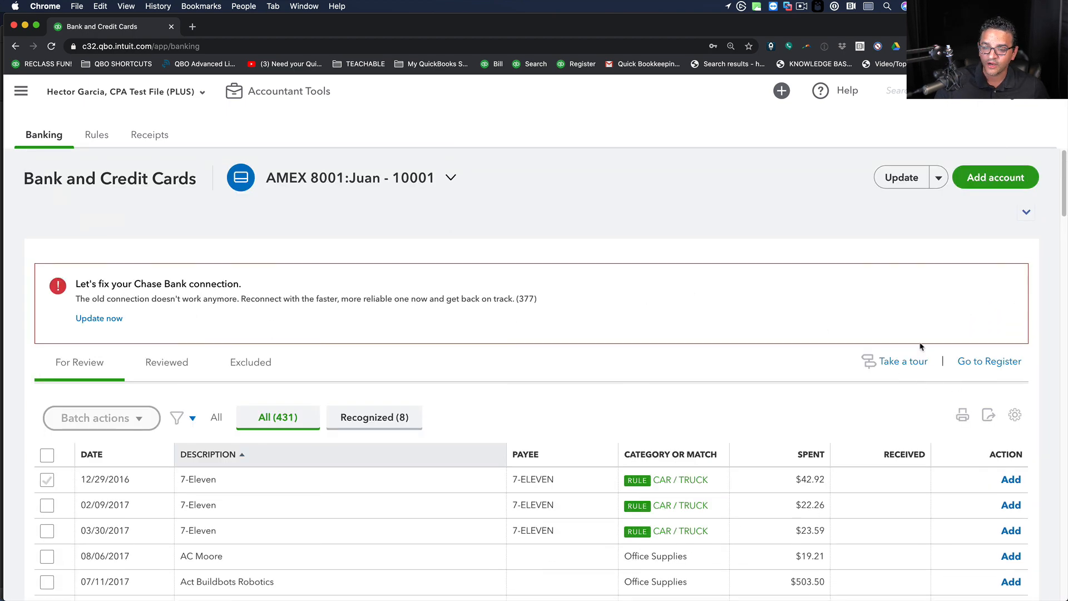
Step: Turn on Show bank details in the transaction table settings
click(1014, 327)
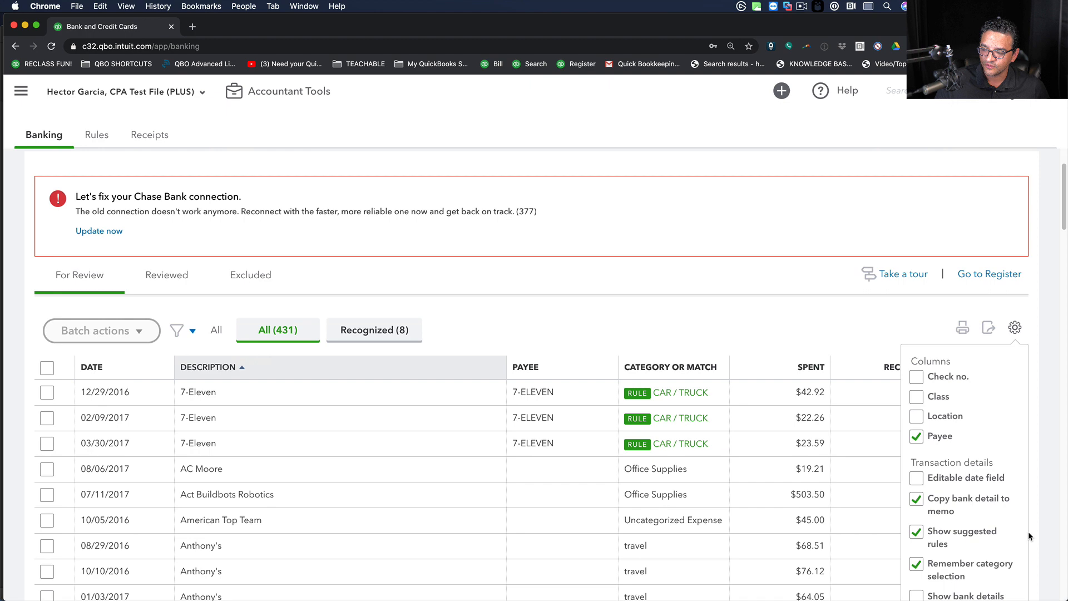
scroll(down, 3)
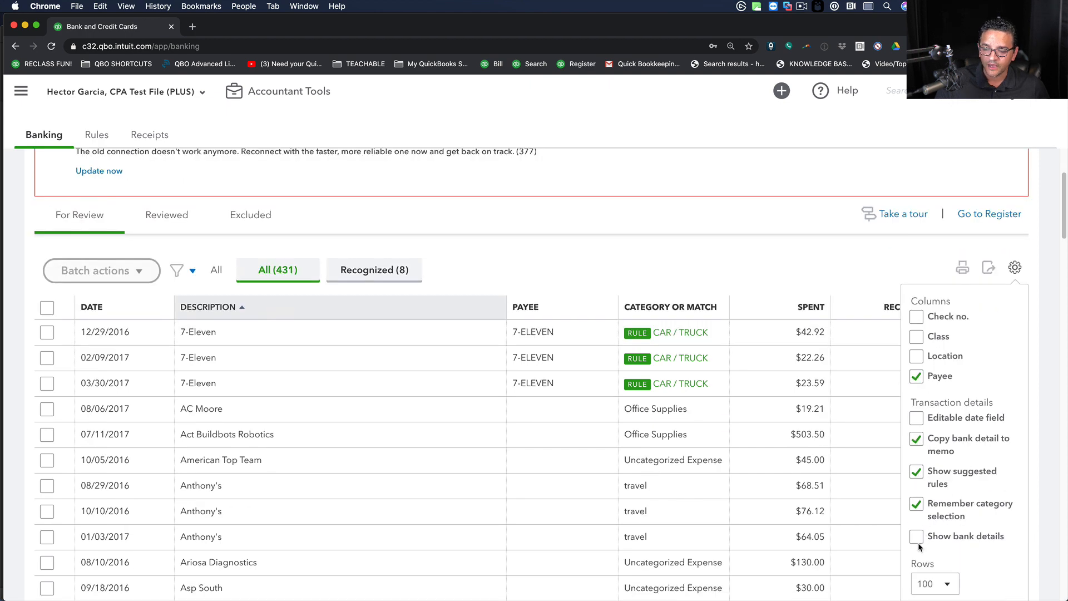
click(917, 536)
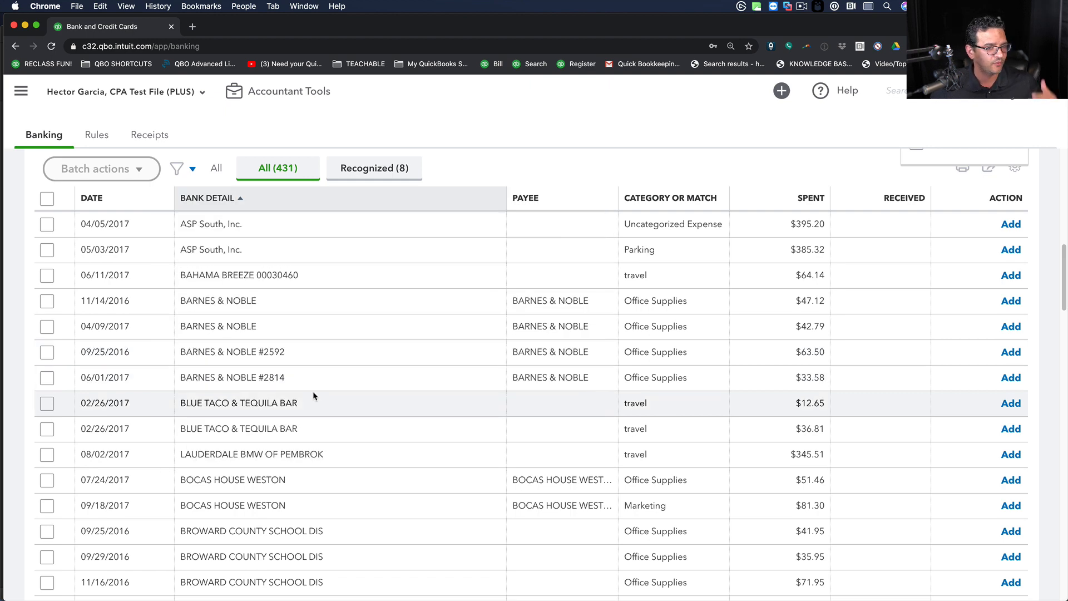
Step: Review the Bank Detail column and collapse the expanded Budare Bistro transaction
scroll(down, 3)
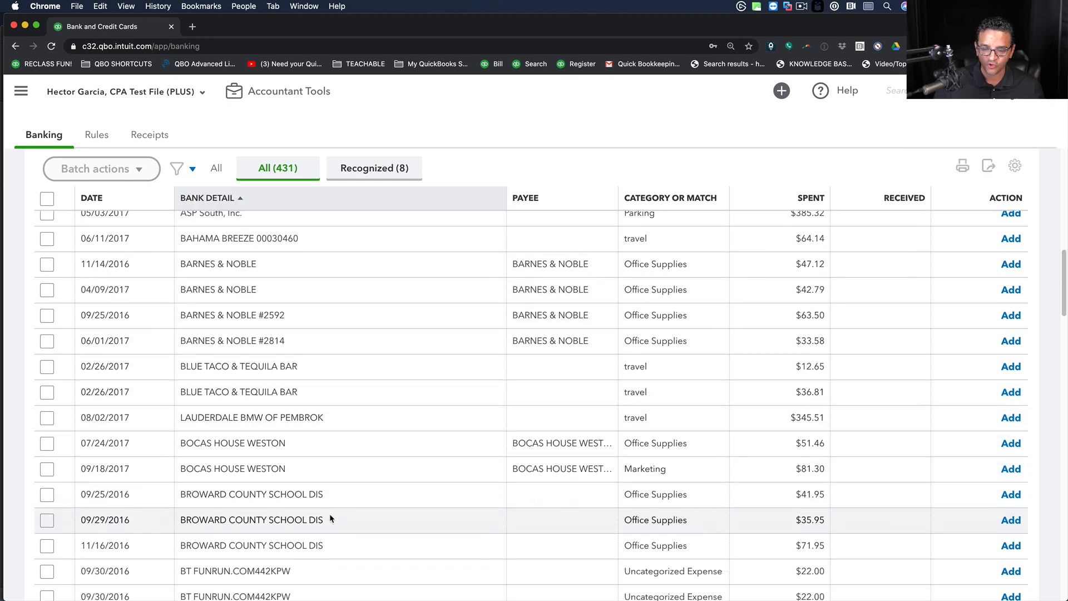
scroll(down, 3)
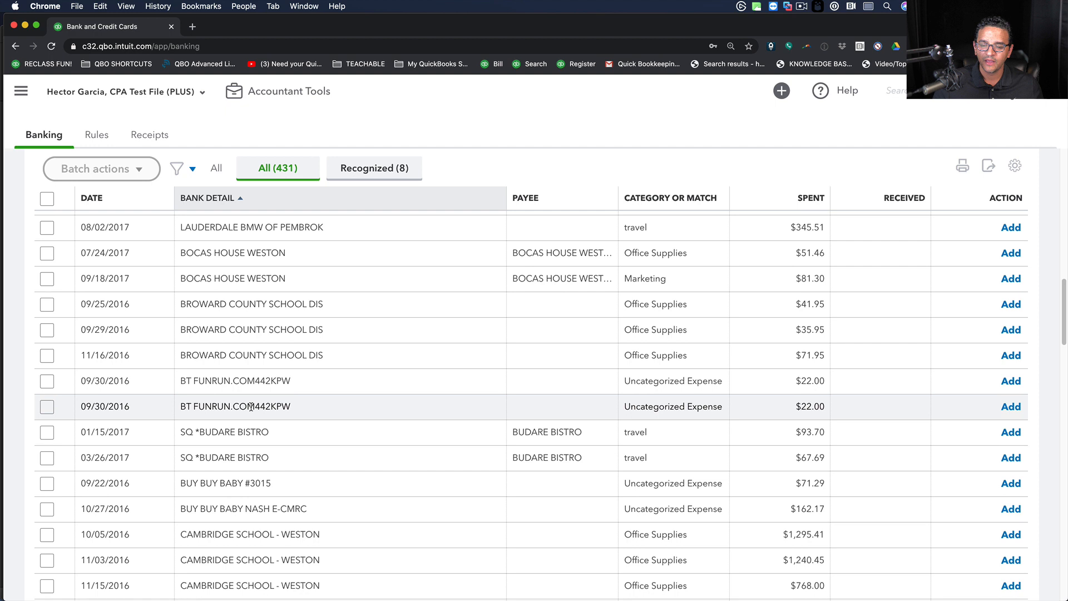
mouse_move(303, 435)
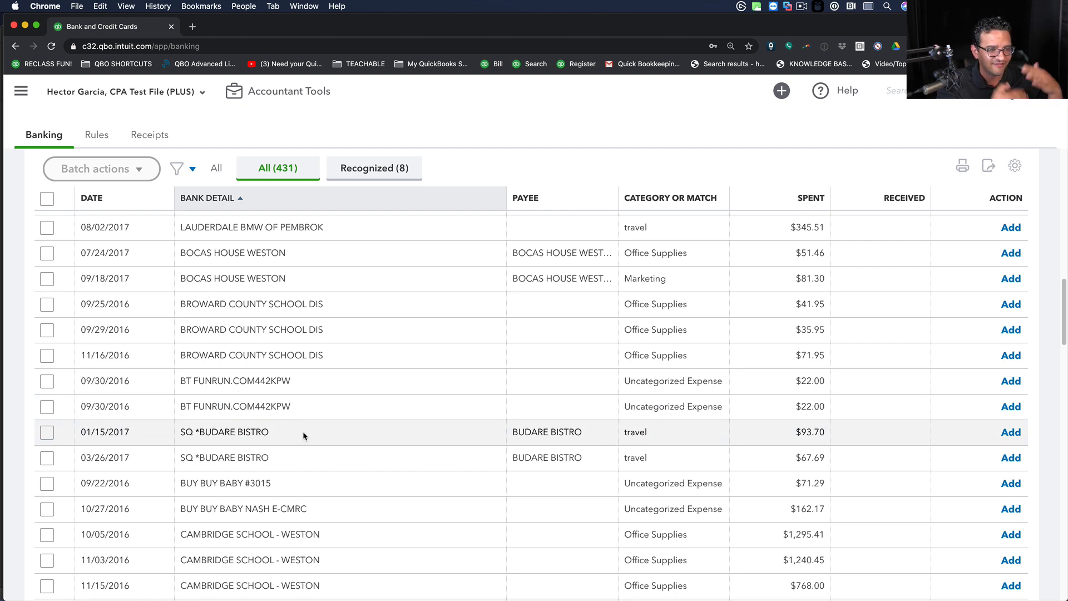
scroll(down, 3)
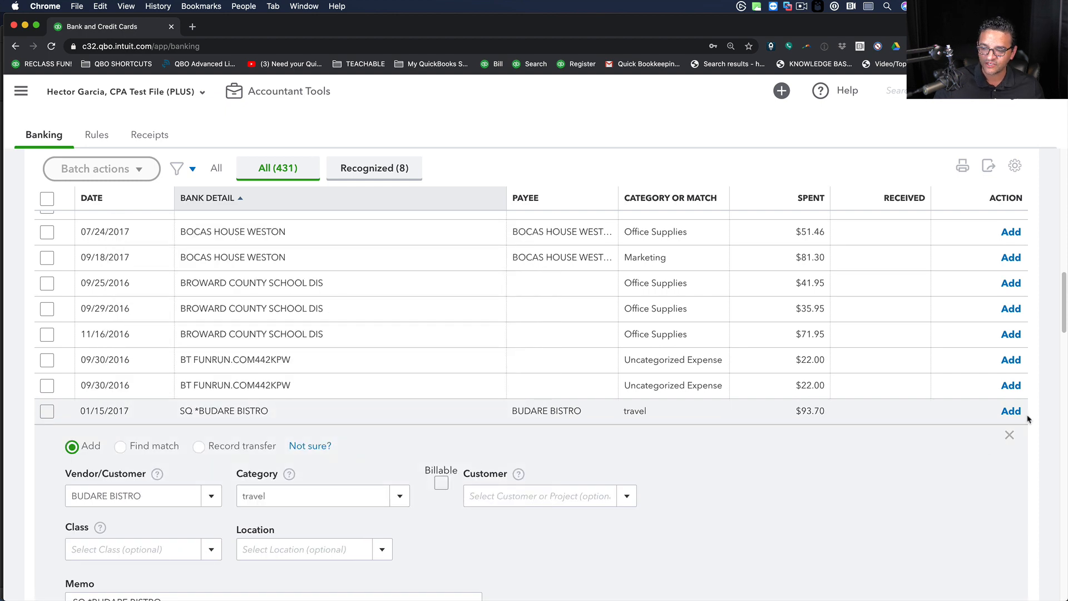
click(1008, 435)
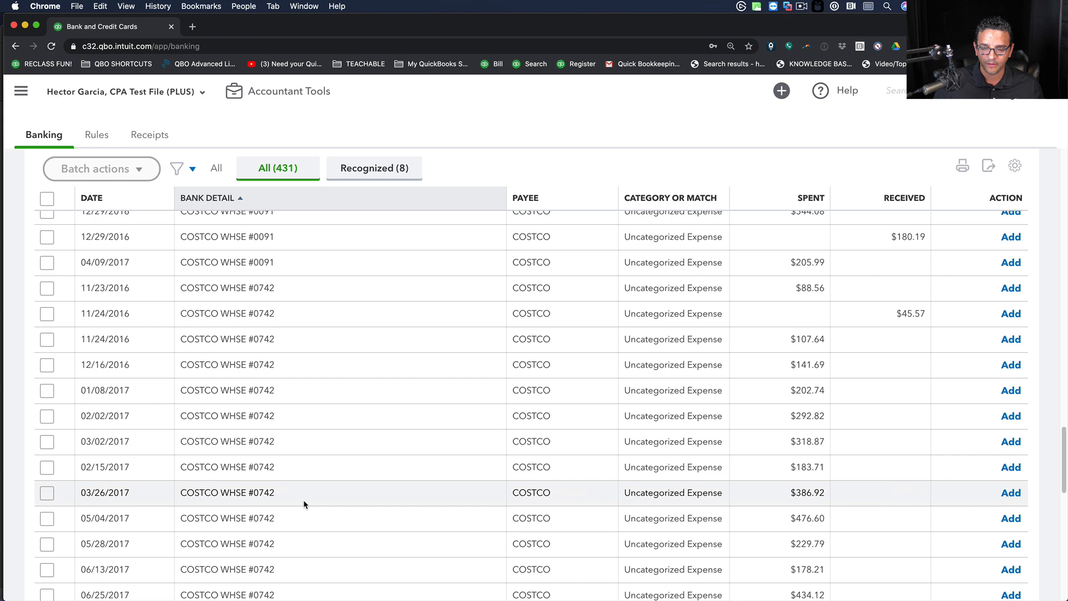
scroll(down, 3)
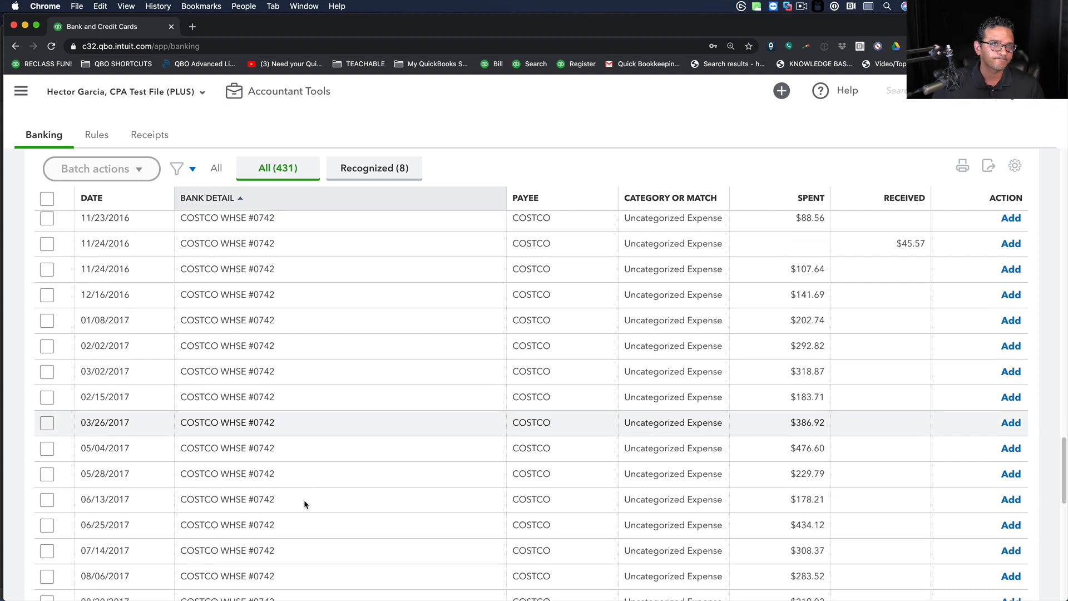
scroll(up, 3)
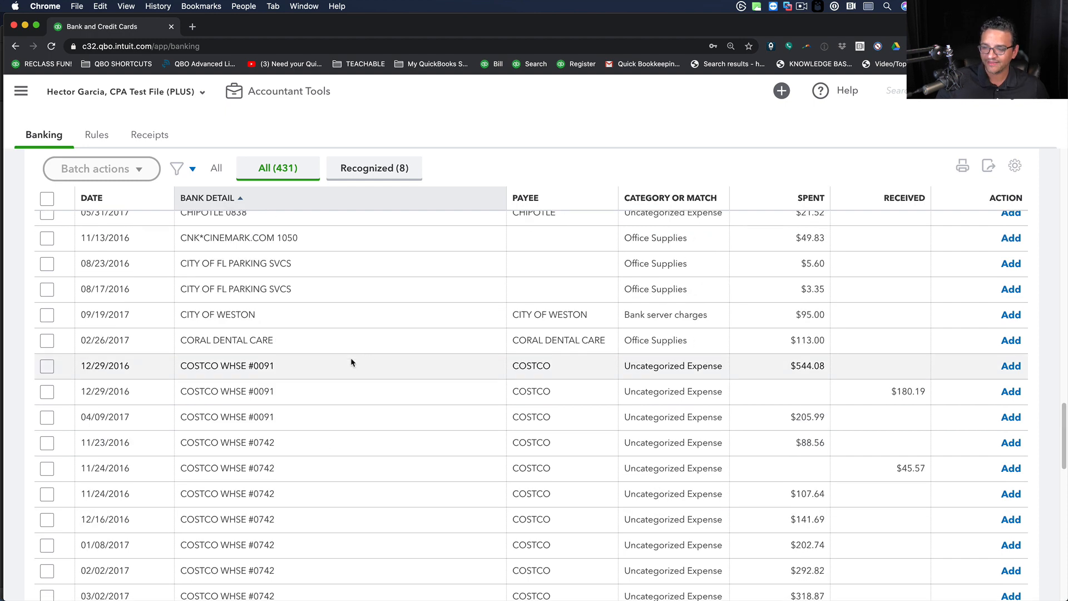
scroll(up, 3)
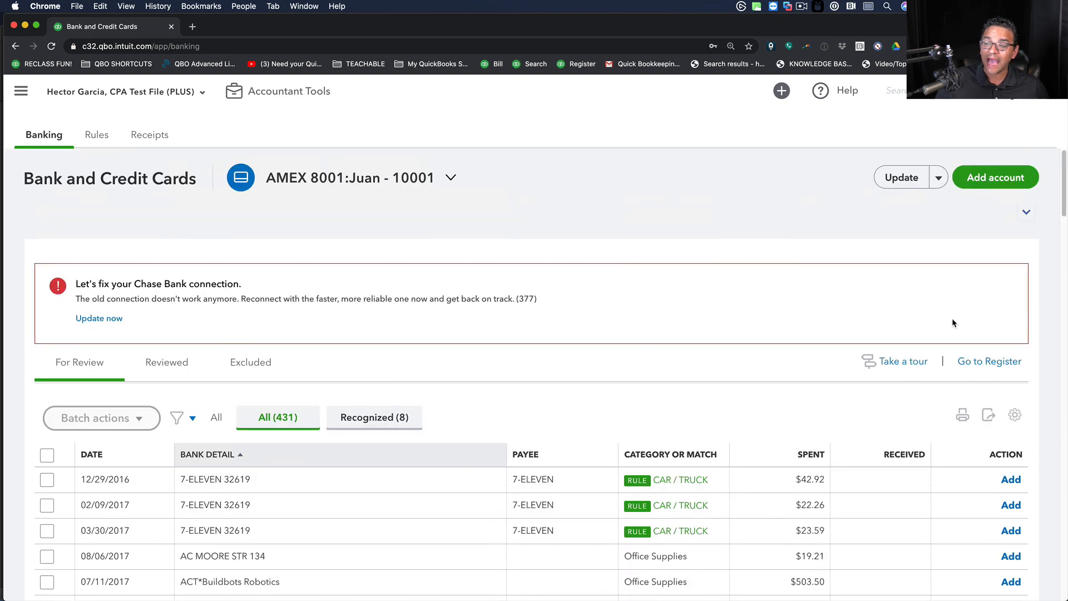
mouse_move(802, 286)
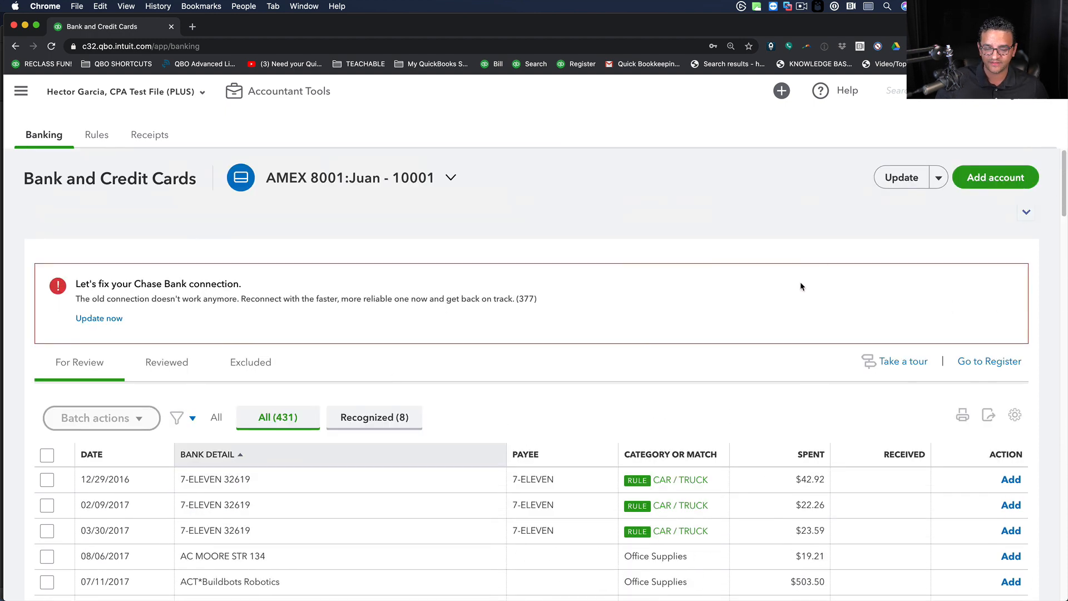
Step: Toggle Show bank details off and on, then expand the $30.00 Asp South transaction
scroll(down, 3)
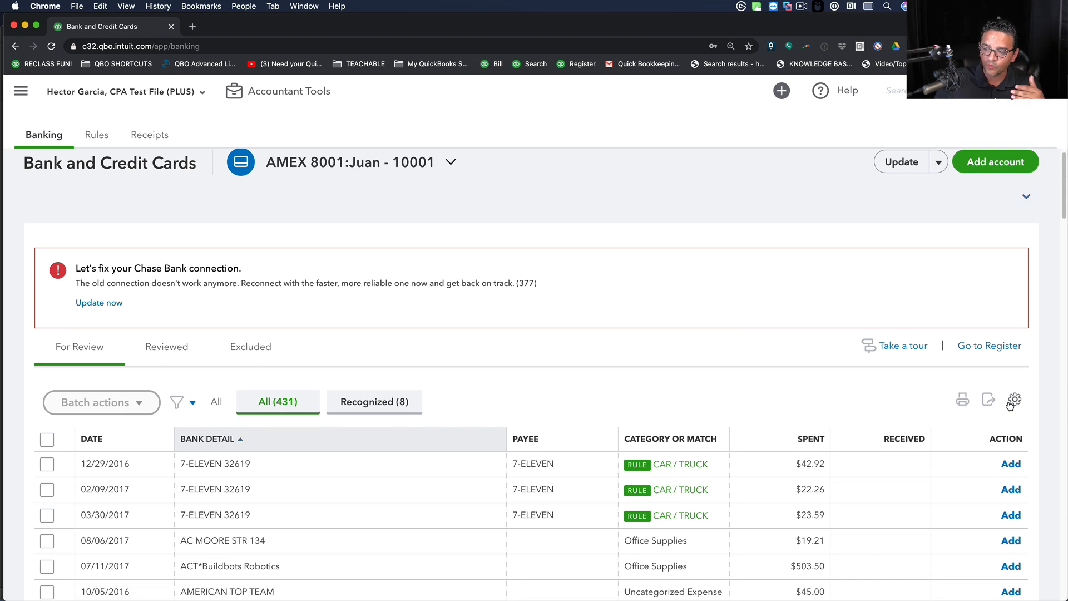
click(1014, 400)
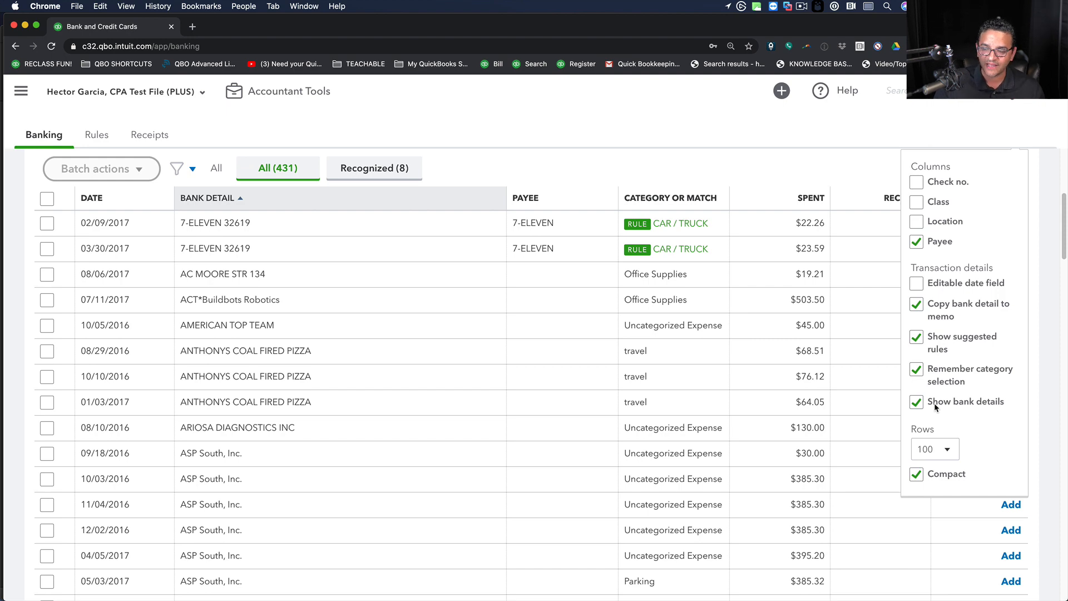
click(916, 401)
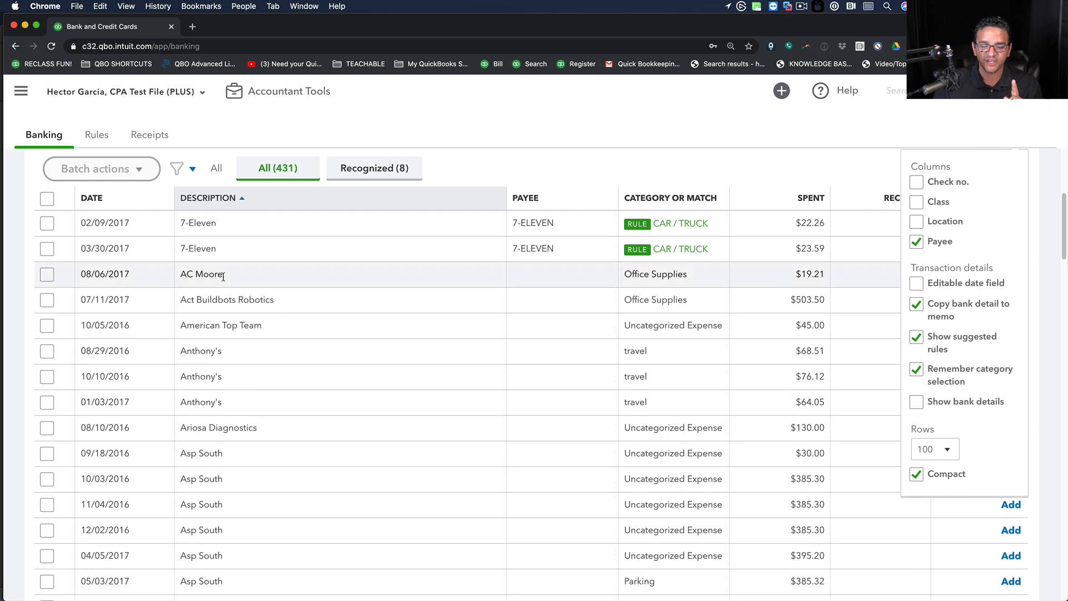
mouse_move(508, 300)
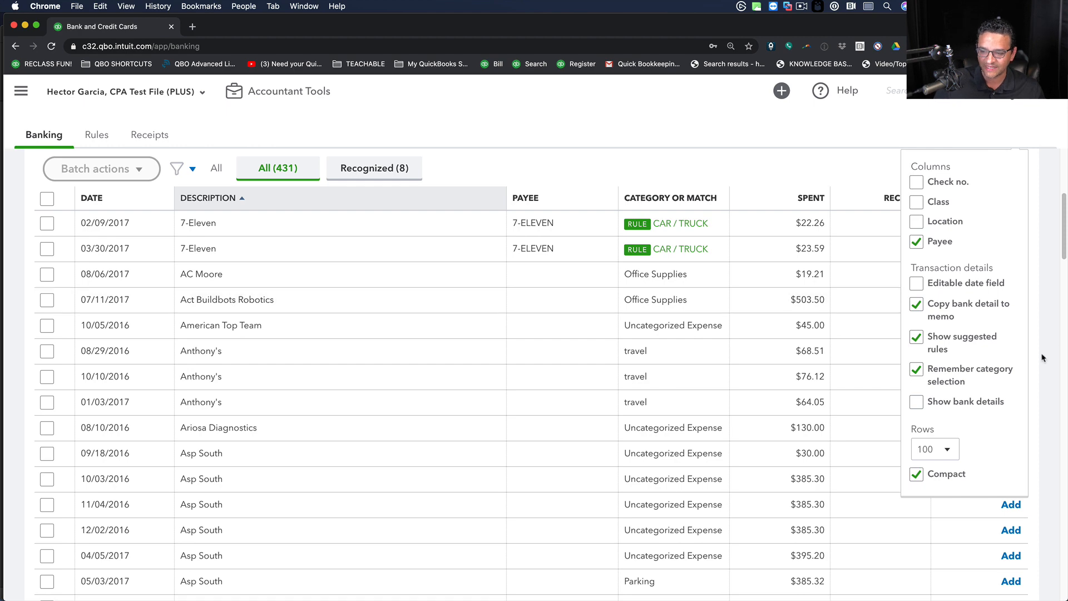
click(916, 401)
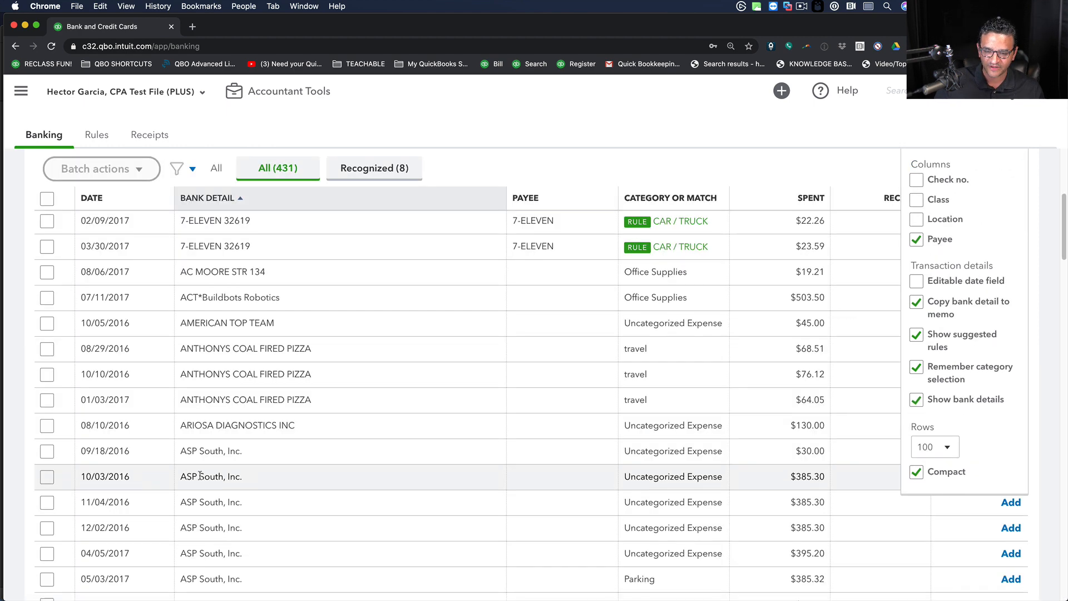
scroll(down, 3)
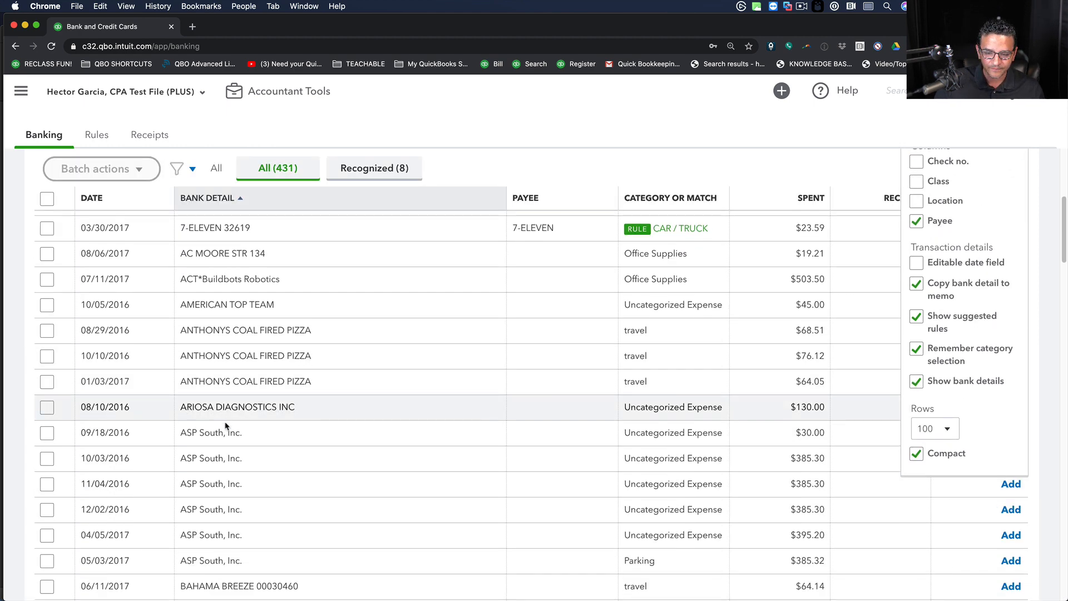
mouse_move(212, 437)
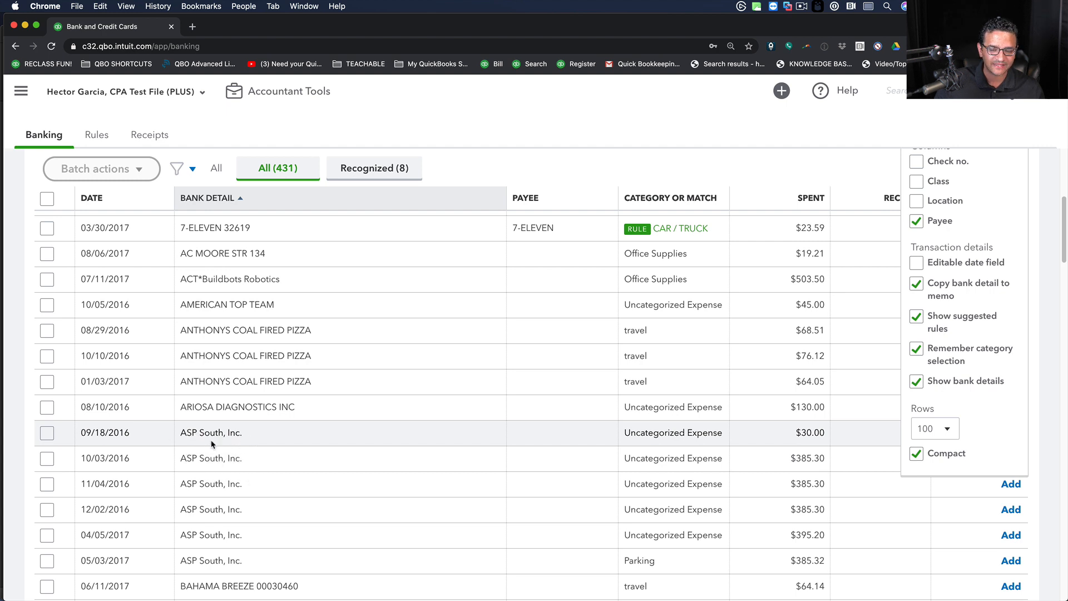
mouse_move(195, 432)
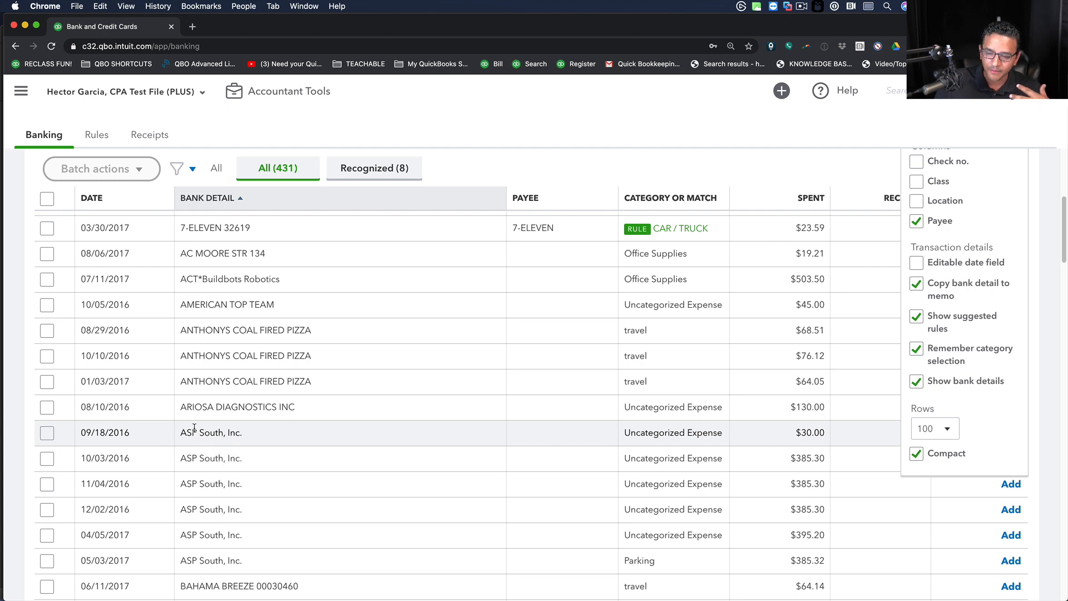
mouse_move(973, 473)
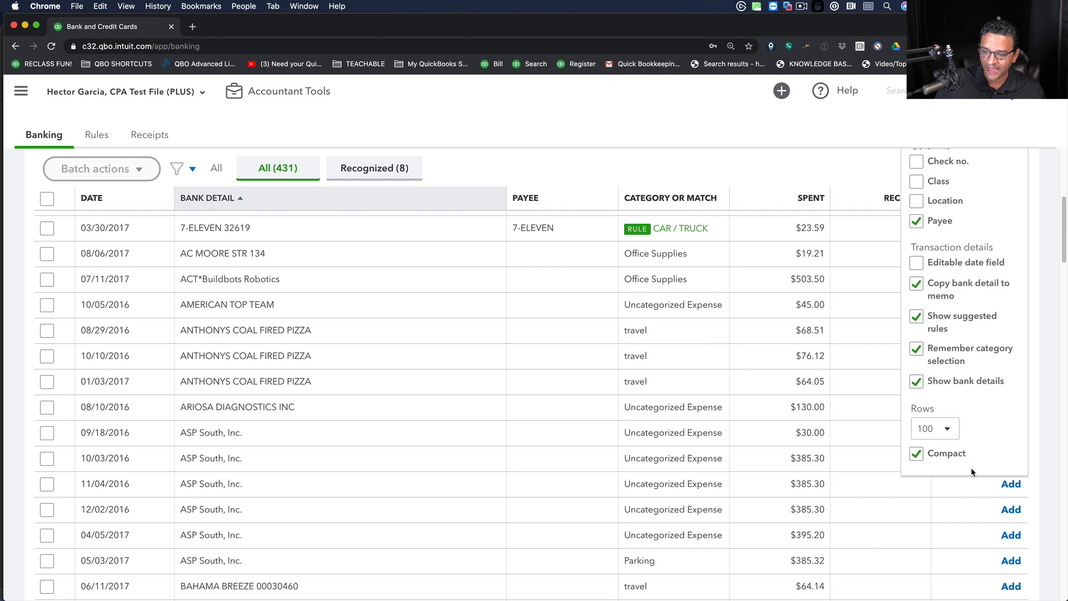
click(916, 381)
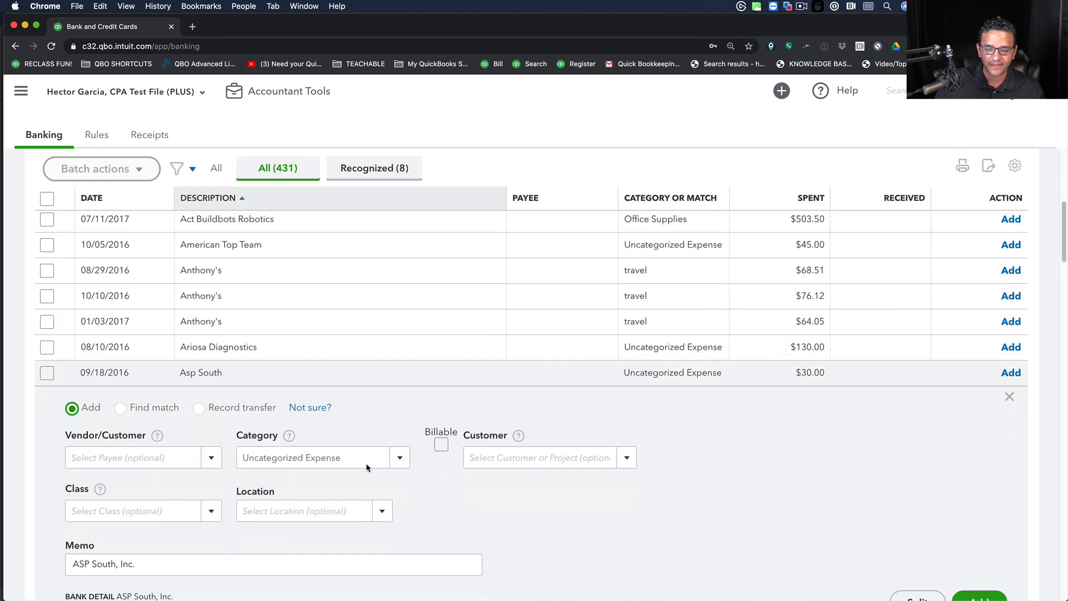
Step: Add the $30.00 Asp South charge with new vendor ASP South under Office Supplies
scroll(down, 3)
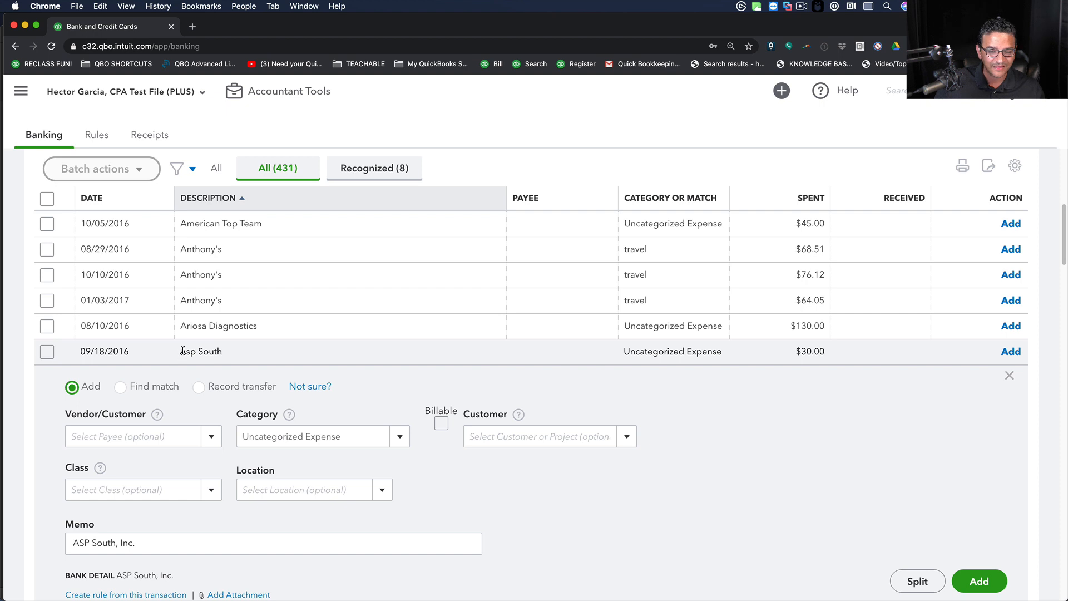
click(272, 543)
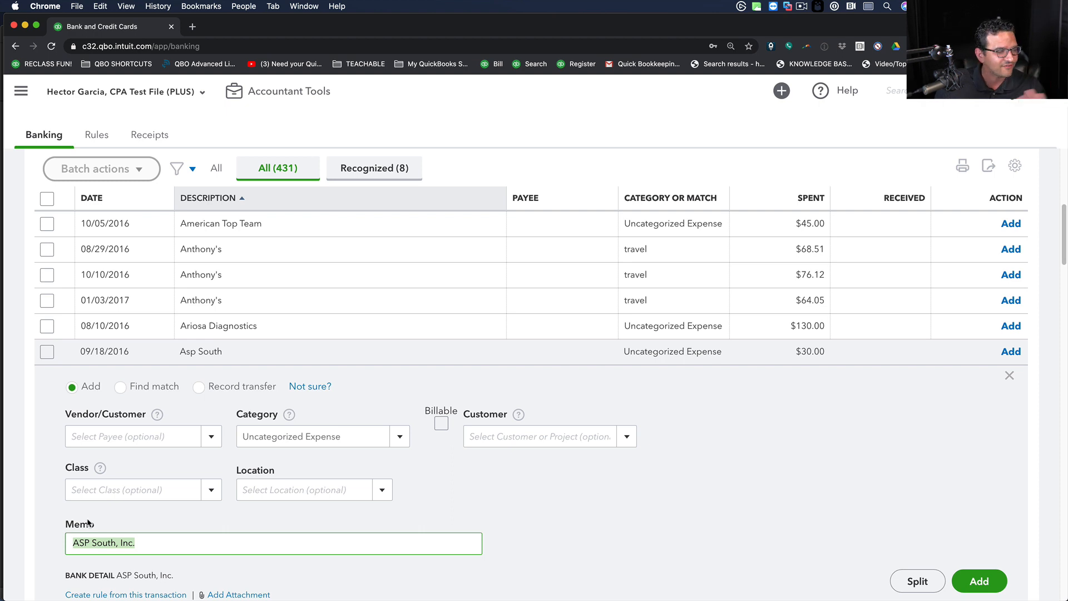
mouse_move(104, 479)
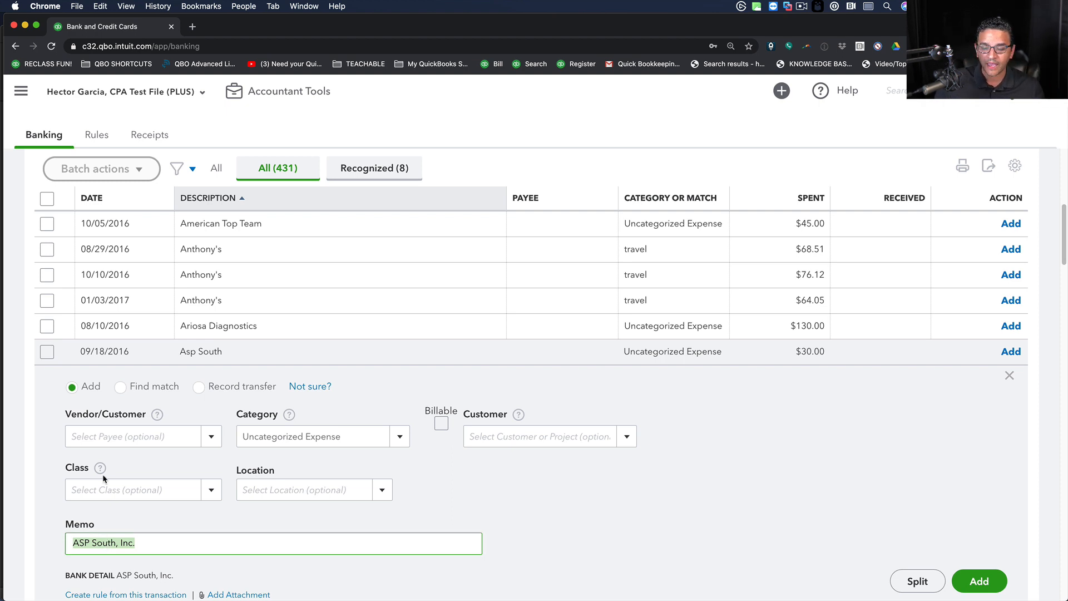
click(132, 436)
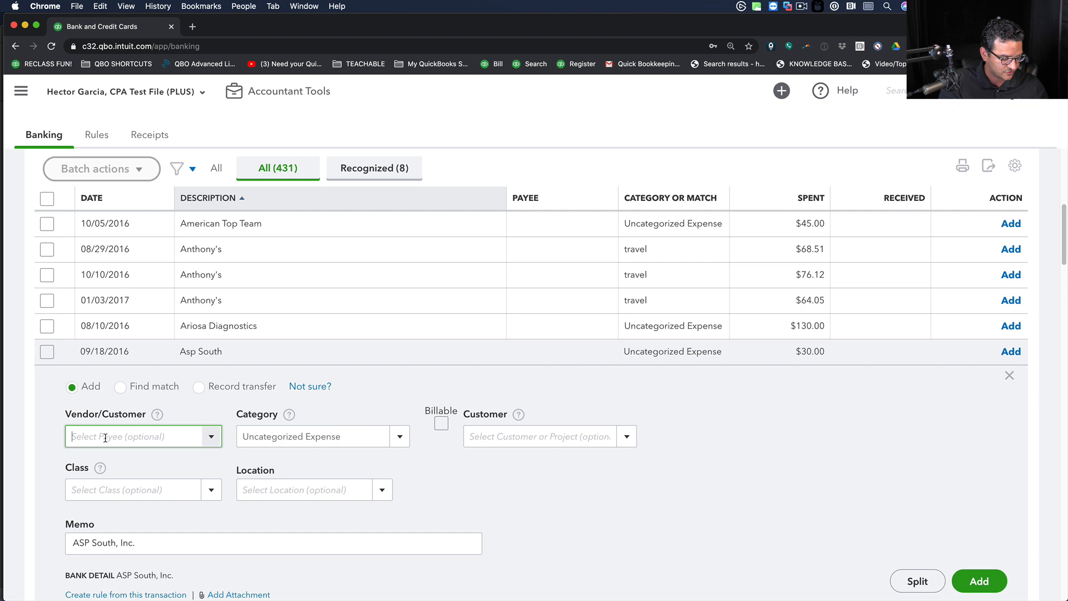
text(ASP su)
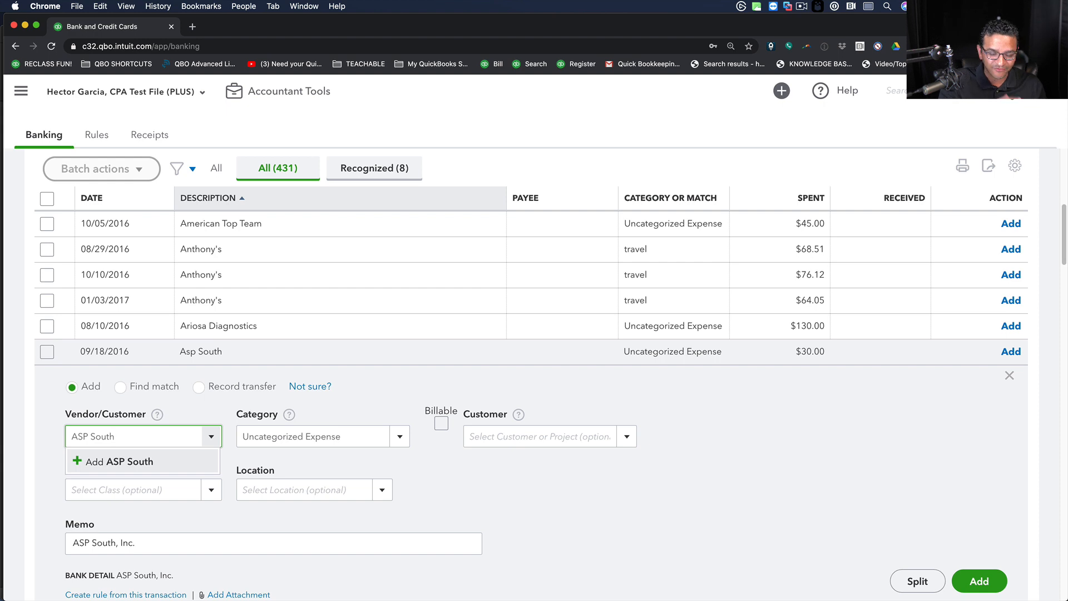
click(121, 461)
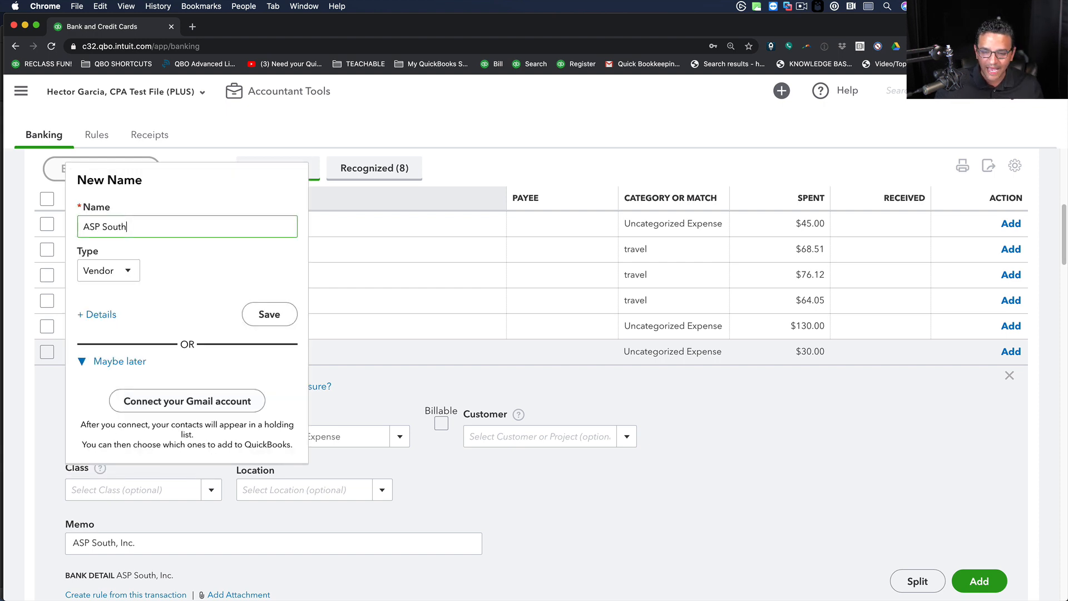
click(269, 314)
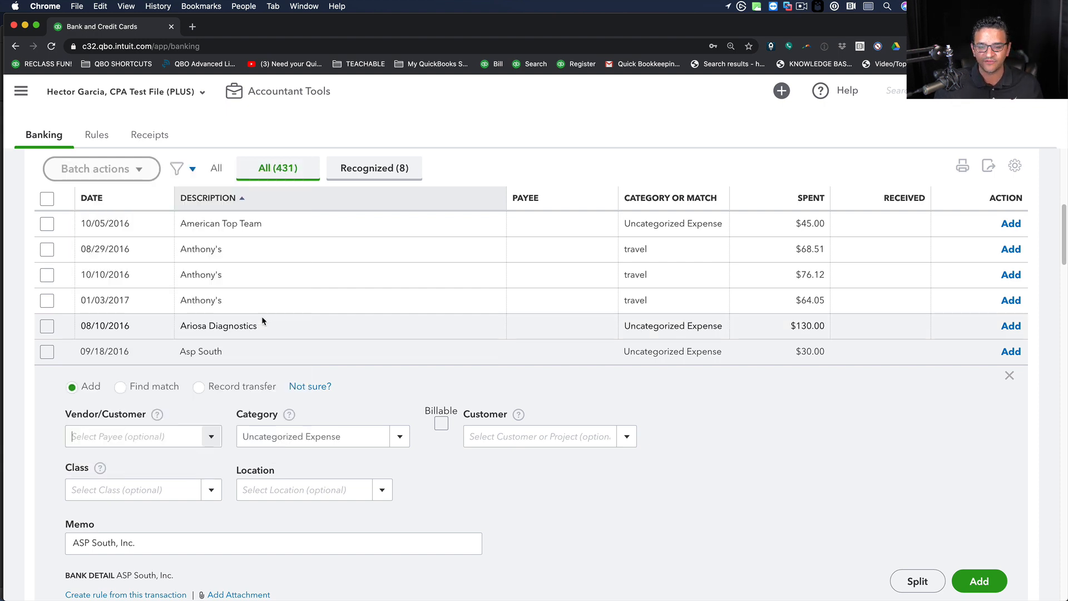
text(ASP South)
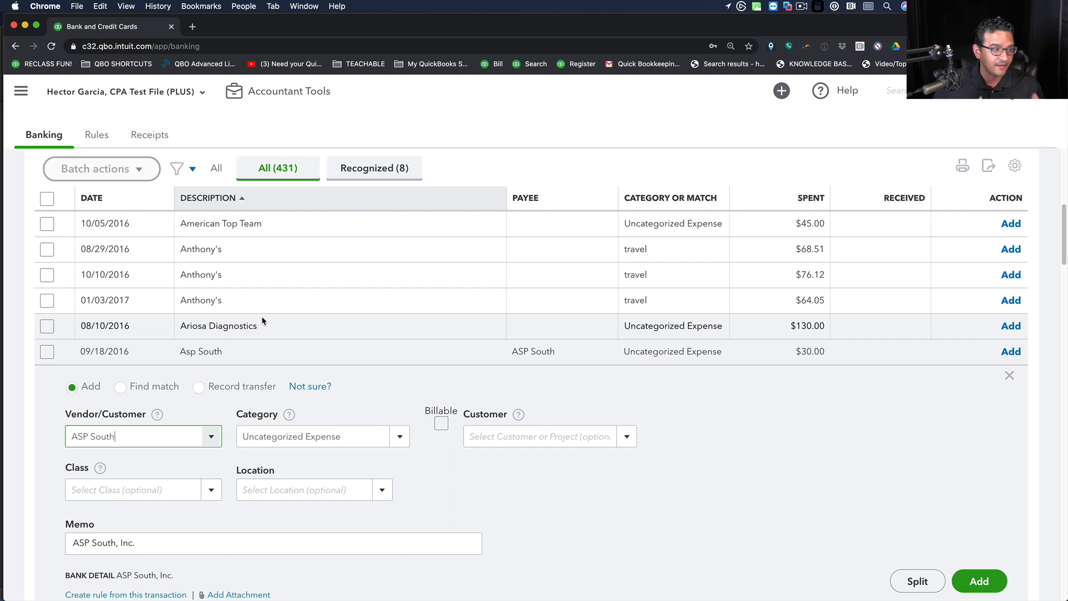
mouse_move(103, 467)
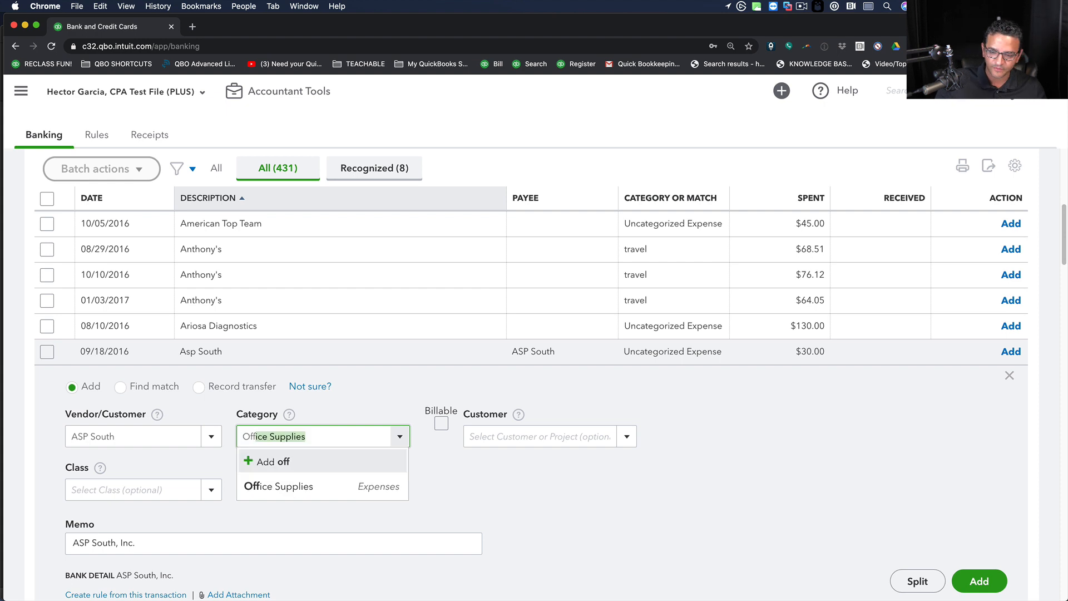
click(277, 486)
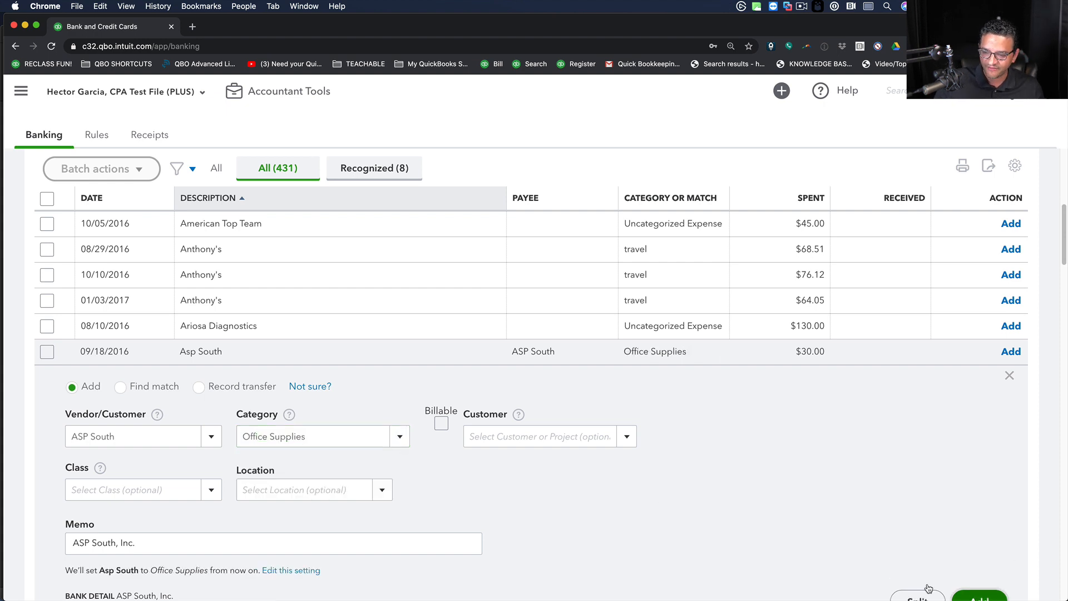
click(979, 599)
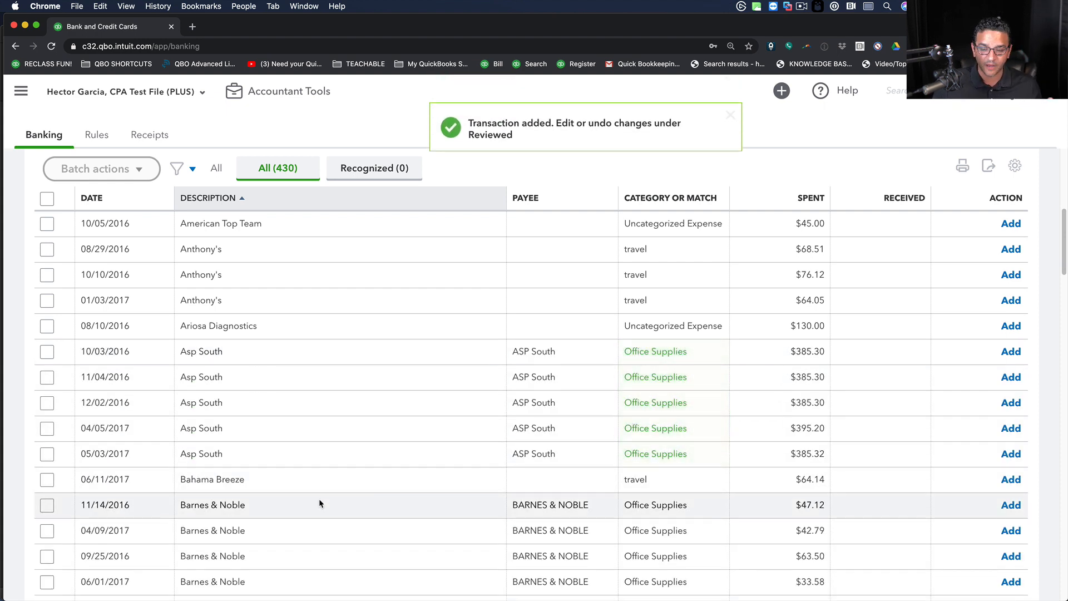
Step: Glance at the Barnes & Noble transaction, then expand the Blue Taco Tequila row
scroll(down, 3)
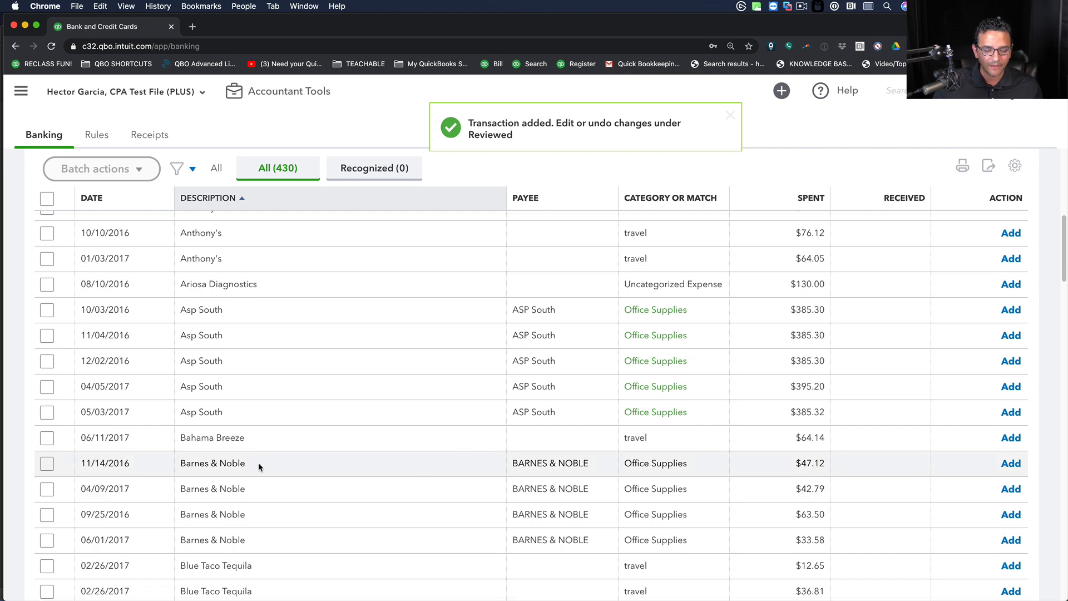
click(212, 463)
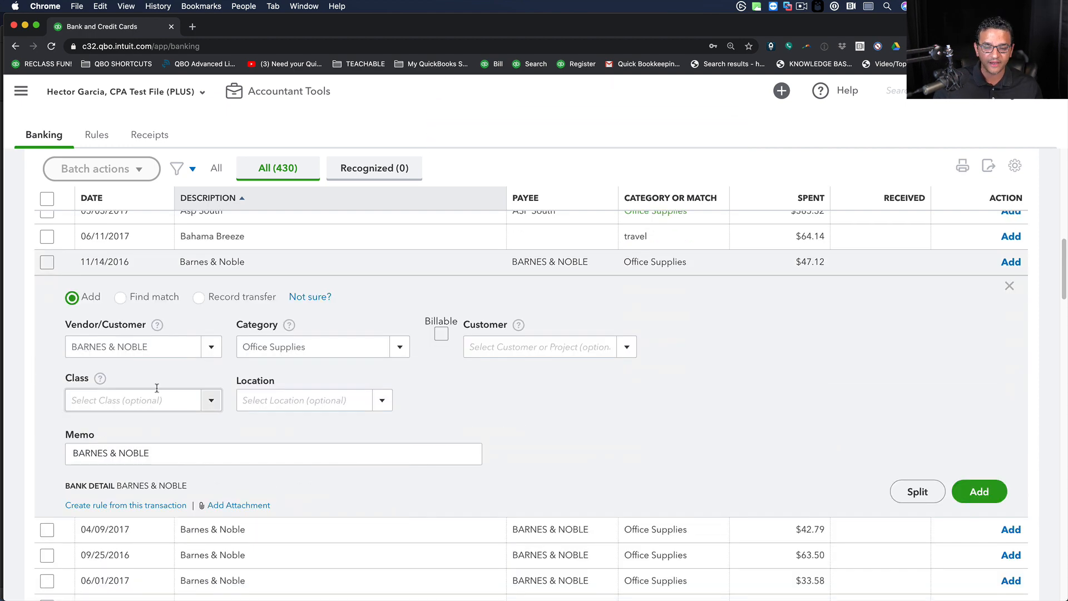
click(1009, 285)
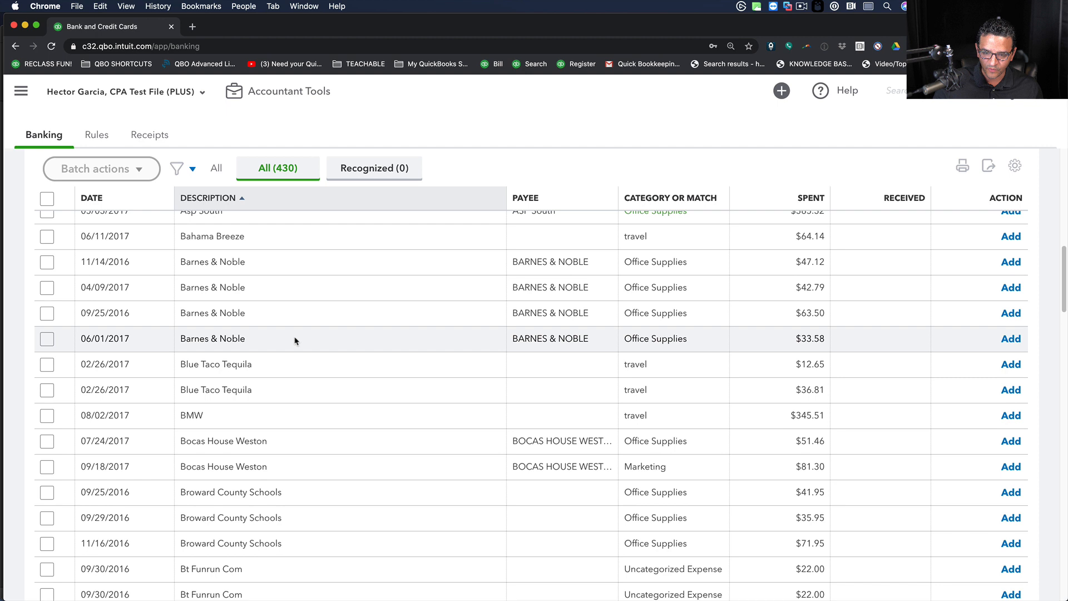
click(216, 364)
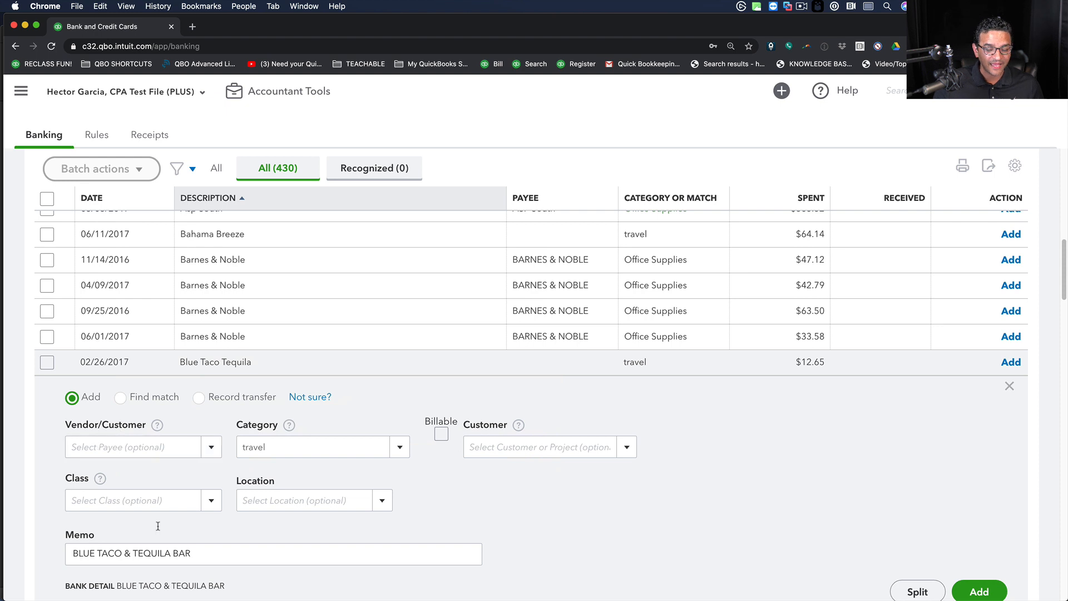
Step: Add the $12.65 charge under new vendor BLUE TACO & TEQUILA BAR, category meals
click(273, 553)
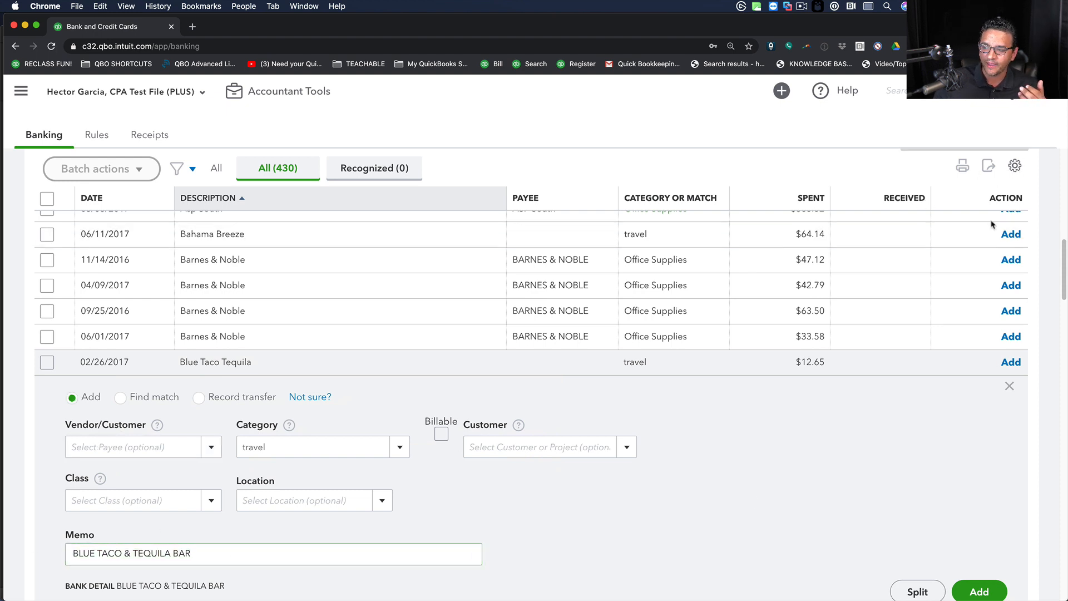
mouse_move(1015, 166)
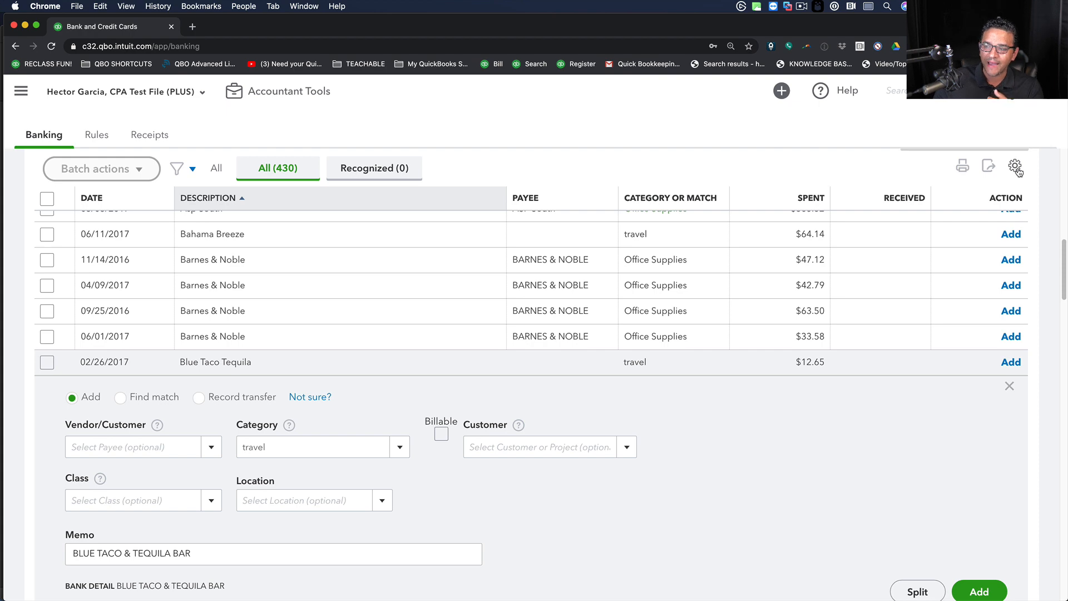
click(1014, 167)
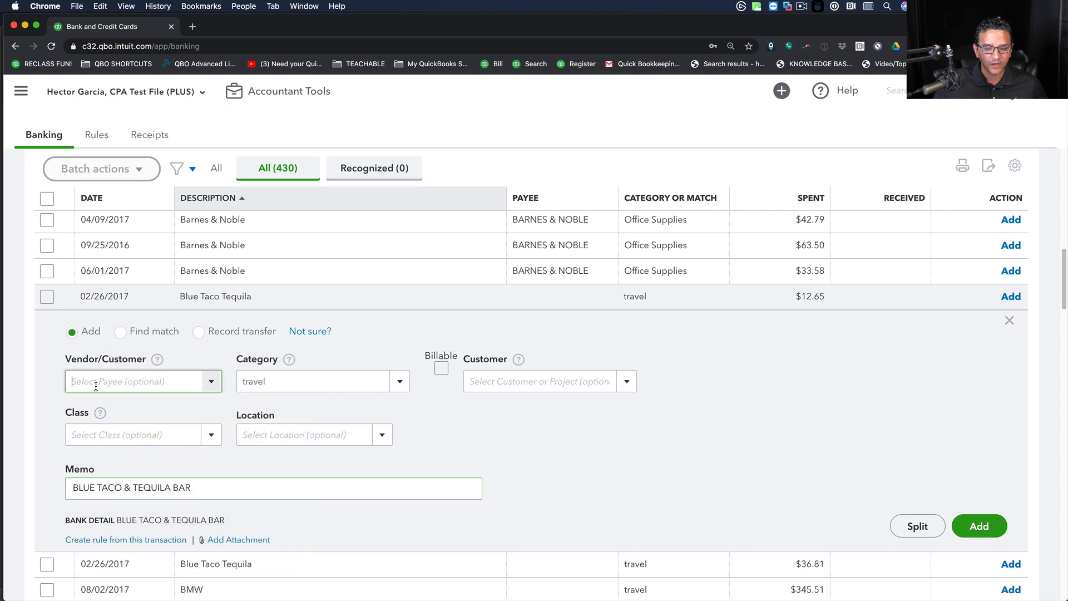
text(BLUE TACO & TEQUILA BAR)
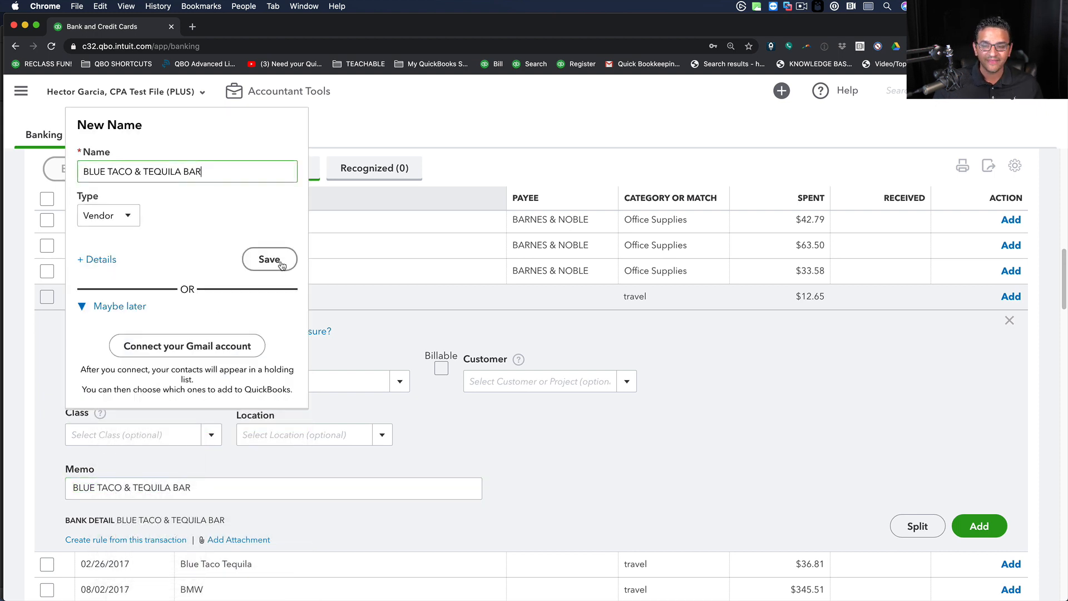
click(269, 258)
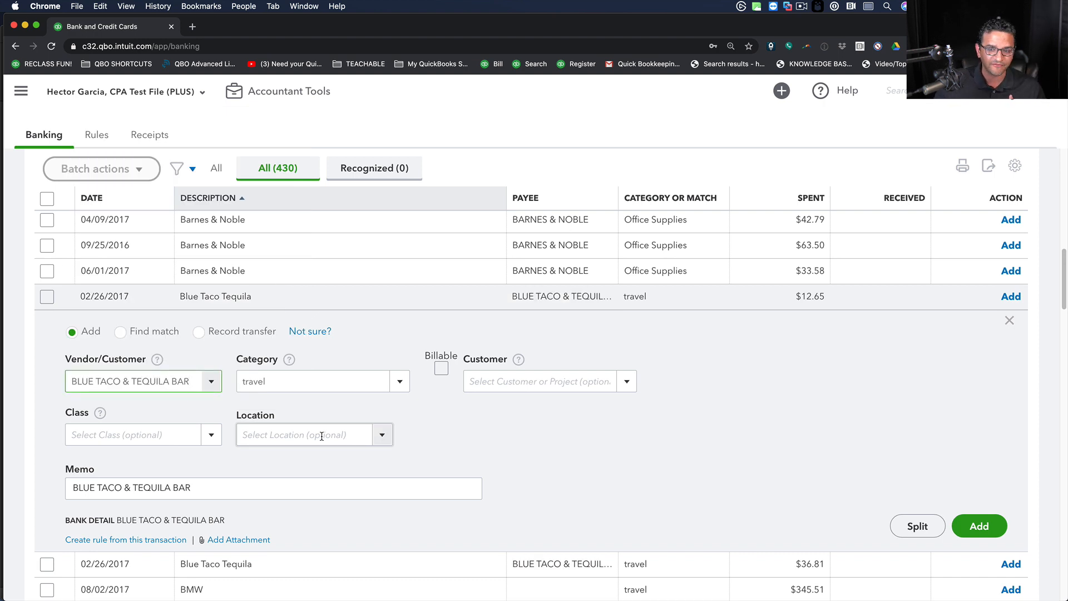
text(m)
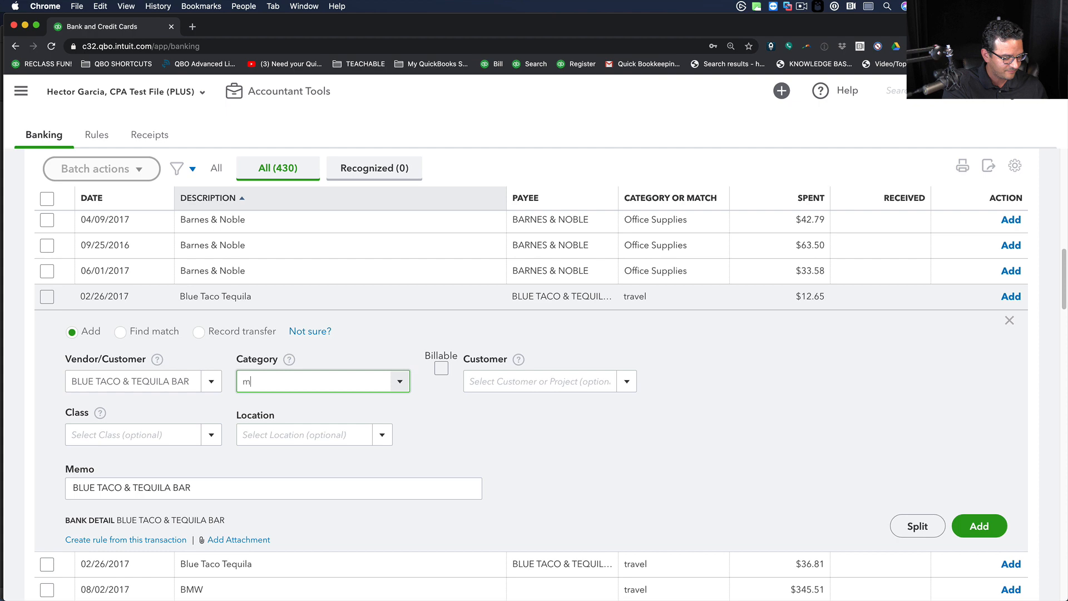
text(eals)
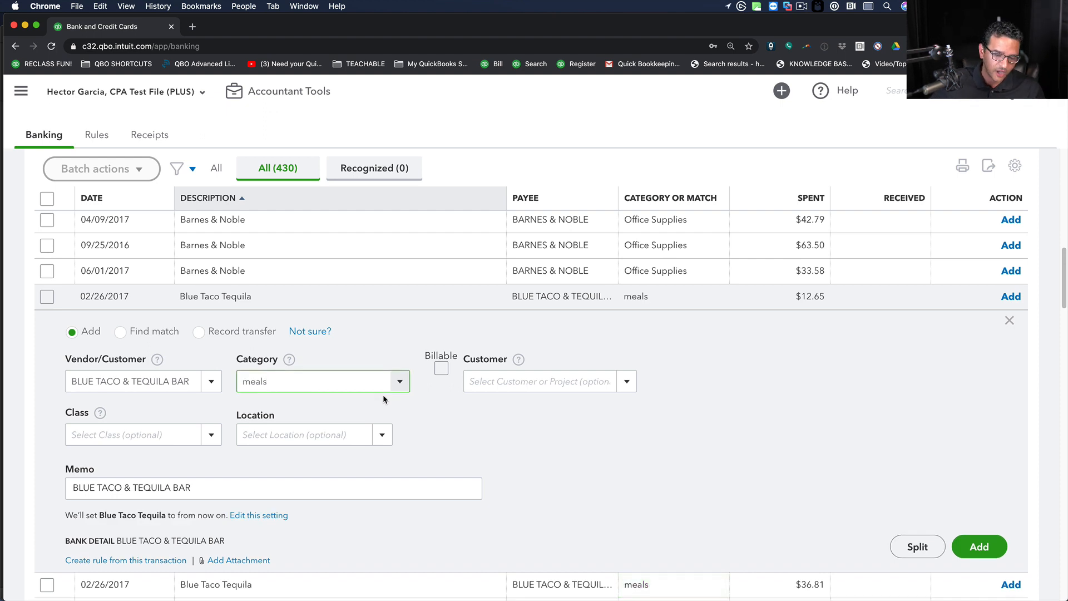
click(979, 546)
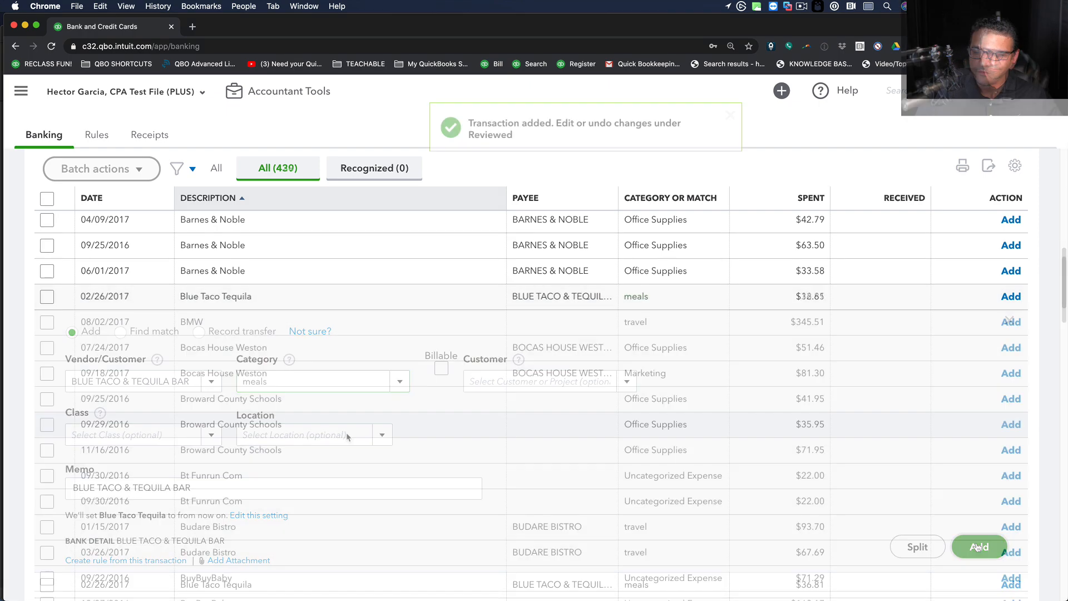
Step: Export the AMEX card's 429 For Review transactions to a spreadsheet
click(978, 546)
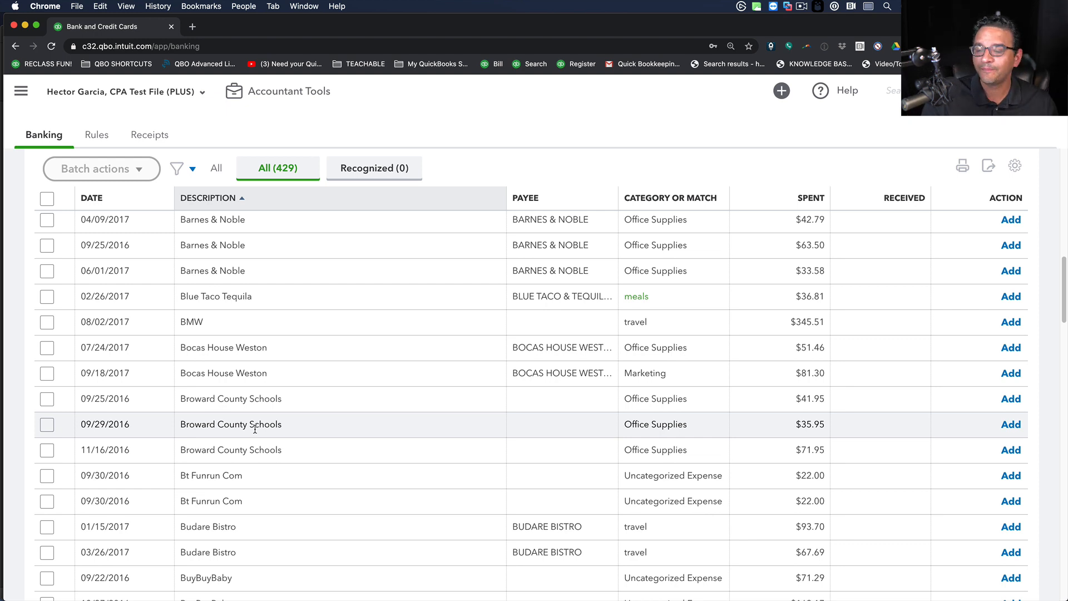
mouse_move(414, 361)
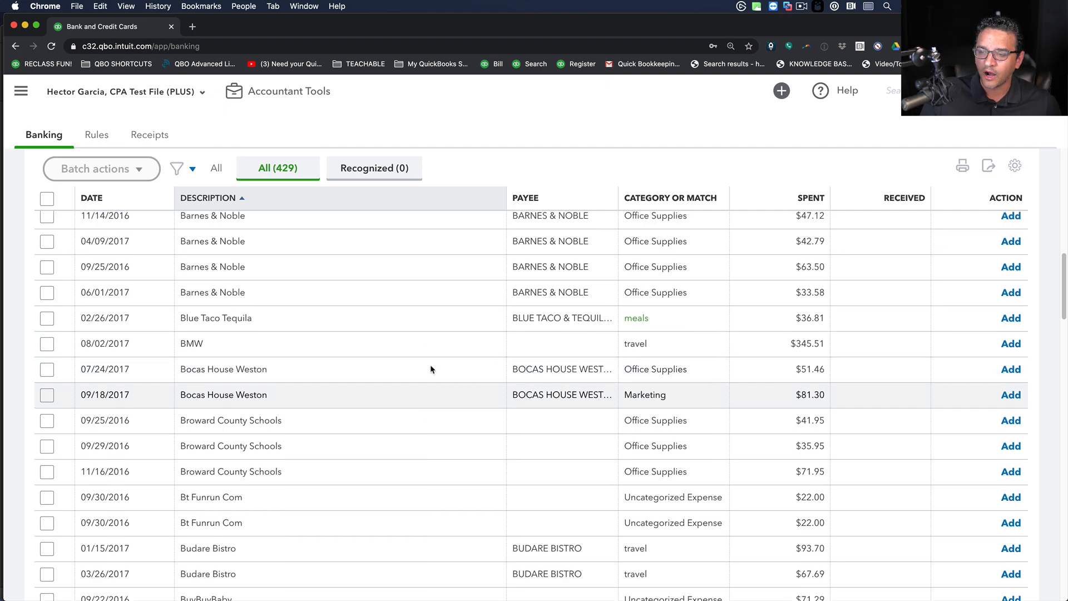
scroll(up, 3)
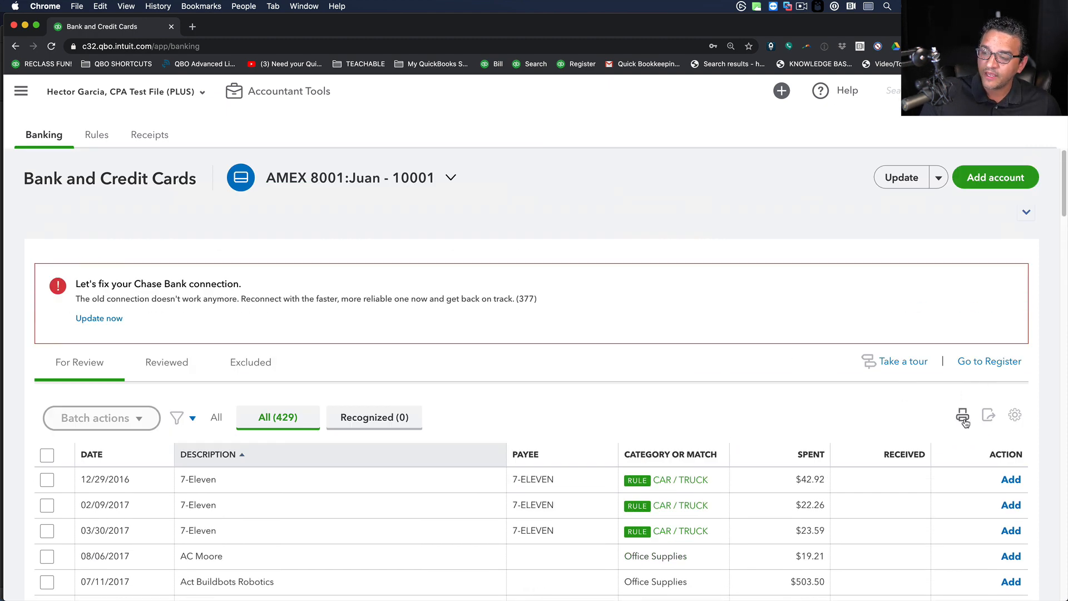
click(988, 416)
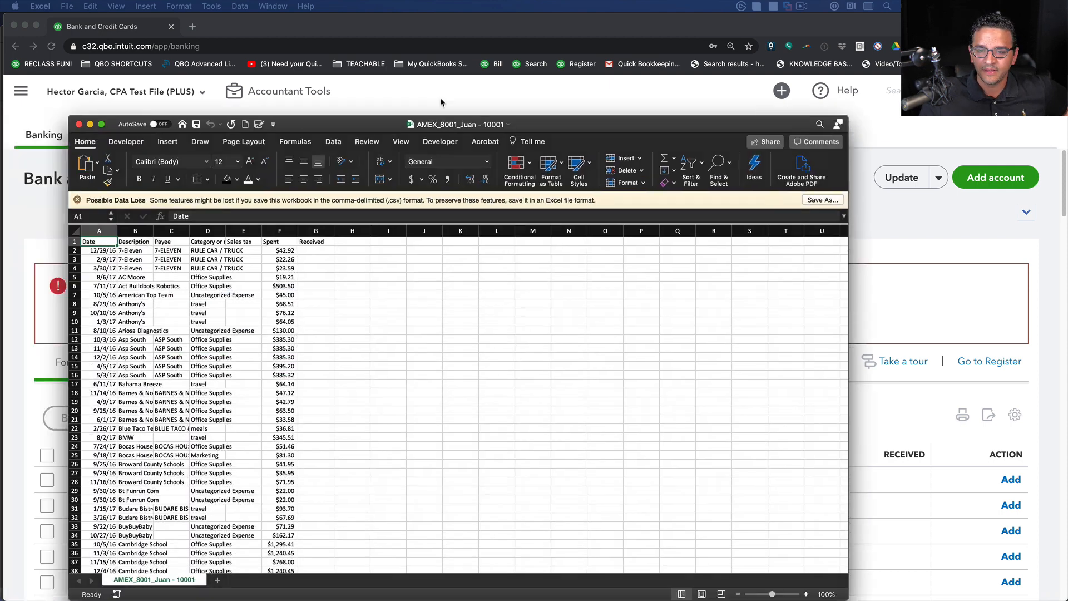
Step: Zoom the exported sheet view to 200%
click(401, 85)
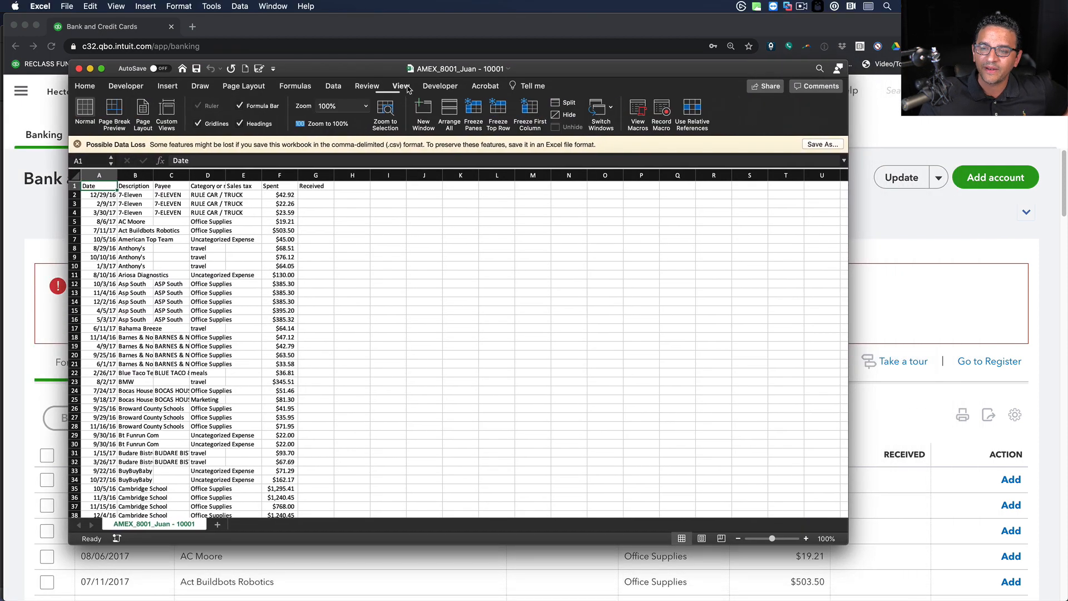
click(366, 106)
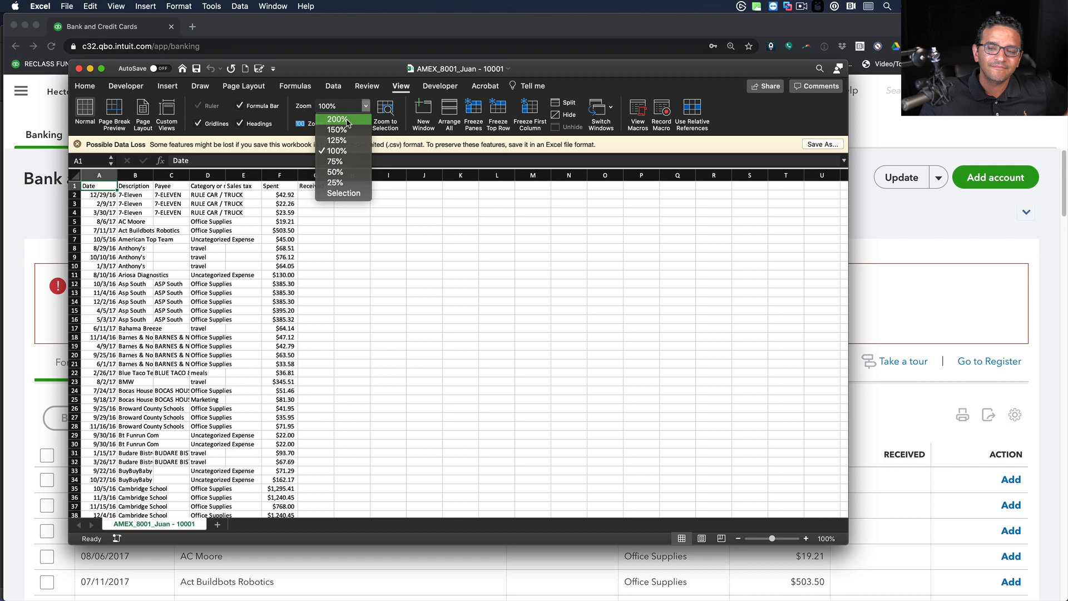
click(335, 119)
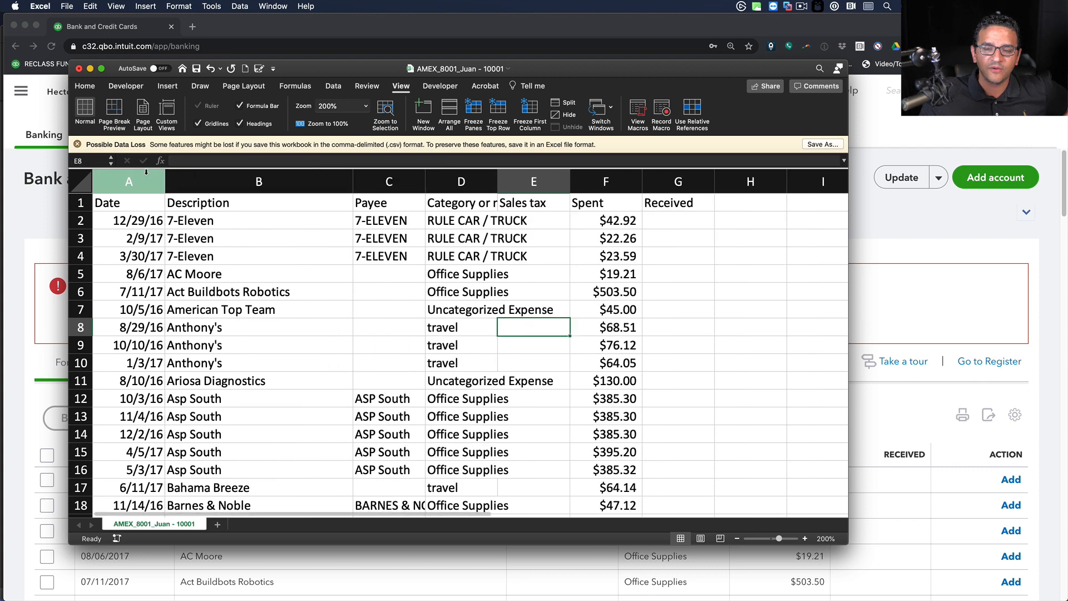
Step: Delete columns C through F (category, tax and amount) from the sheet
right_click(128, 181)
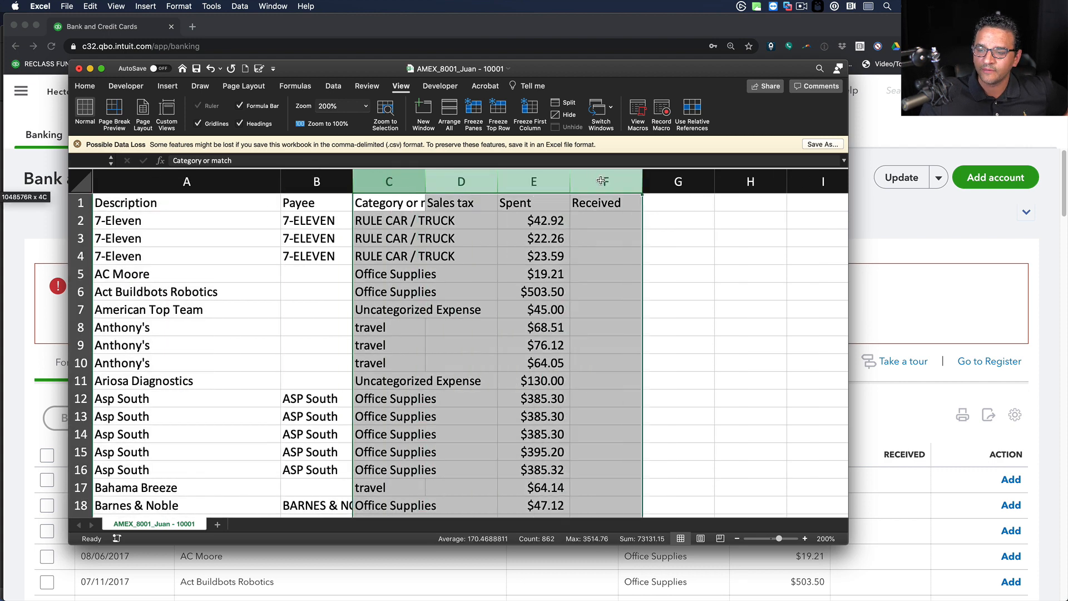
right_click(389, 181)
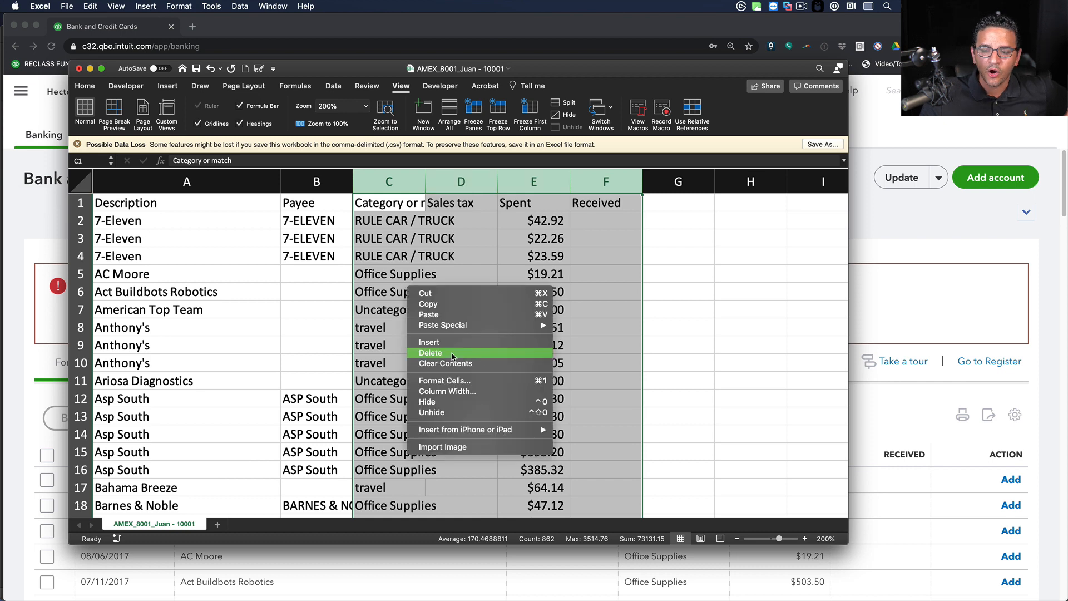
click(430, 352)
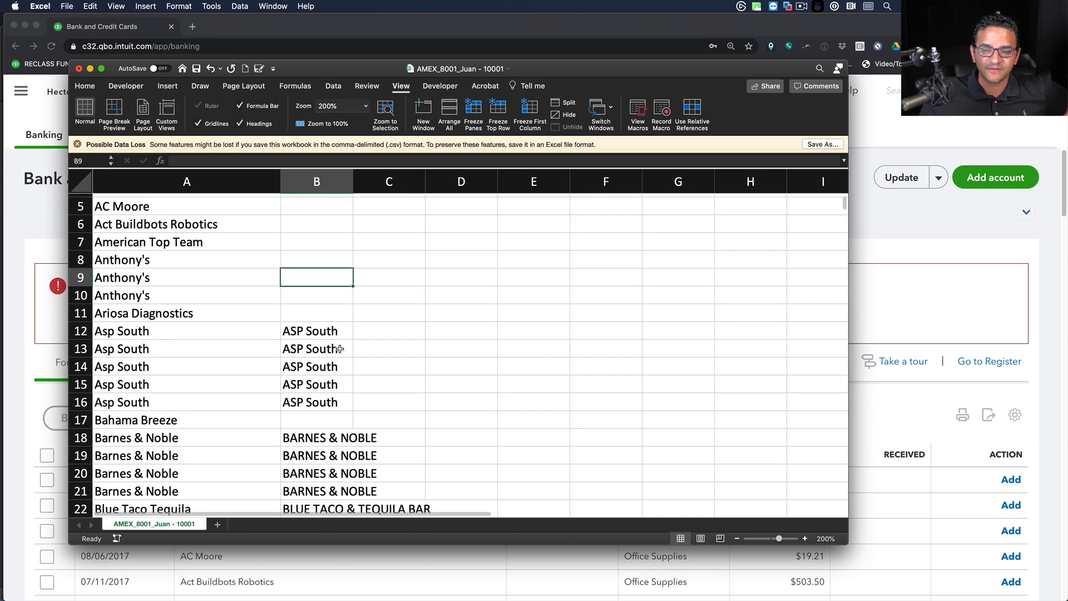
Step: Scroll through the remaining Description and Payee list to check filled payees
scroll(down, 3)
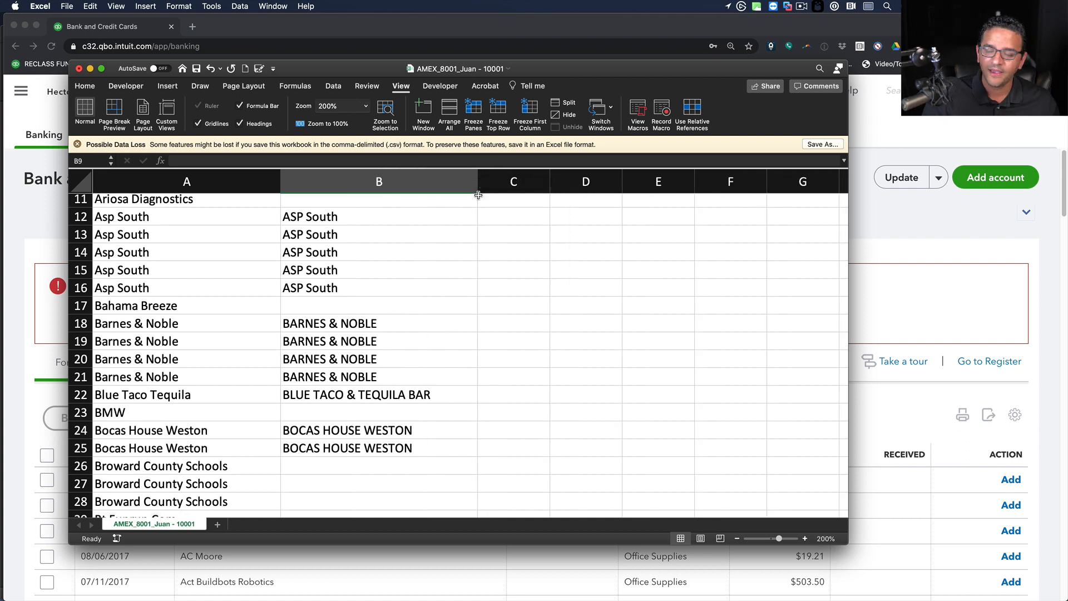
mouse_move(273, 381)
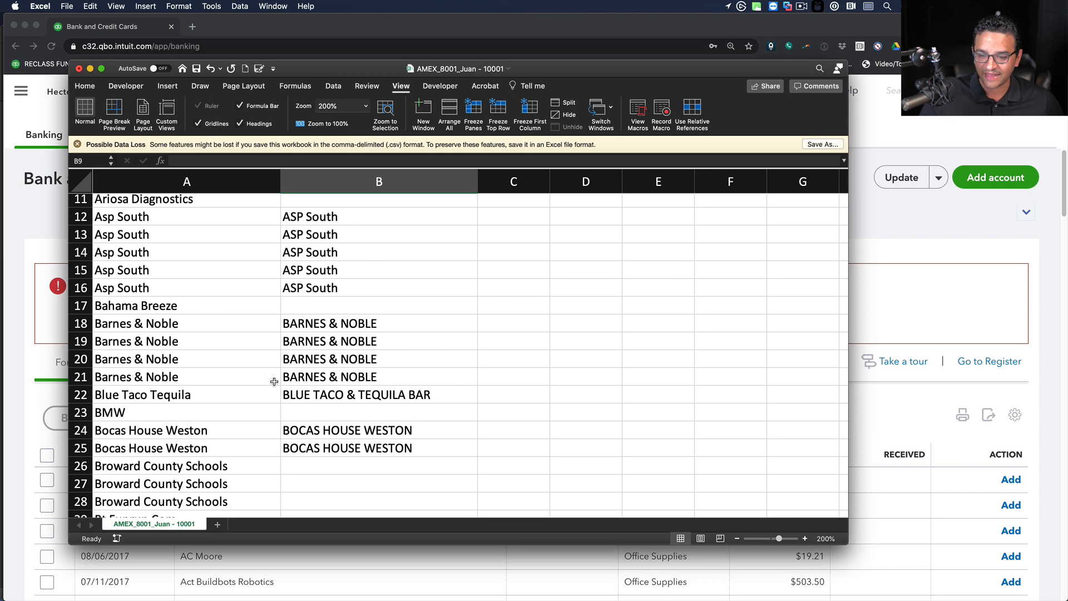
scroll(up, 3)
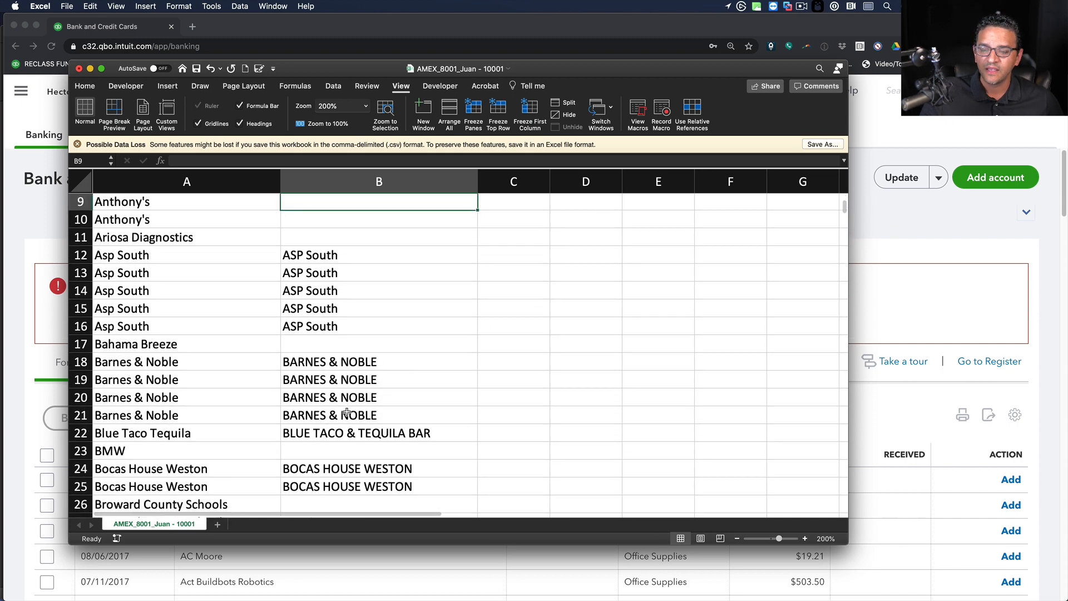
scroll(down, 3)
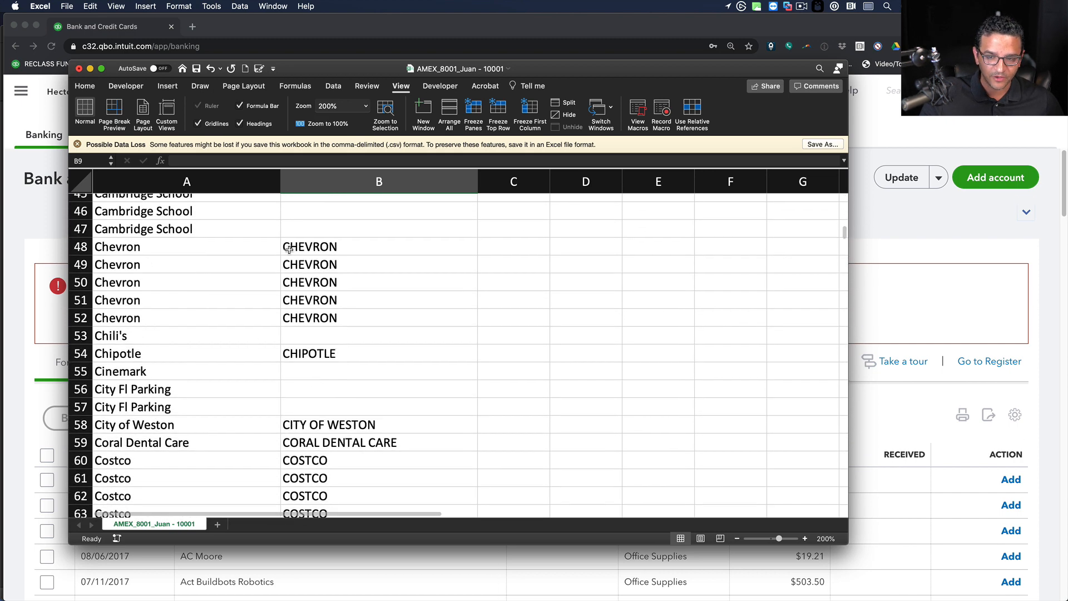
scroll(down, 3)
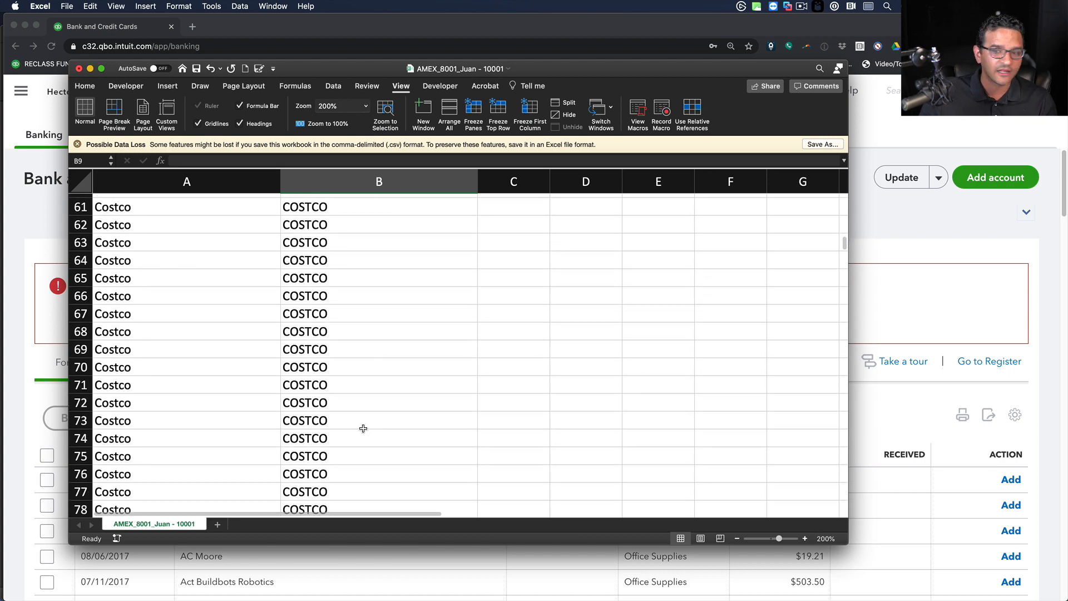
scroll(down, 3)
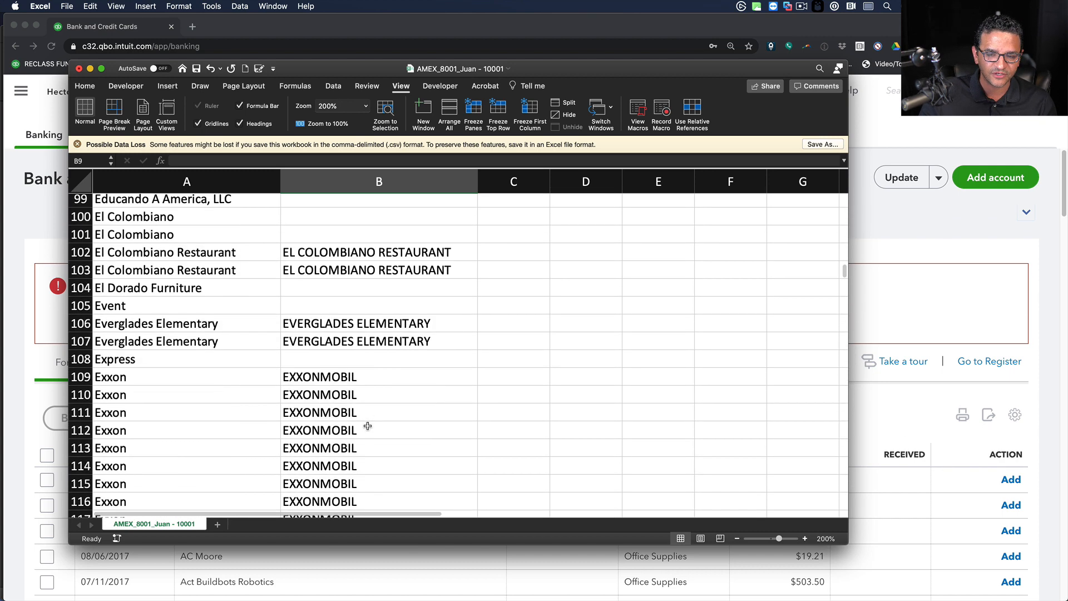
scroll(down, 3)
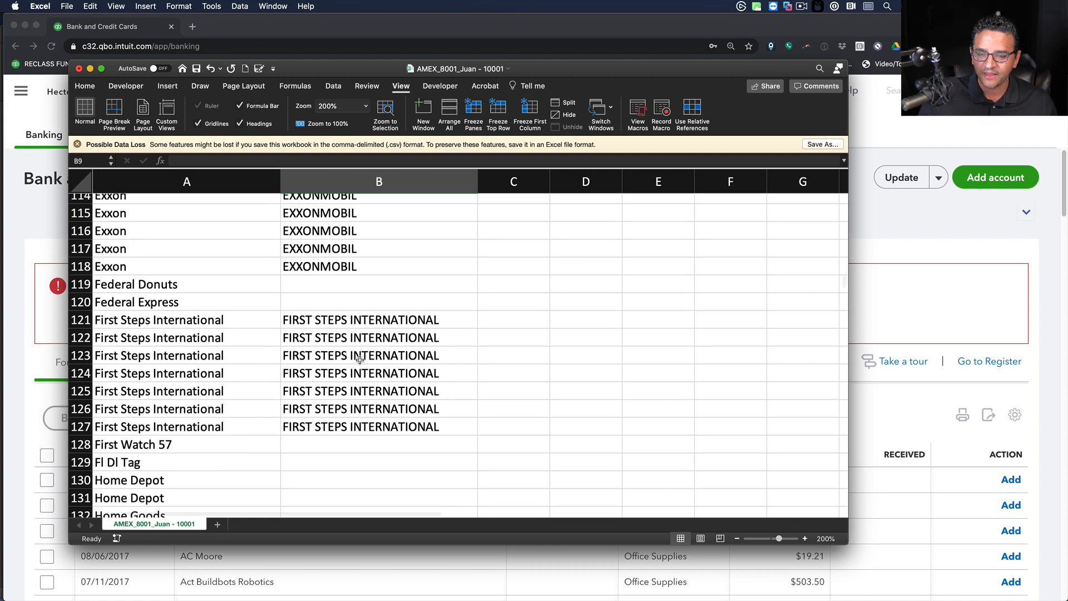
scroll(up, 3)
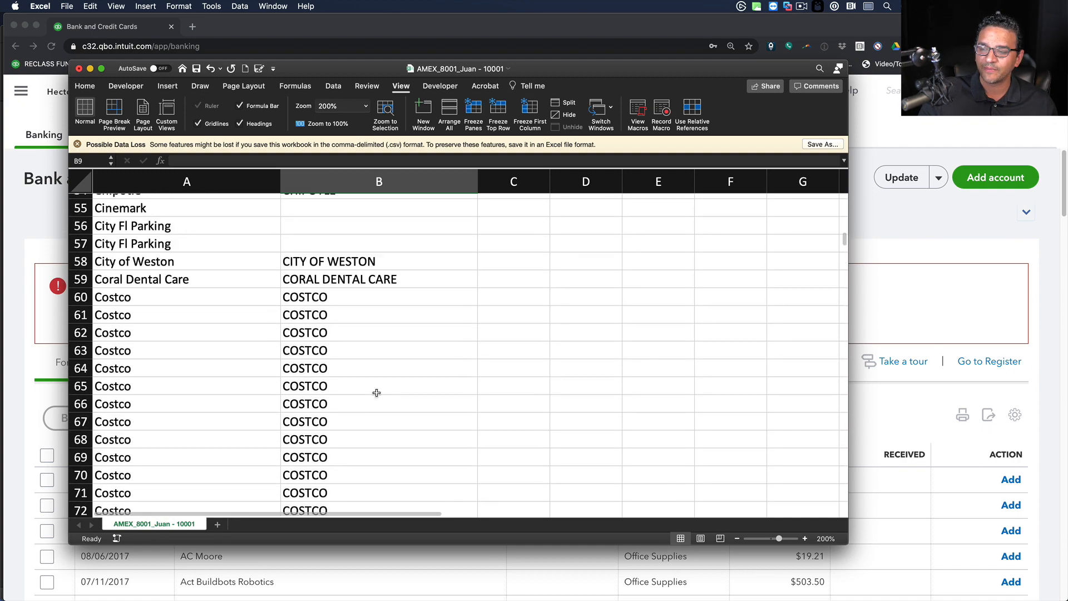
scroll(up, 3)
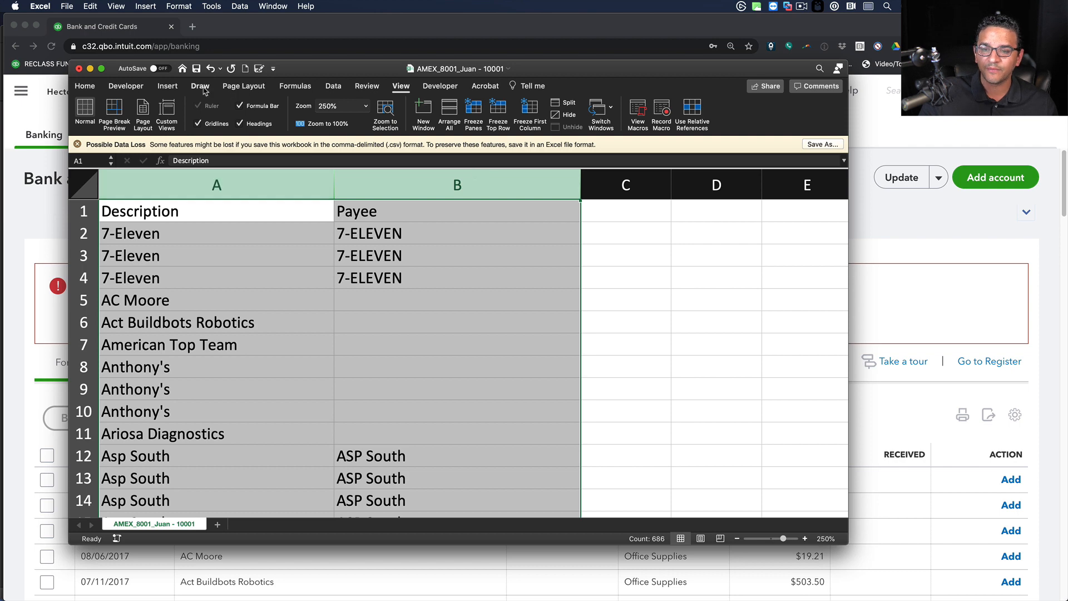
Step: Maximize the workbook, turn on Data Filter and sort the Payee column
click(84, 84)
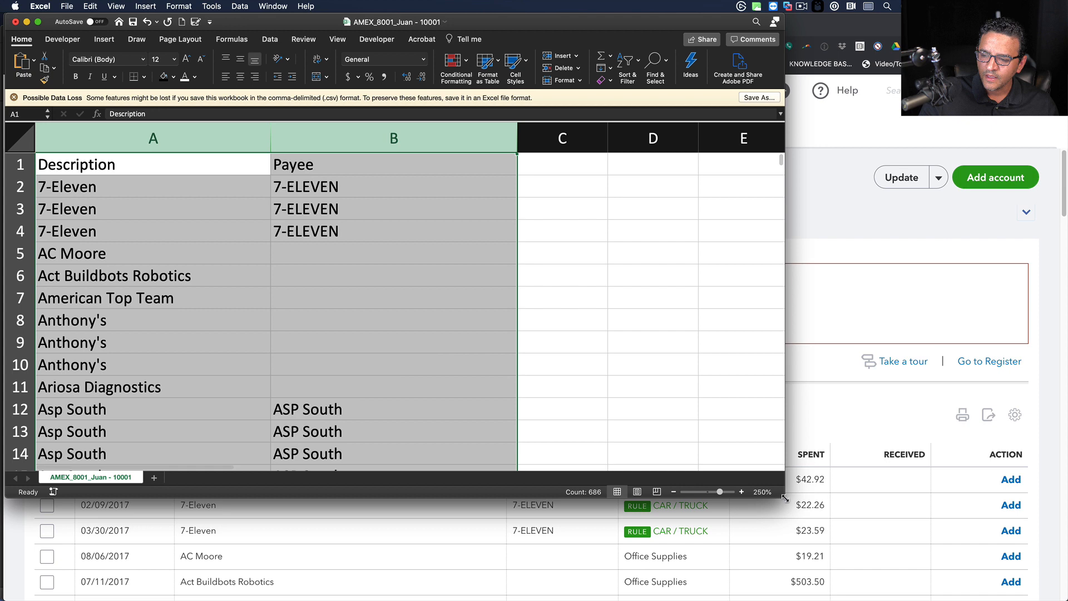
click(269, 39)
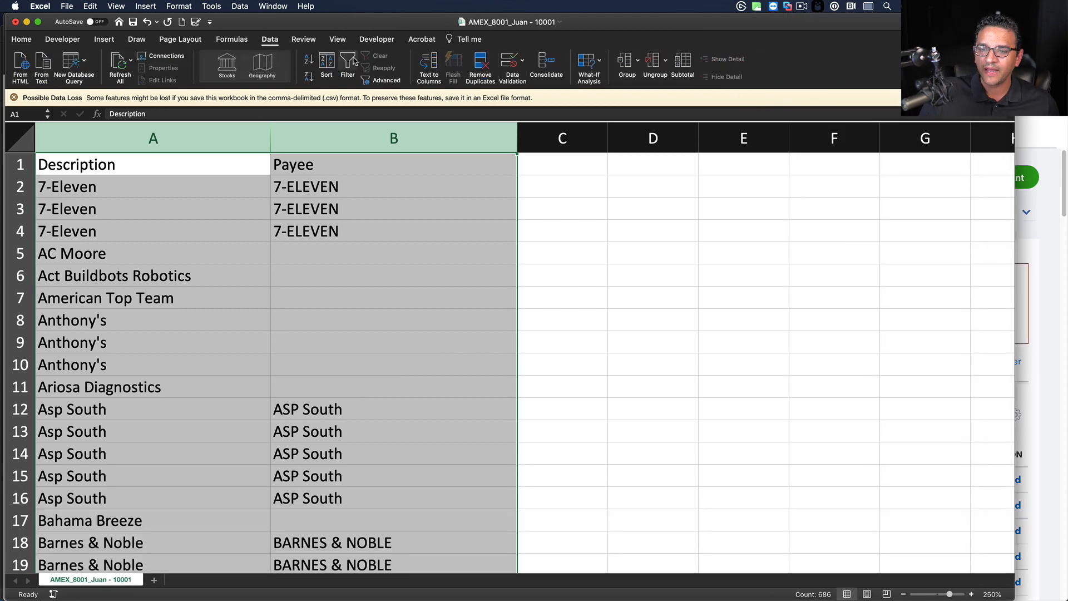
click(347, 66)
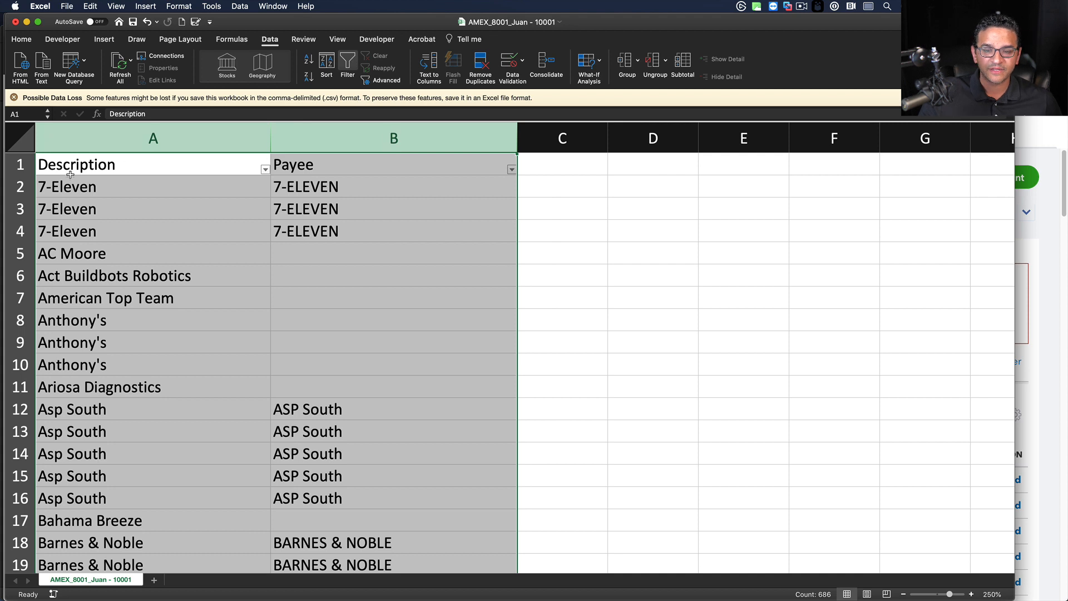
click(511, 169)
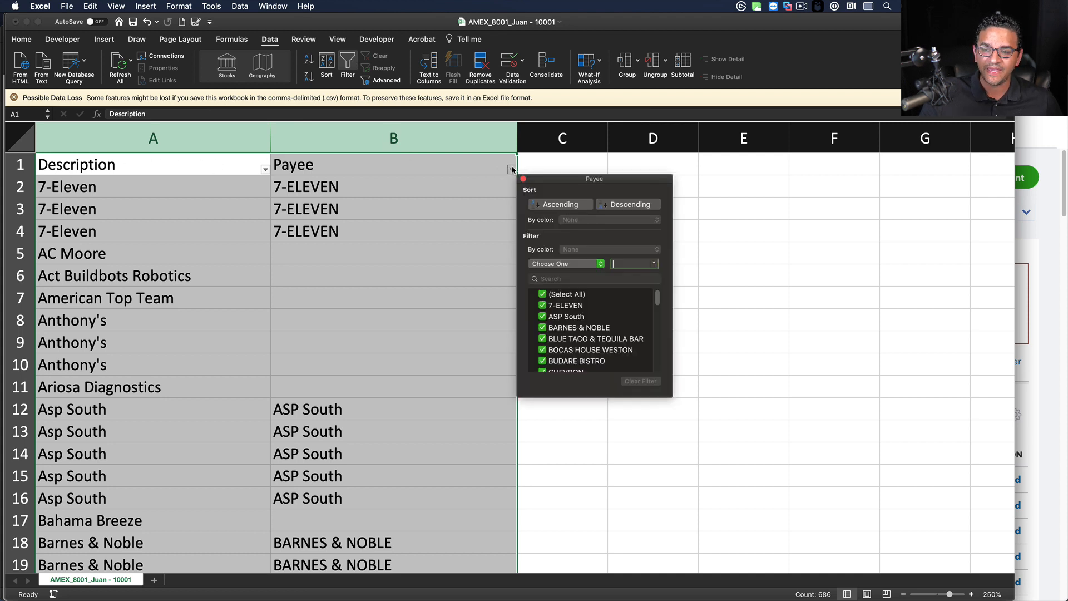
click(559, 203)
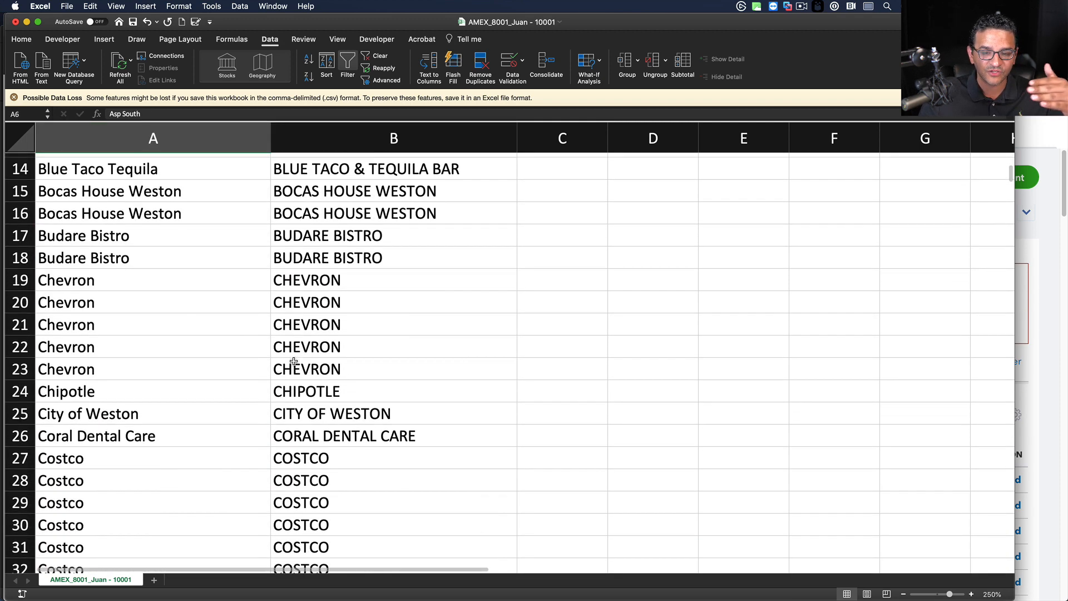
Step: Copy the 173 descriptions with blank payees, Anthony's through Zen Asian Bbq
scroll(down, 3)
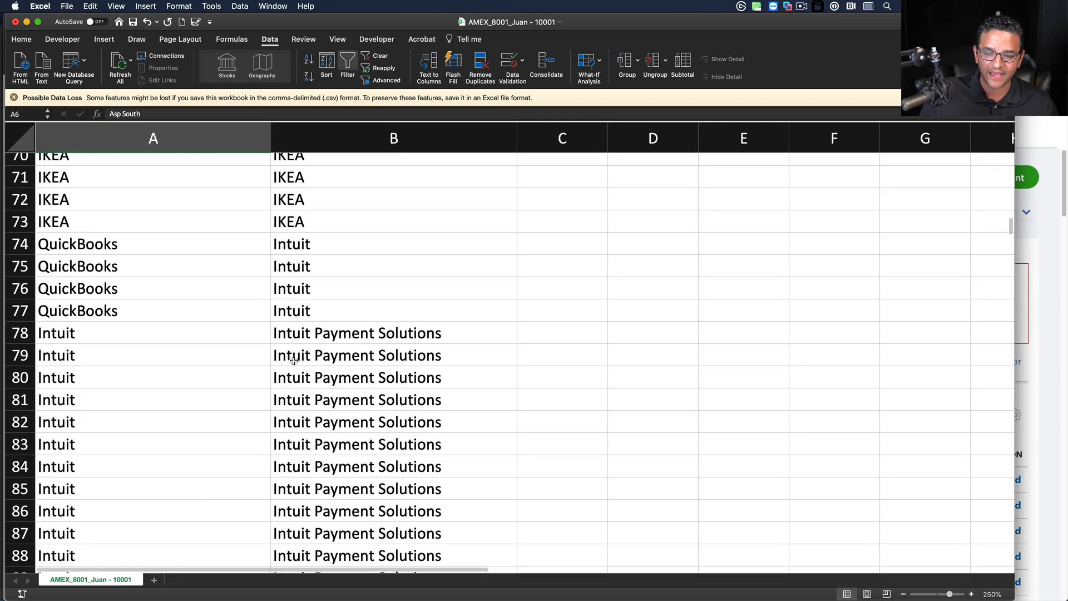
scroll(down, 3)
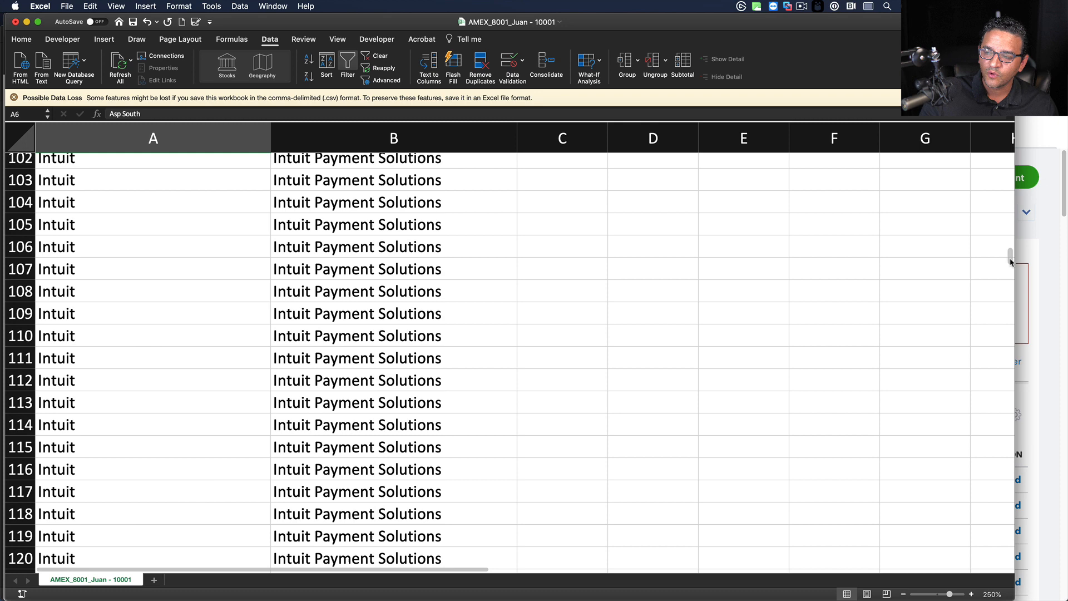
scroll(down, 3)
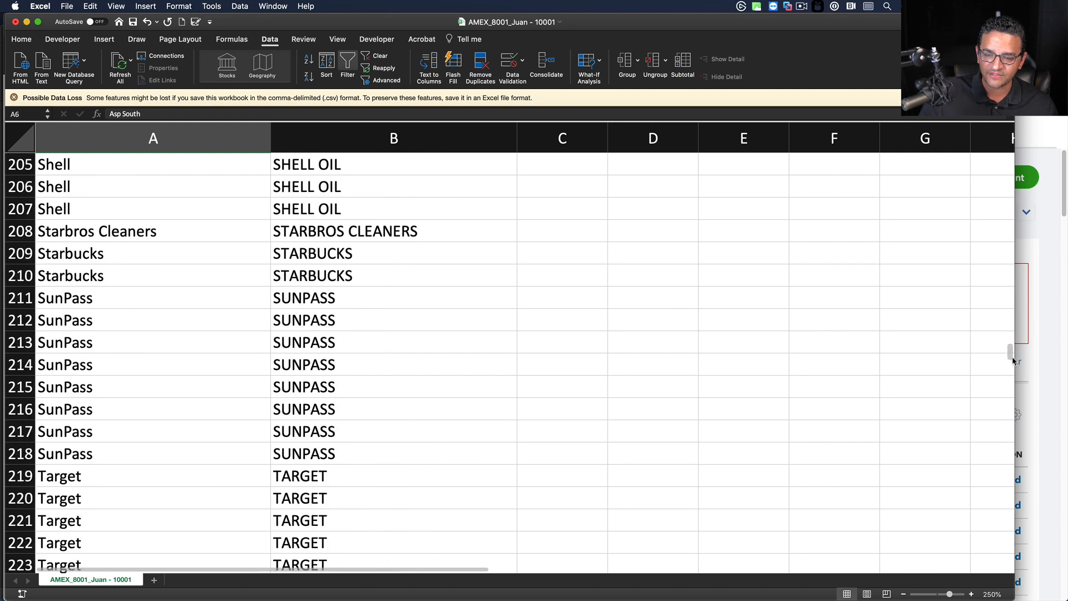
scroll(down, 3)
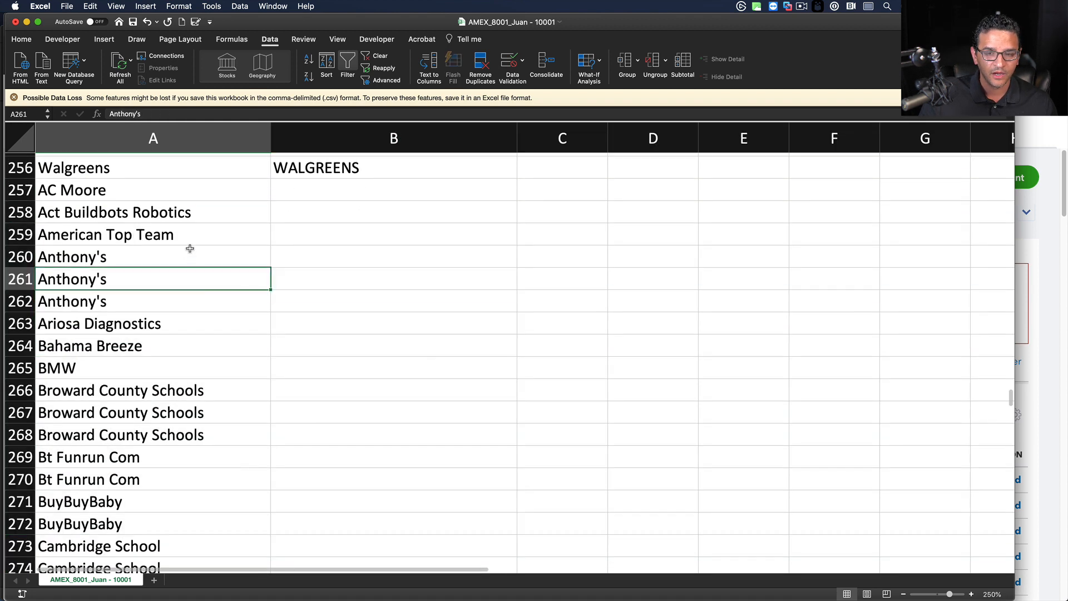
scroll(down, 3)
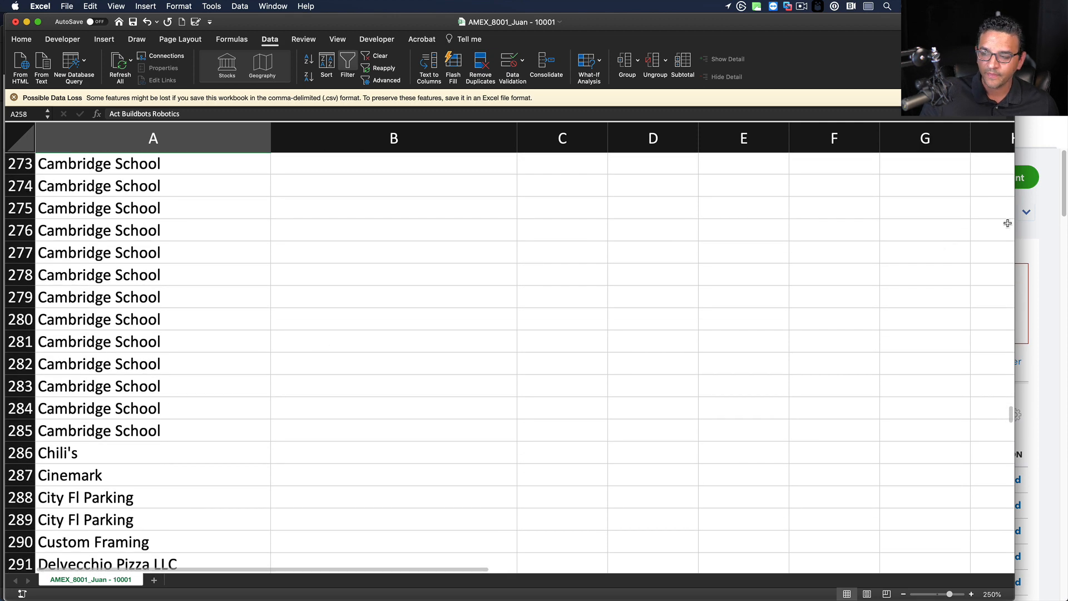
scroll(down, 3)
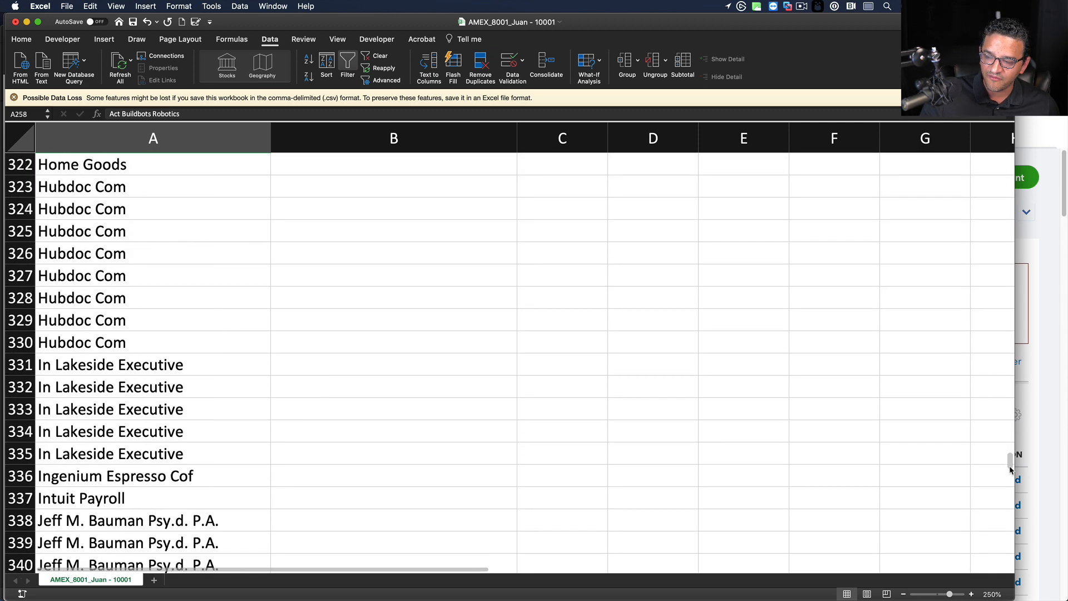
scroll(down, 3)
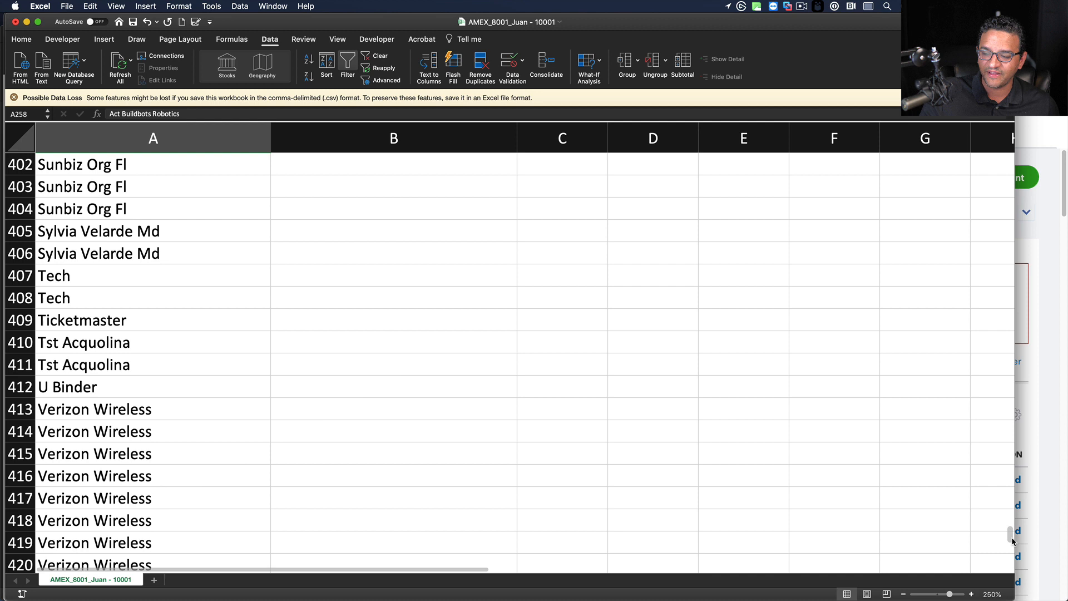
scroll(down, 3)
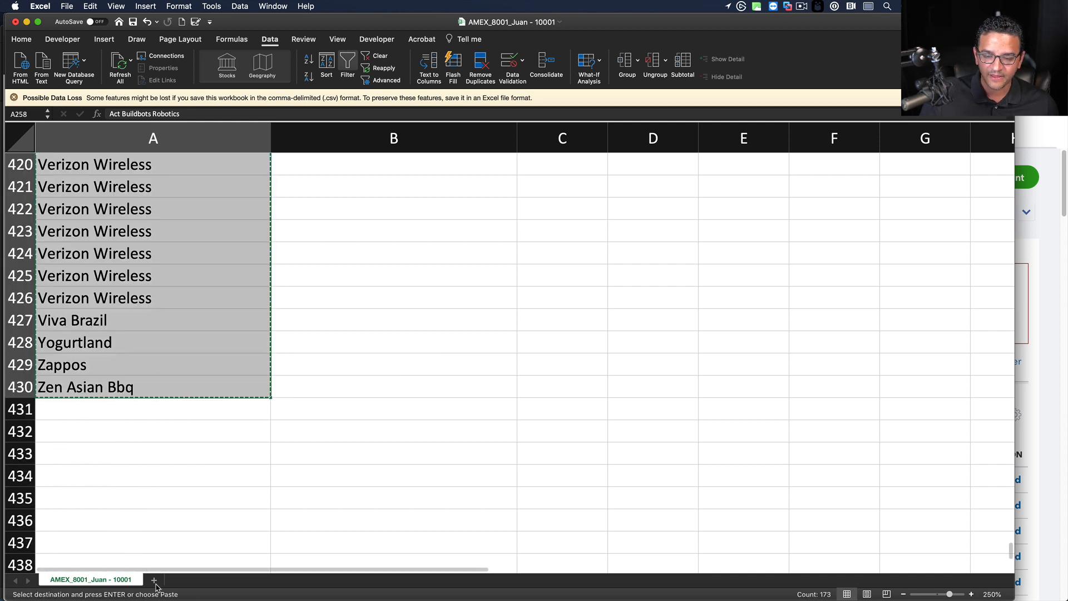
Step: Place the copied descriptions on a new sheet, widening and selecting column A
click(154, 579)
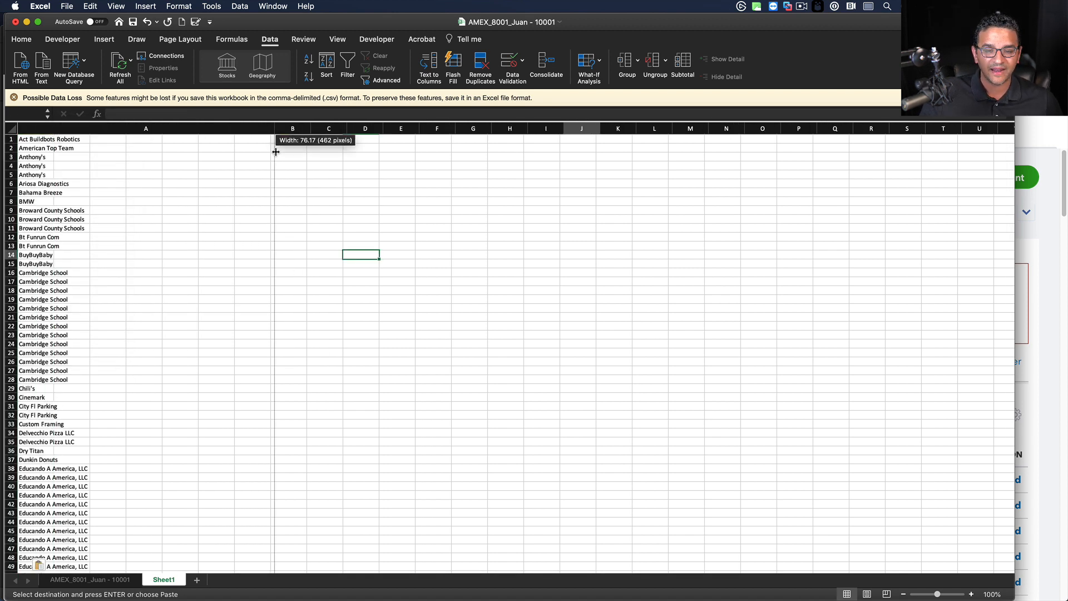
click(581, 254)
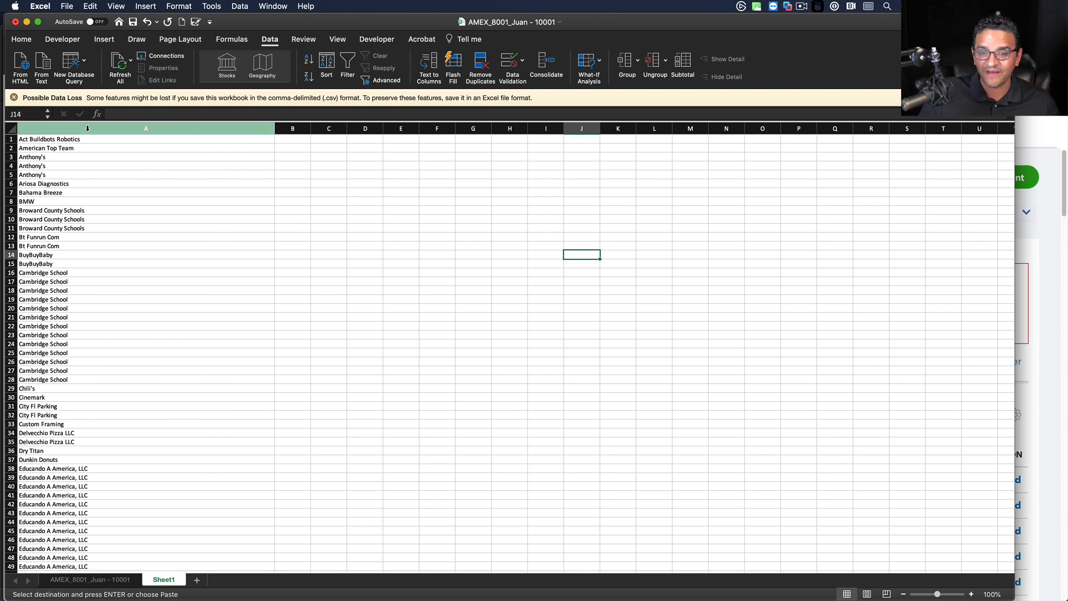
click(337, 39)
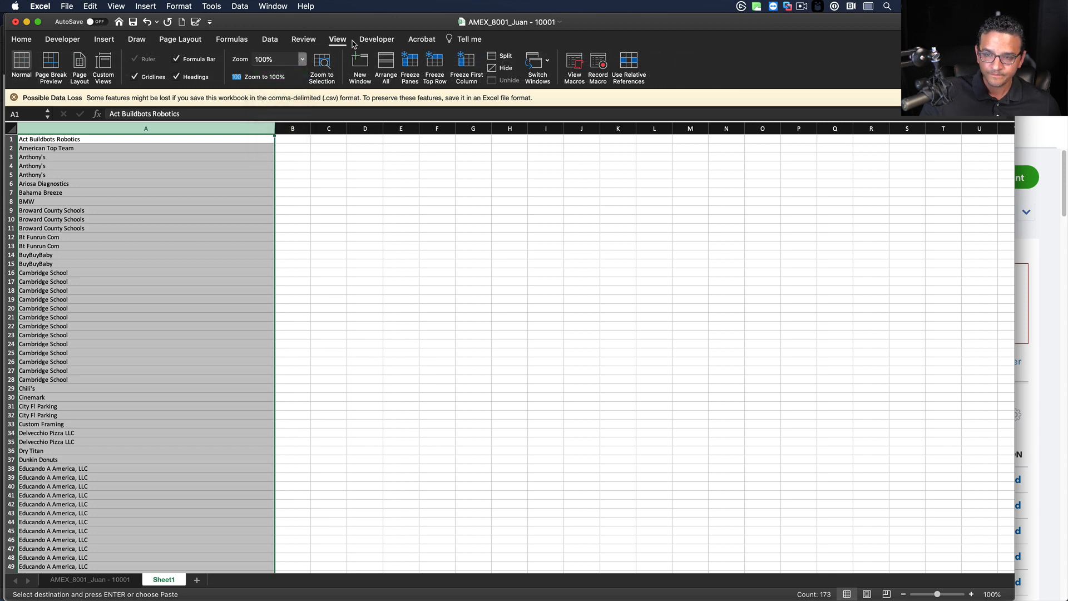
Step: Remove duplicates from column A, leaving 76 unique vendor names
click(270, 39)
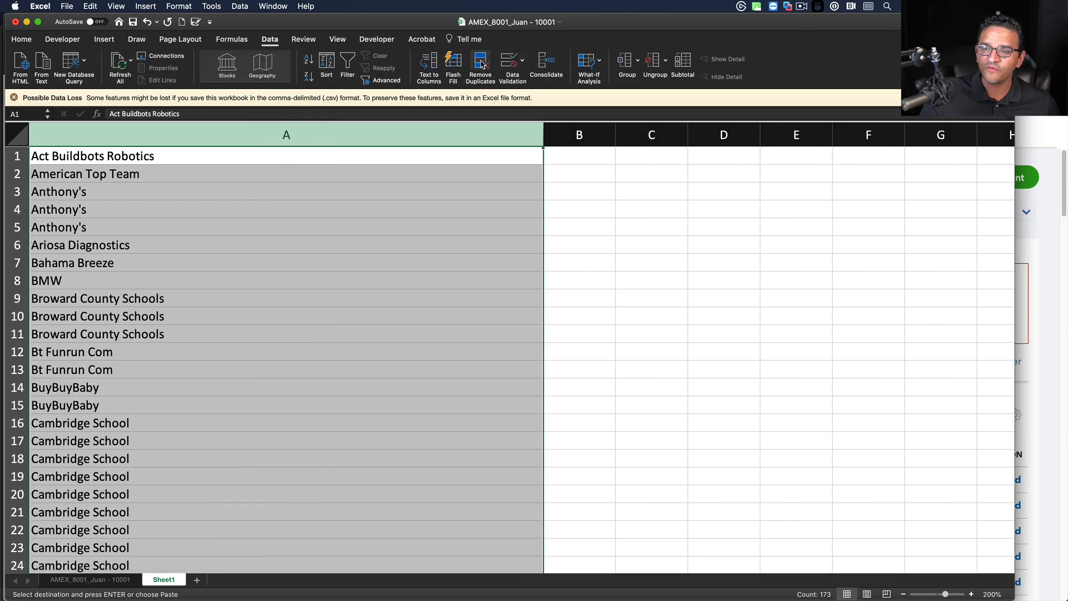
click(480, 66)
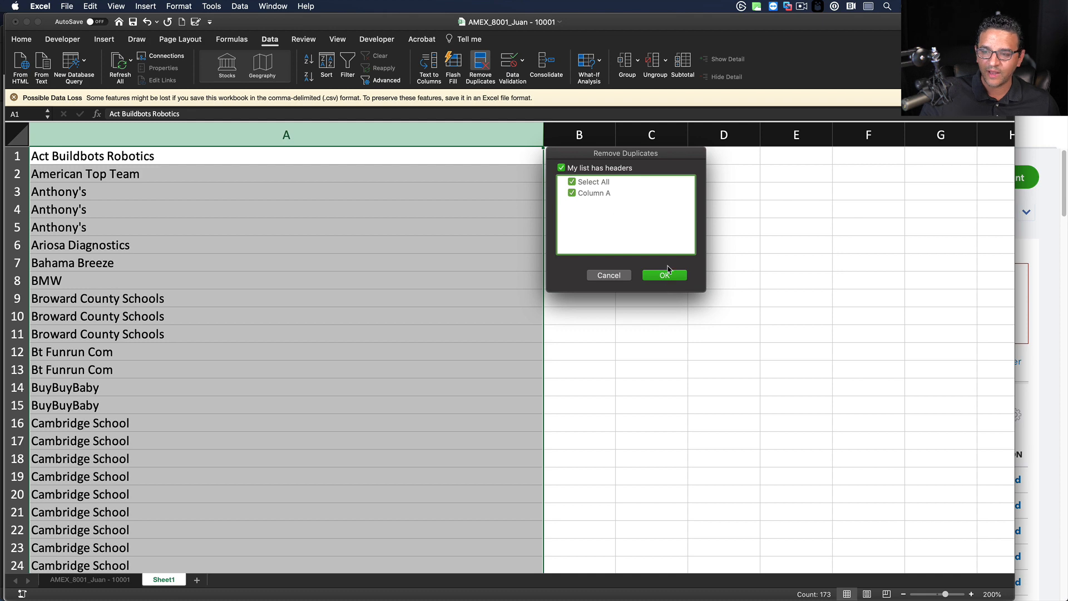
click(662, 274)
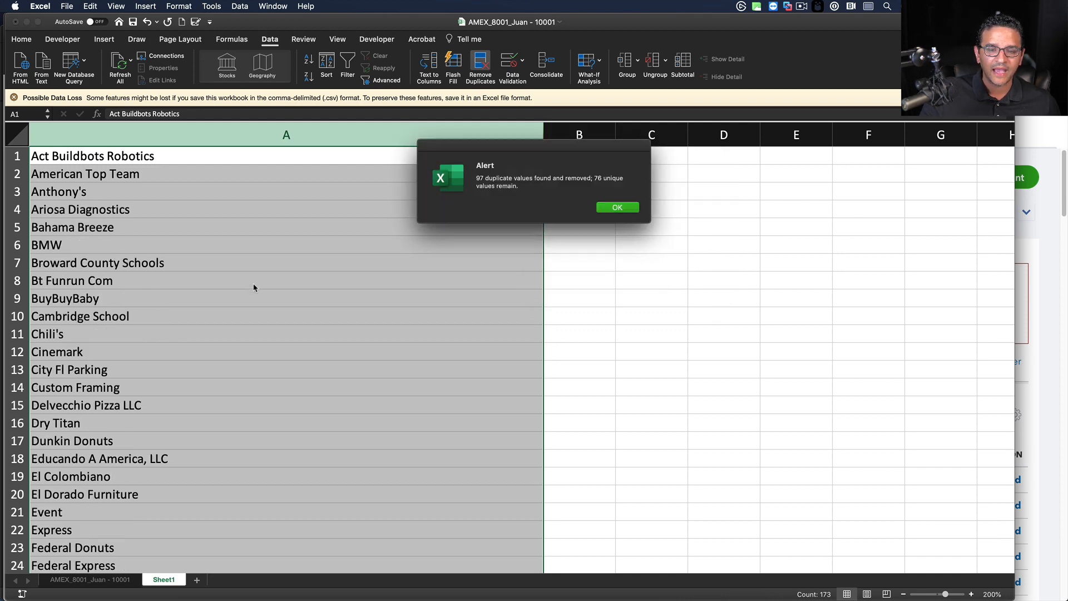
click(617, 207)
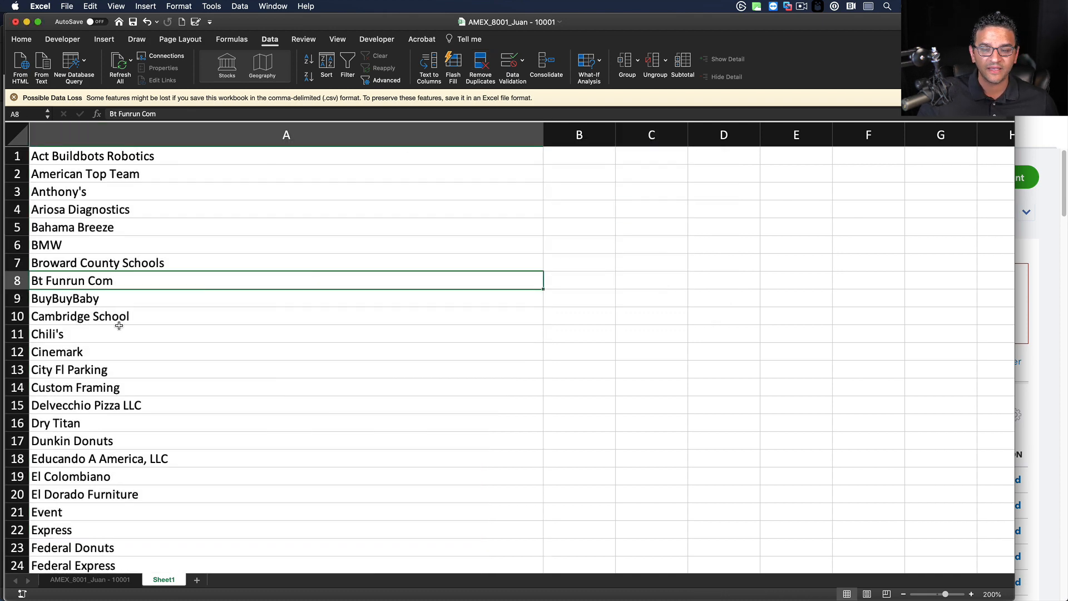
Step: Scroll through the unique vendor list looking for non-vendor entries
scroll(down, 3)
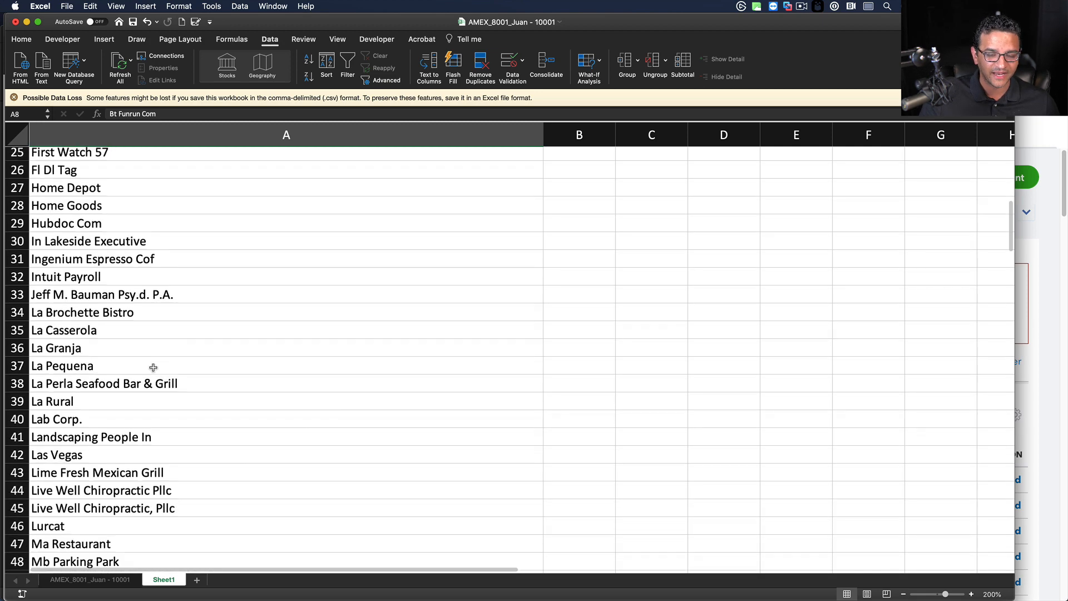
scroll(down, 3)
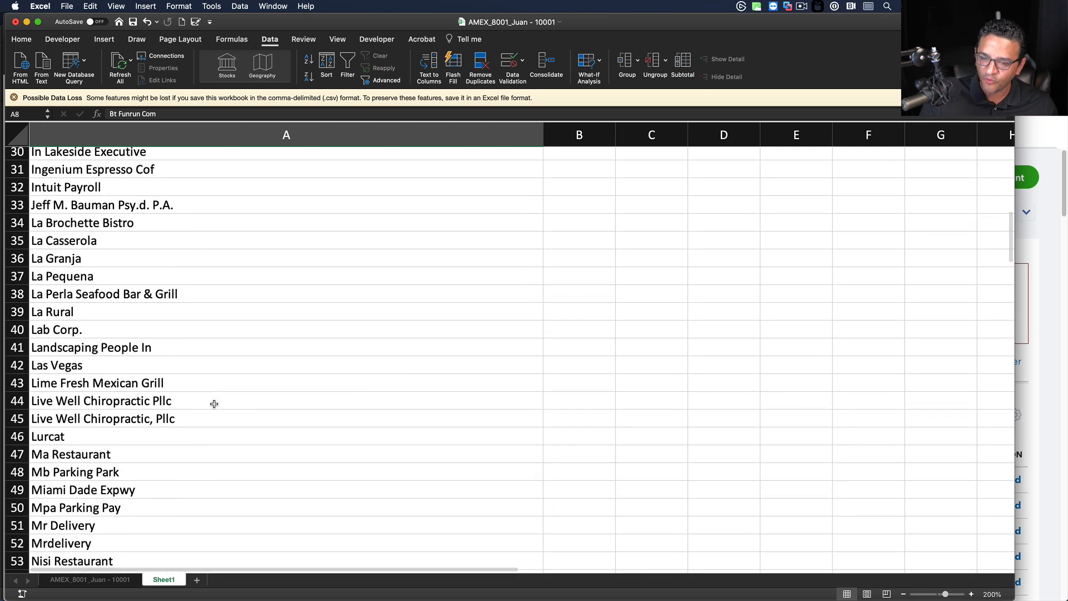
scroll(down, 3)
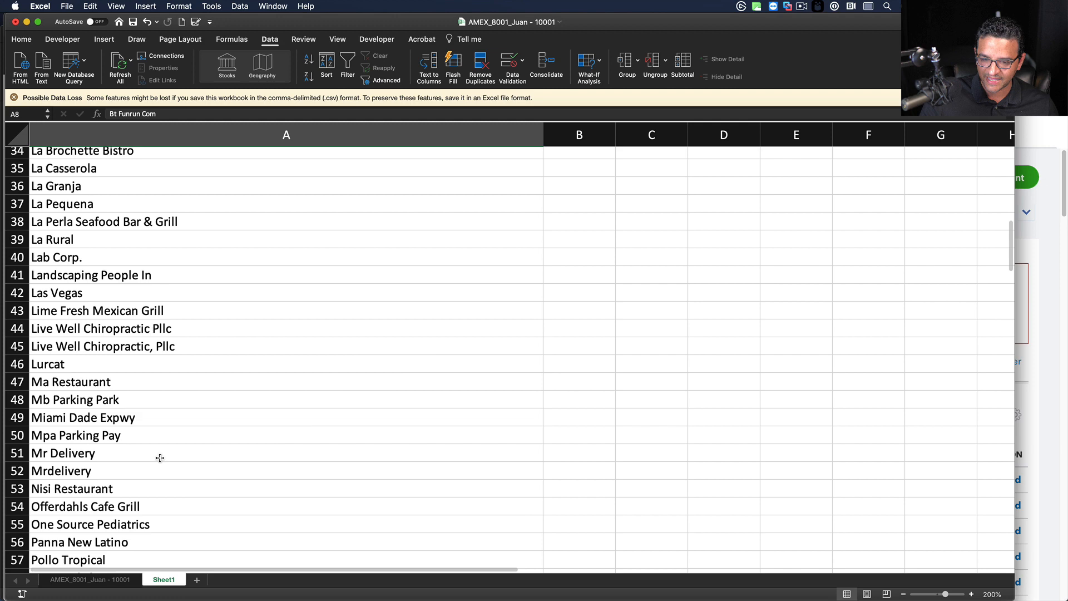
scroll(down, 3)
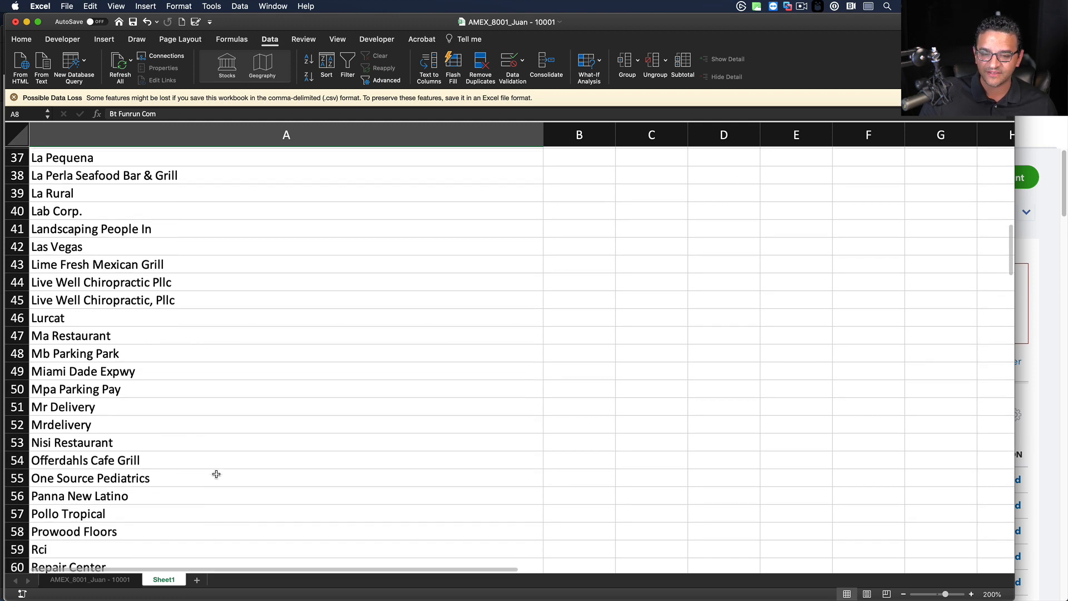
scroll(down, 3)
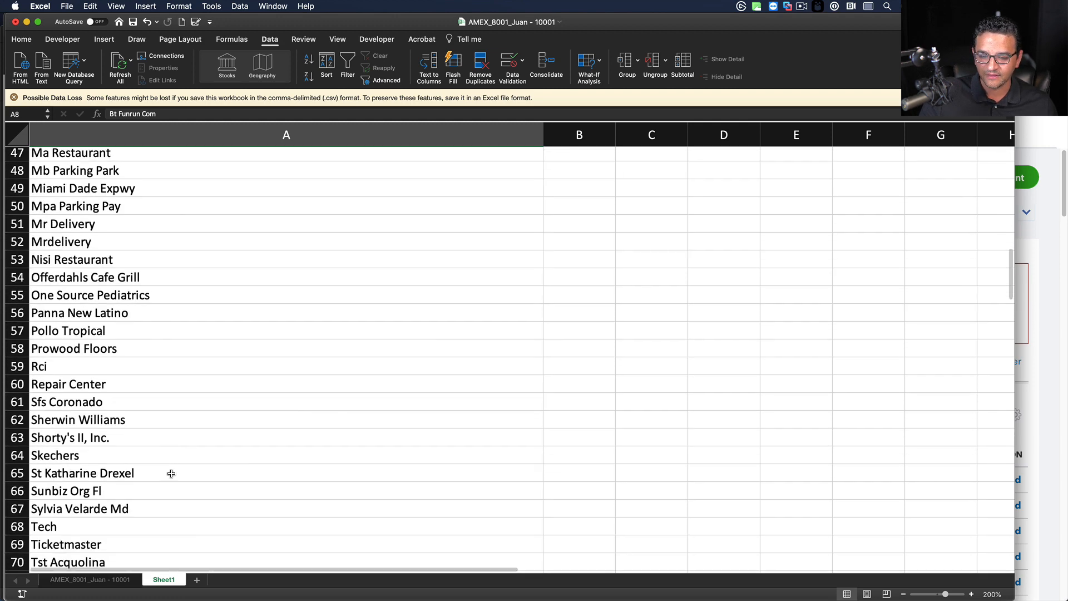
scroll(down, 3)
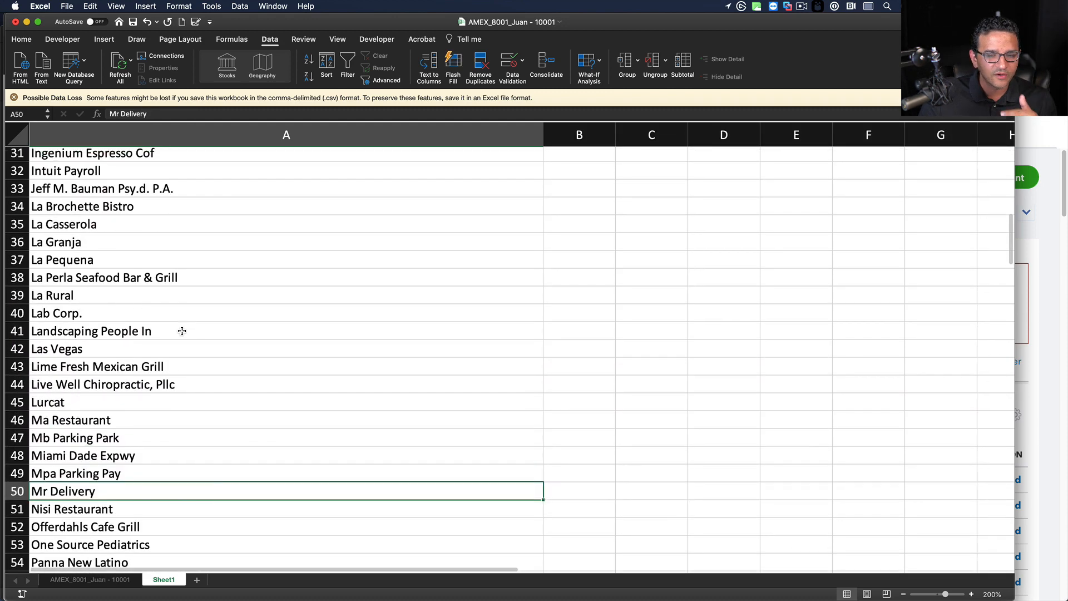
scroll(up, 3)
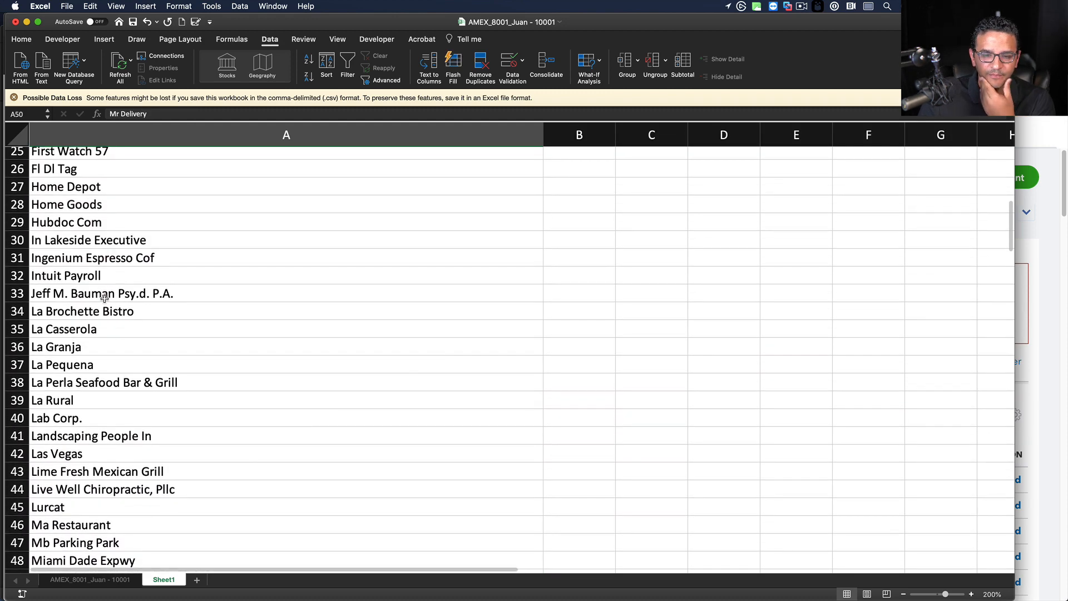
scroll(up, 3)
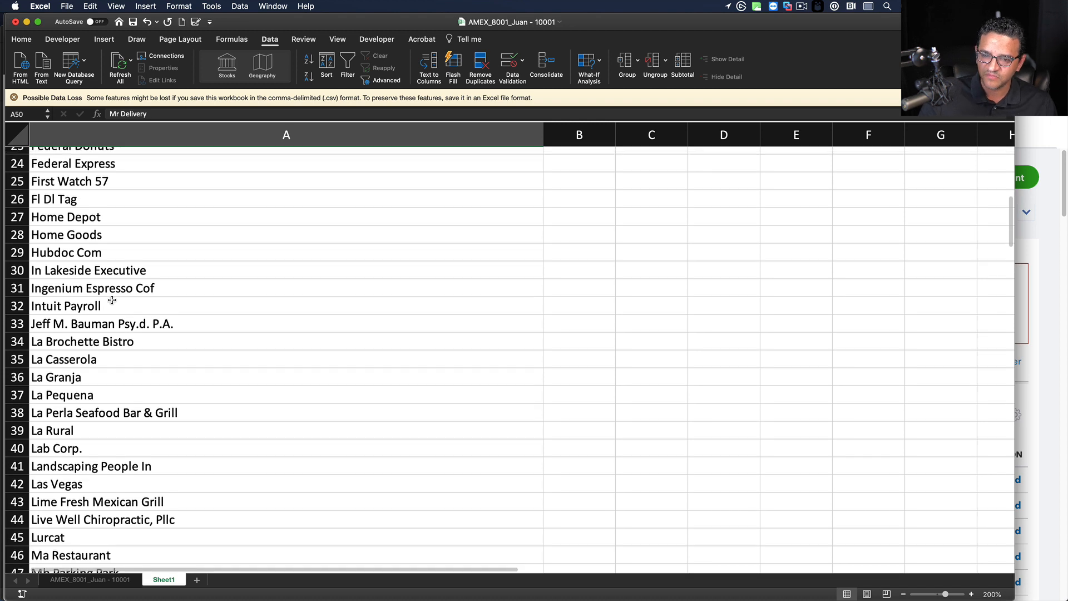
scroll(up, 3)
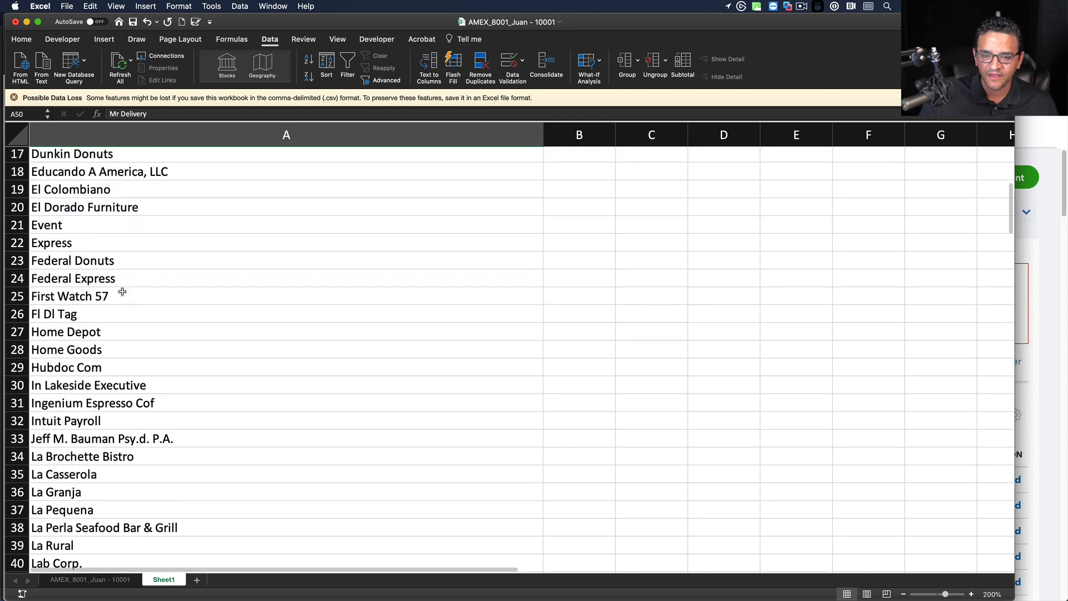
scroll(up, 3)
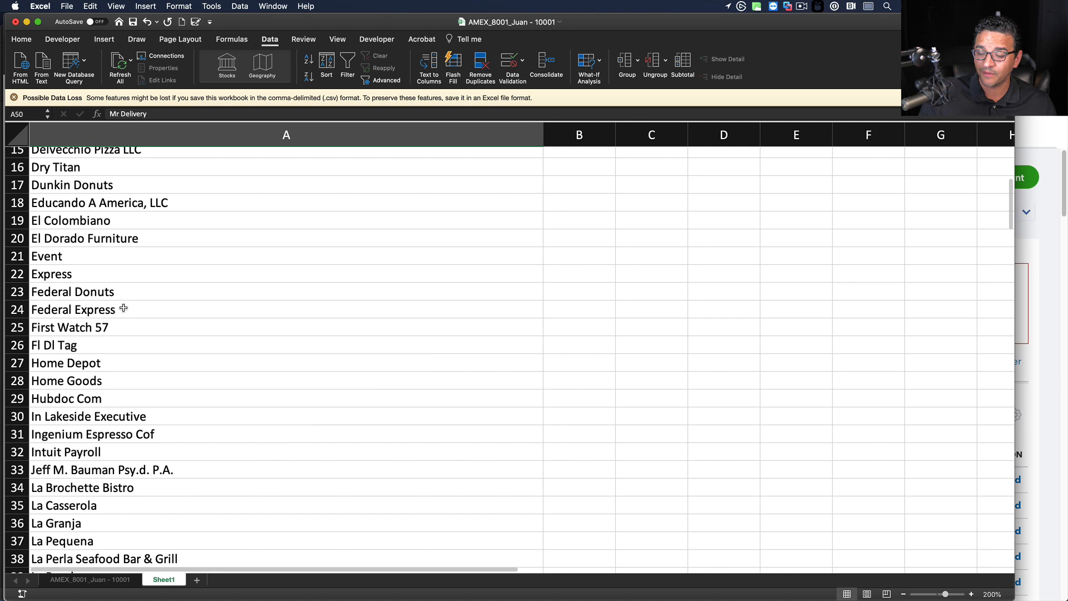
scroll(up, 3)
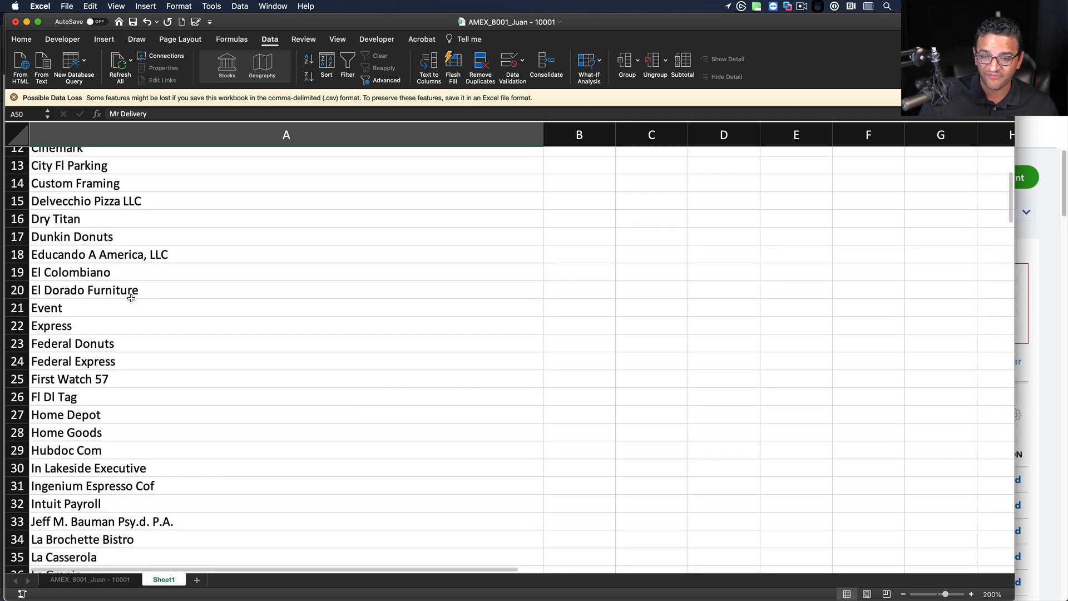
scroll(up, 3)
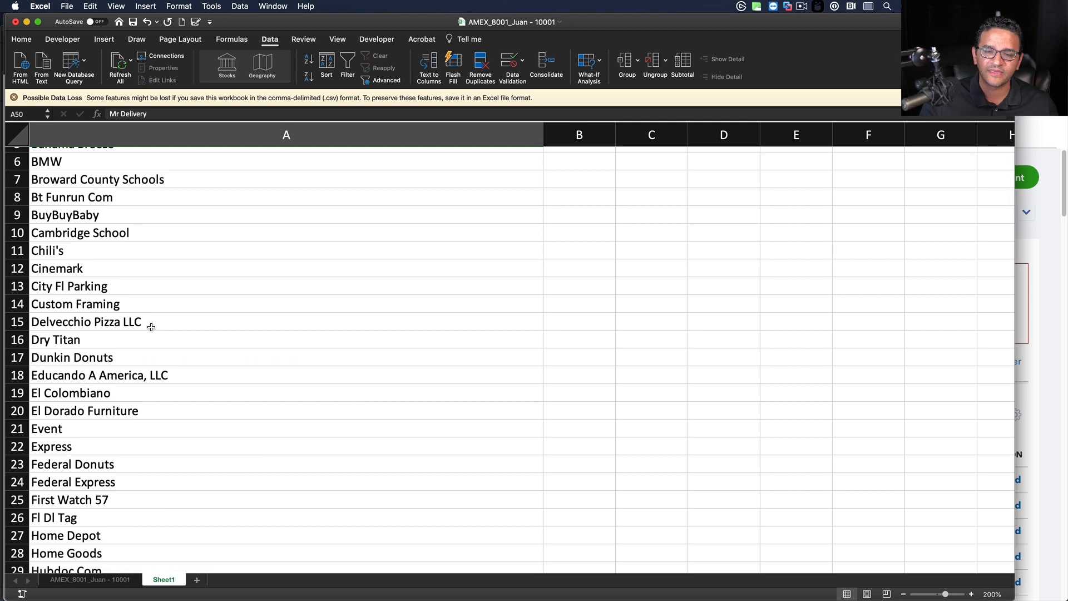
scroll(up, 3)
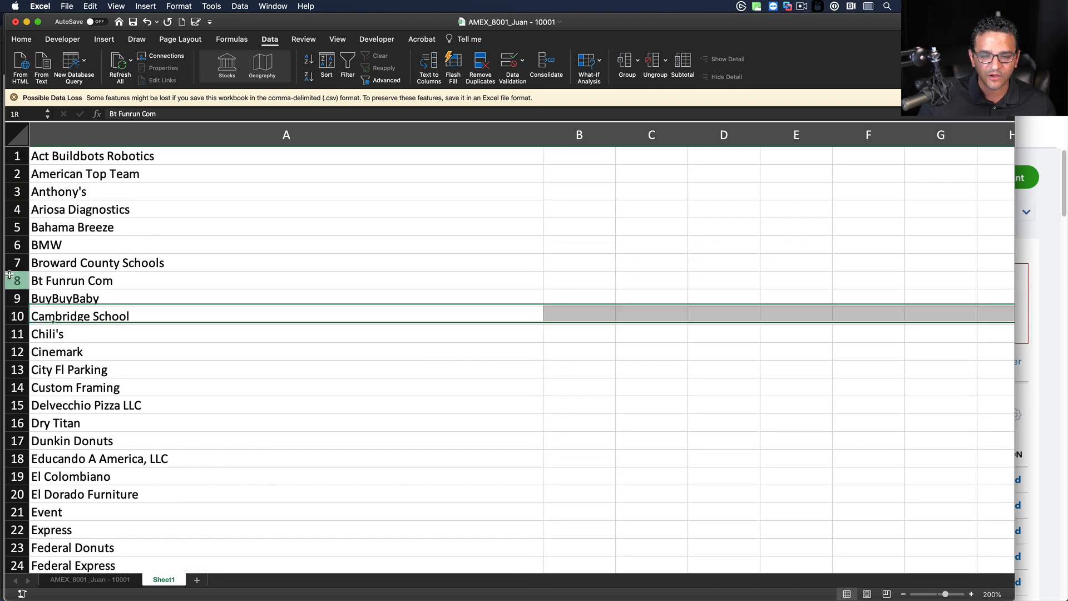
Step: Delete unwanted rows like Mrdelivery, Bt Funrun Com and Event, then begin saving
click(285, 280)
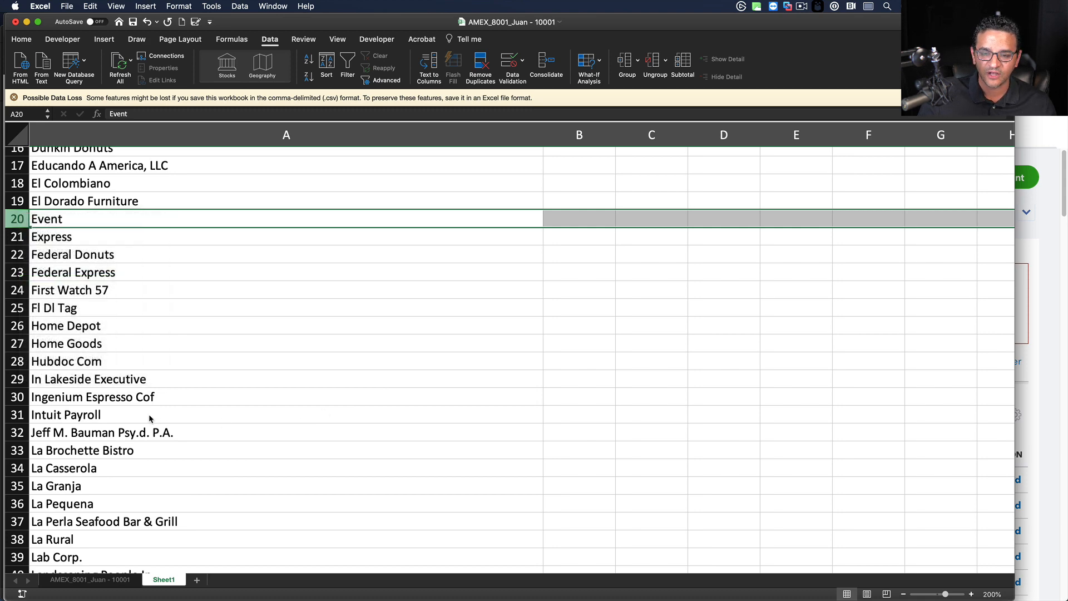
scroll(down, 3)
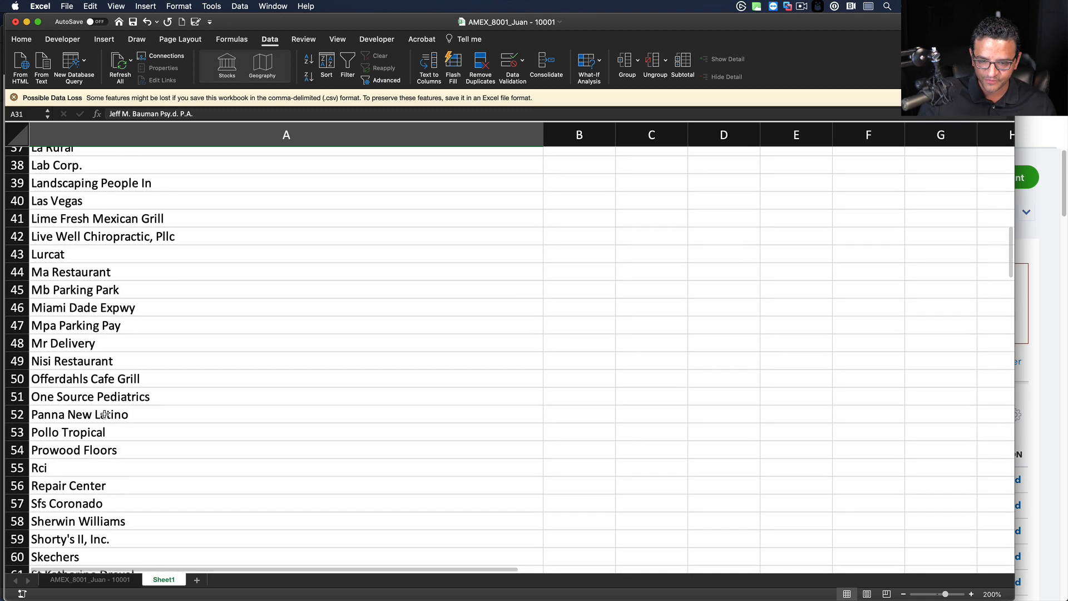
scroll(down, 3)
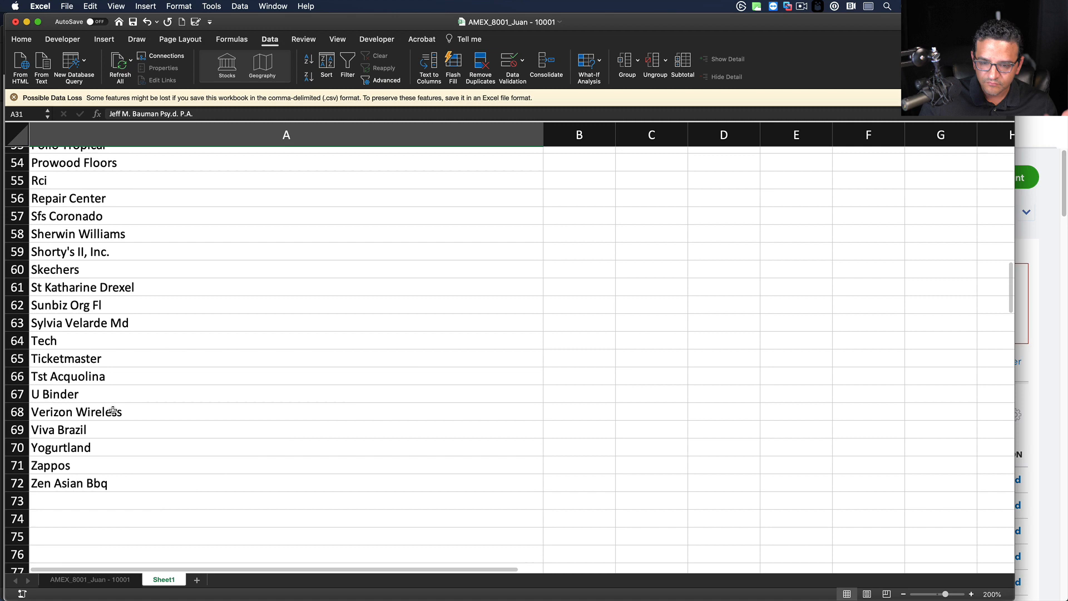
scroll(up, 3)
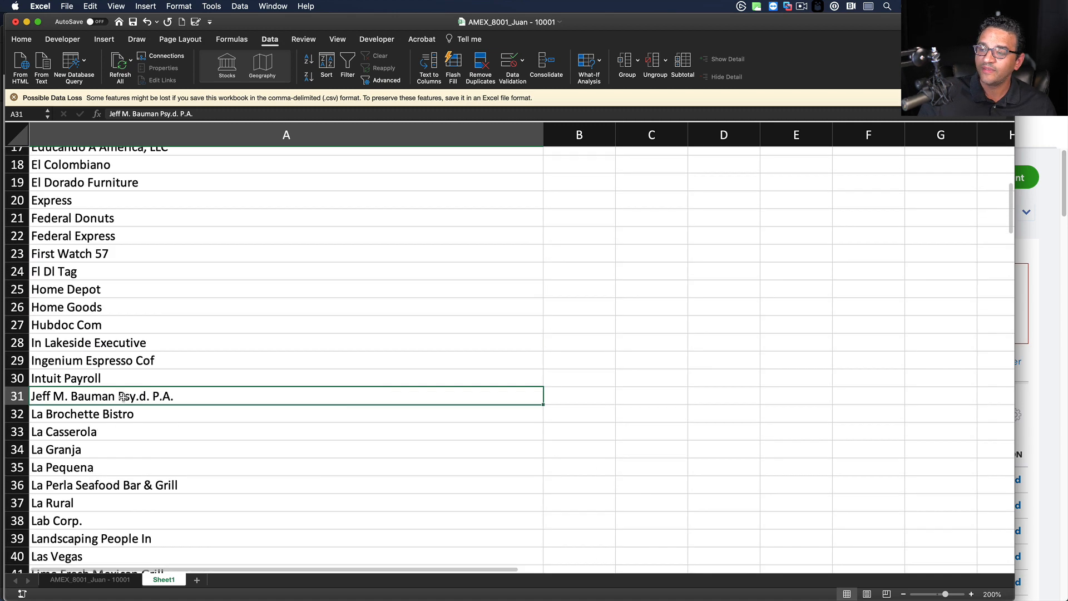
click(67, 6)
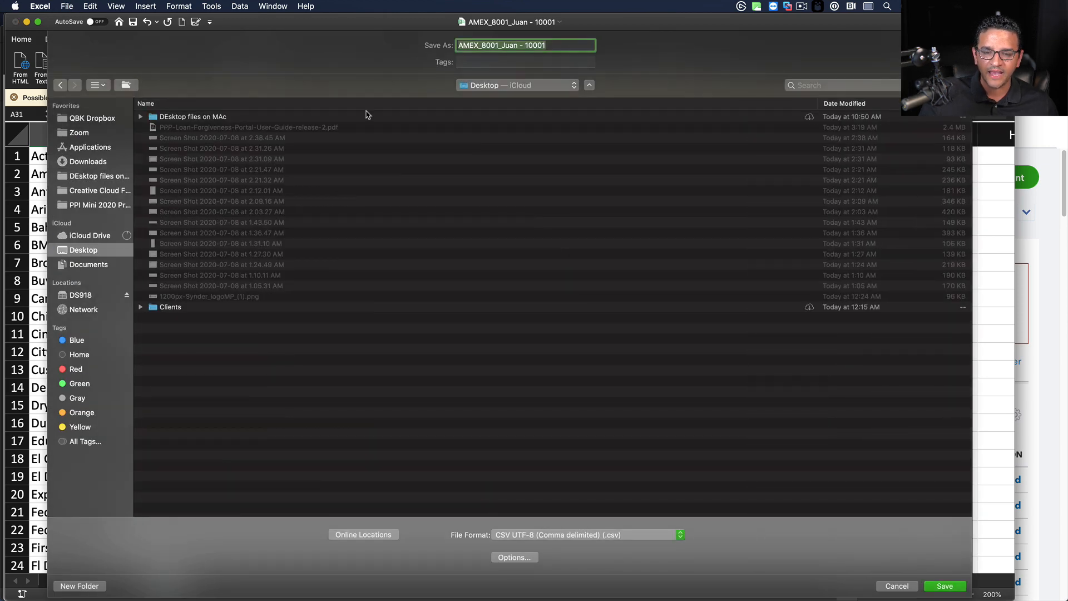
Step: Save the active vendor sheet as the CSV 'vendor list' on the Desktop
text(vendor)
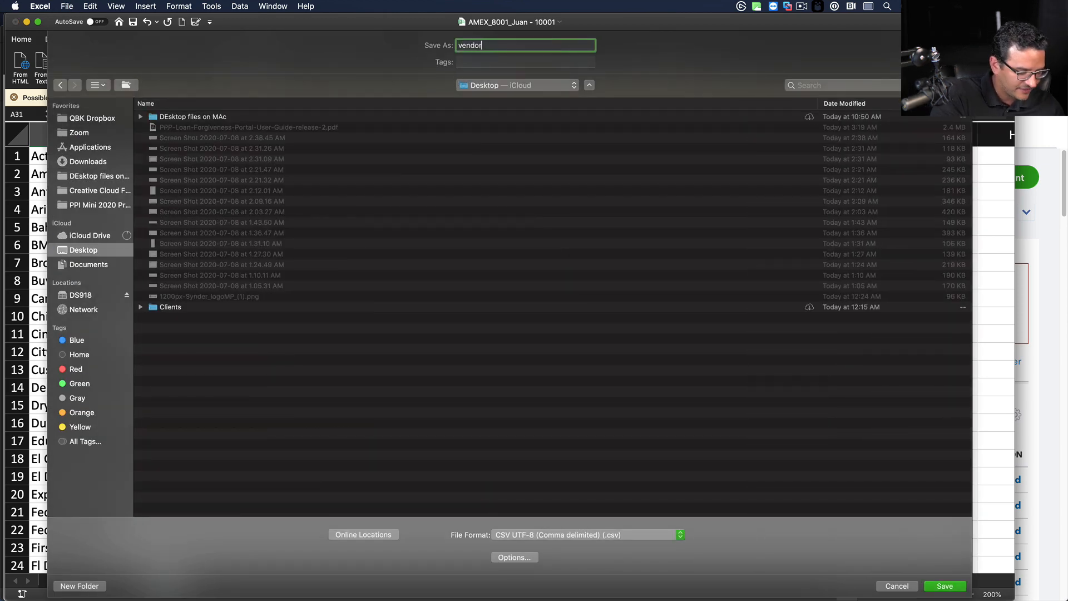
text(list)
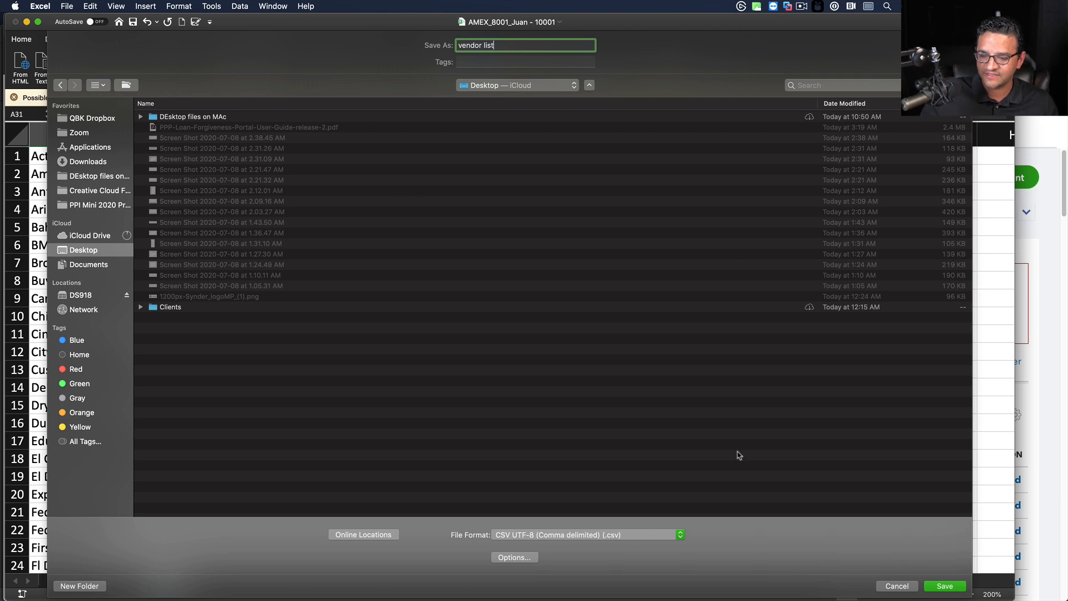
click(944, 586)
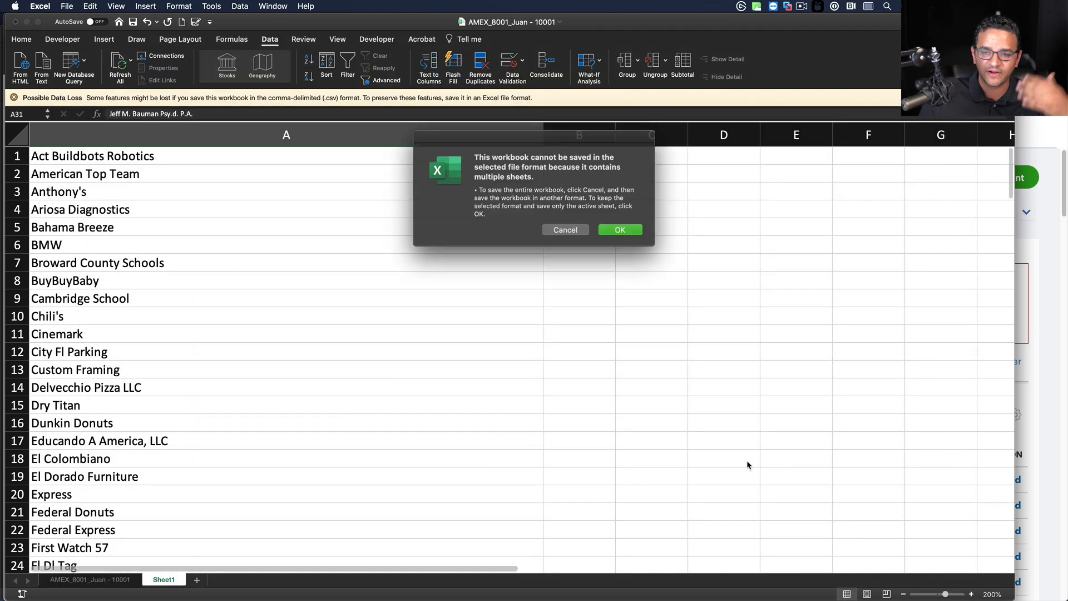
click(619, 230)
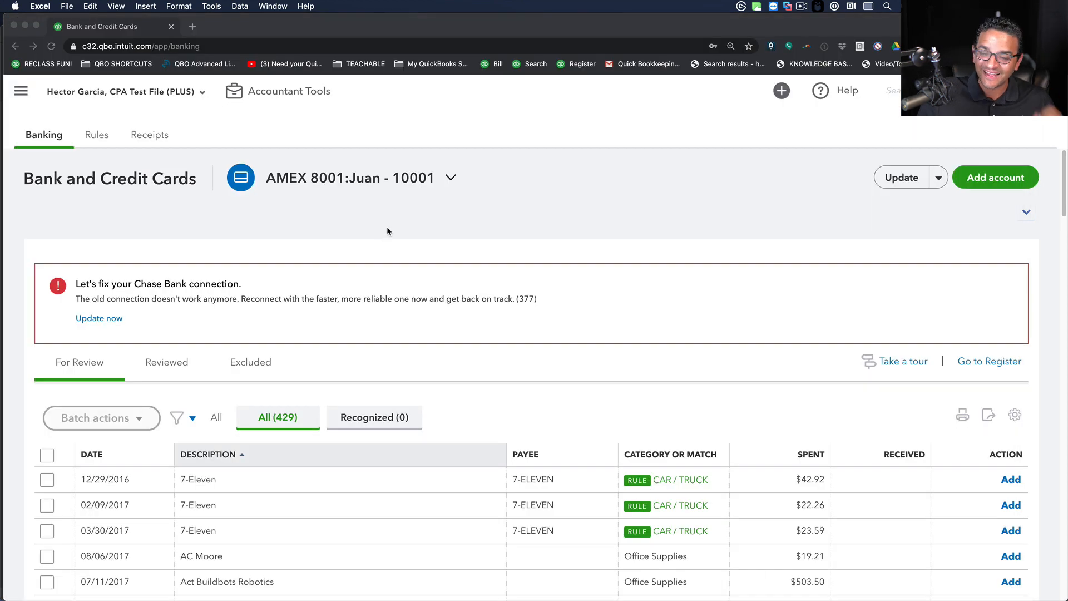
mouse_move(569, 316)
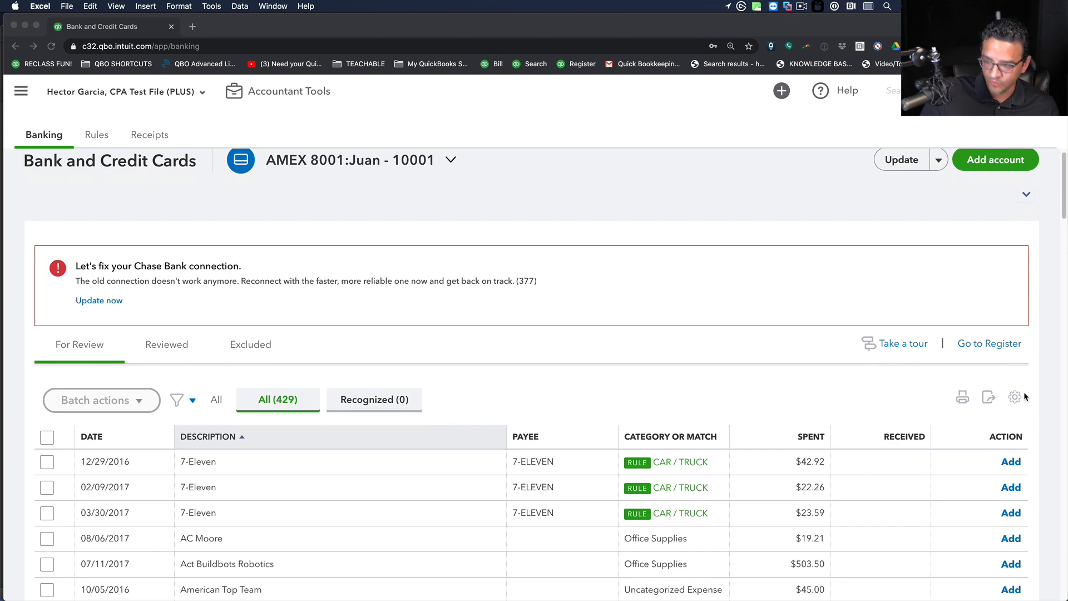
Step: Turn on Show bank details in the For Review table settings
click(1015, 395)
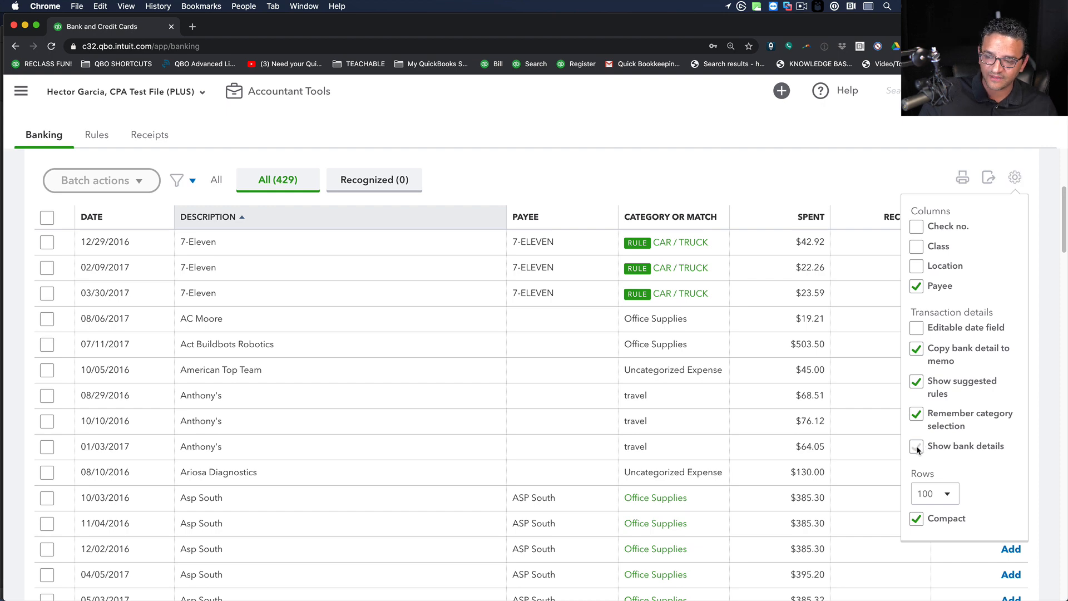
click(917, 446)
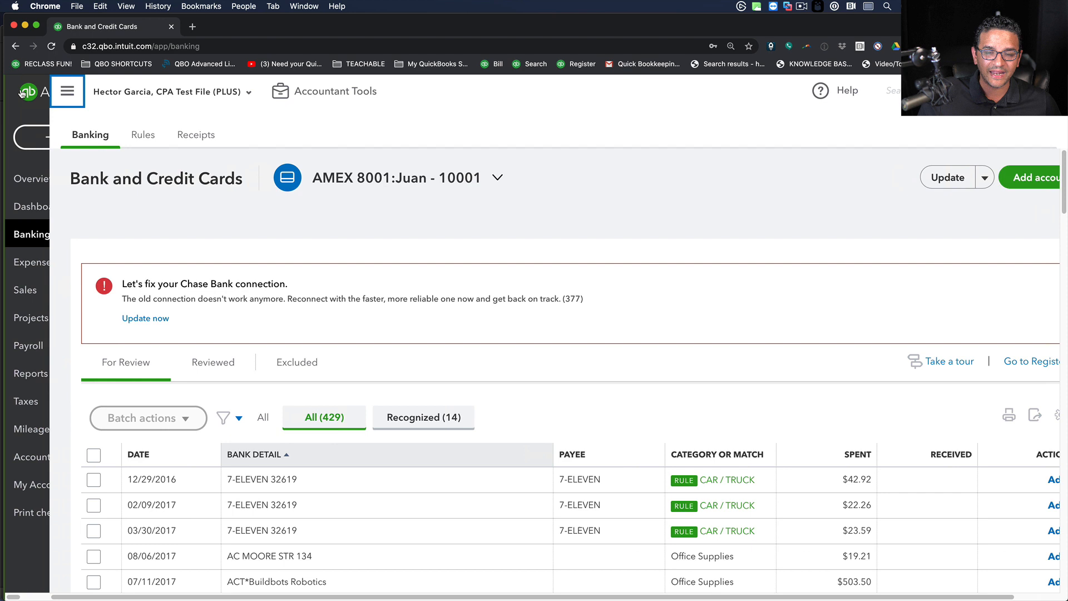
Step: Go to the Vendors list and choose Import vendors from the New vendor dropdown
click(67, 90)
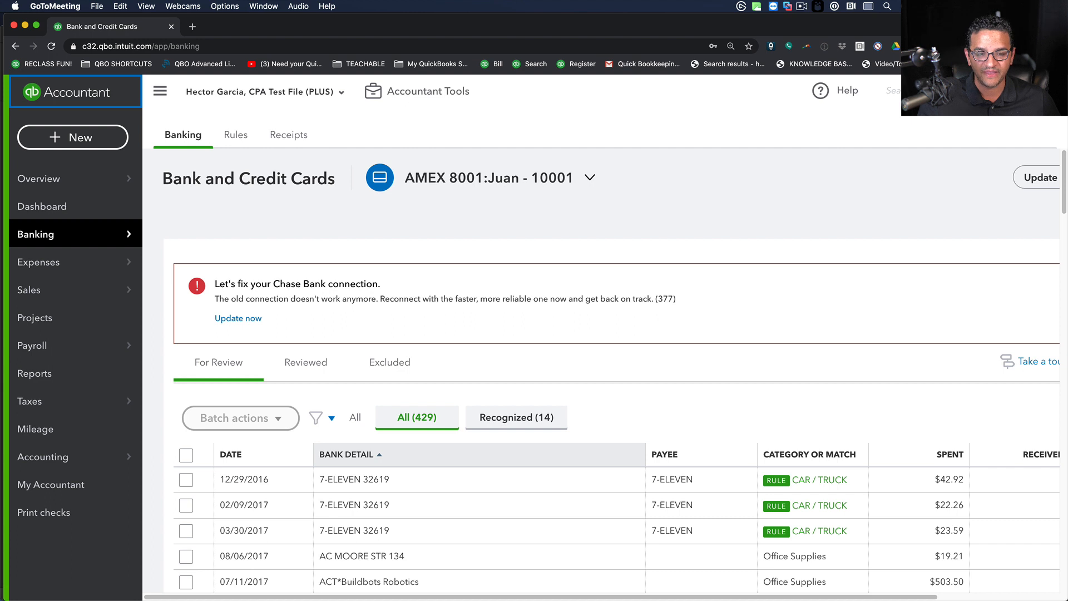
mouse_move(51, 264)
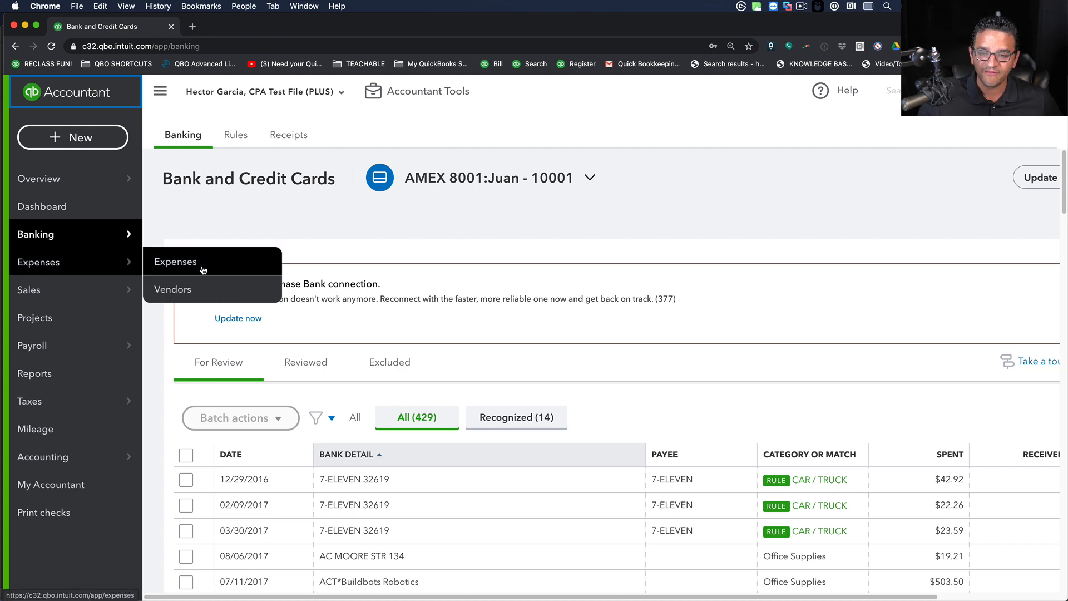
mouse_move(173, 289)
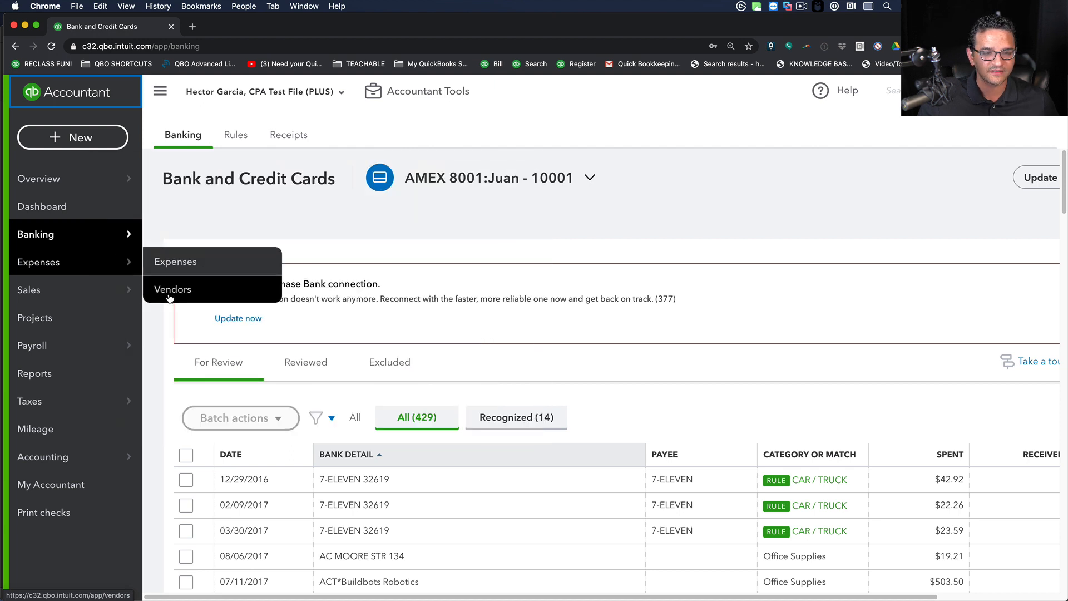
click(173, 289)
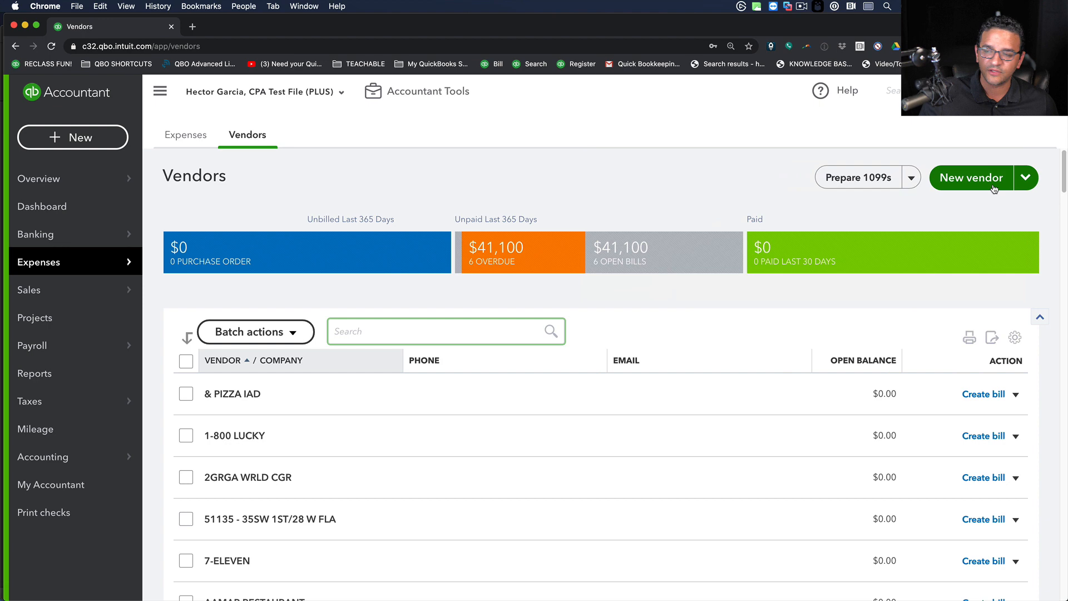
click(1026, 178)
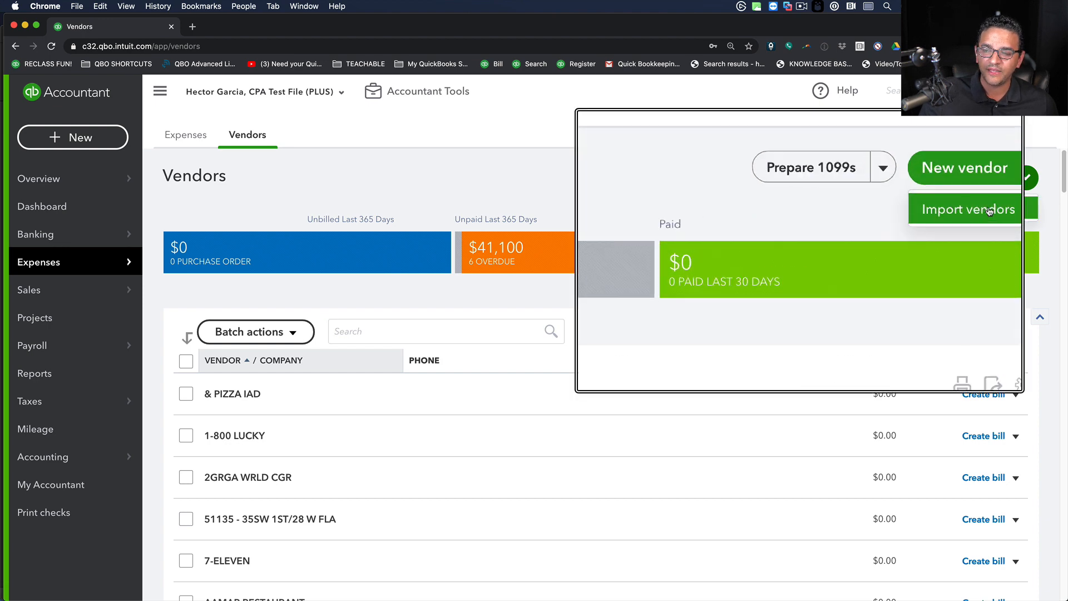
click(967, 209)
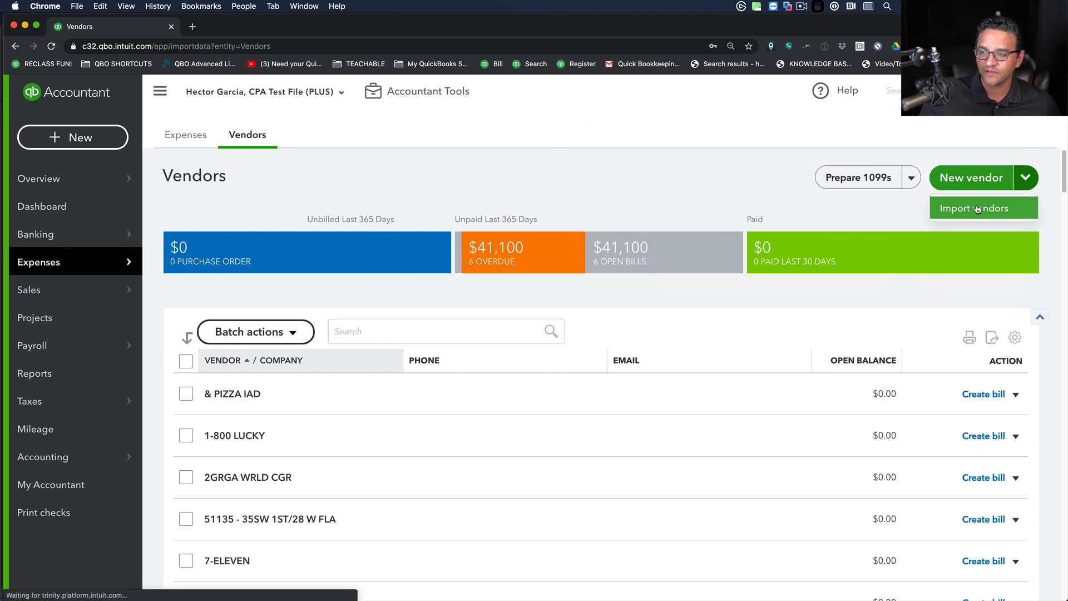
click(977, 207)
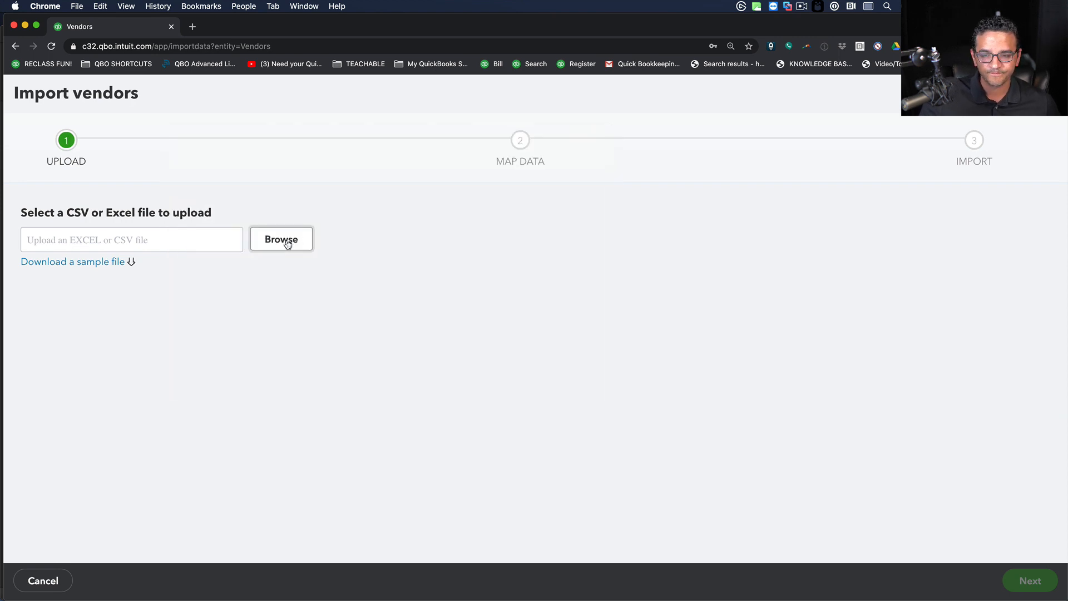
Step: Browse to and attach vendor list.csv on the Import vendors upload step
click(281, 239)
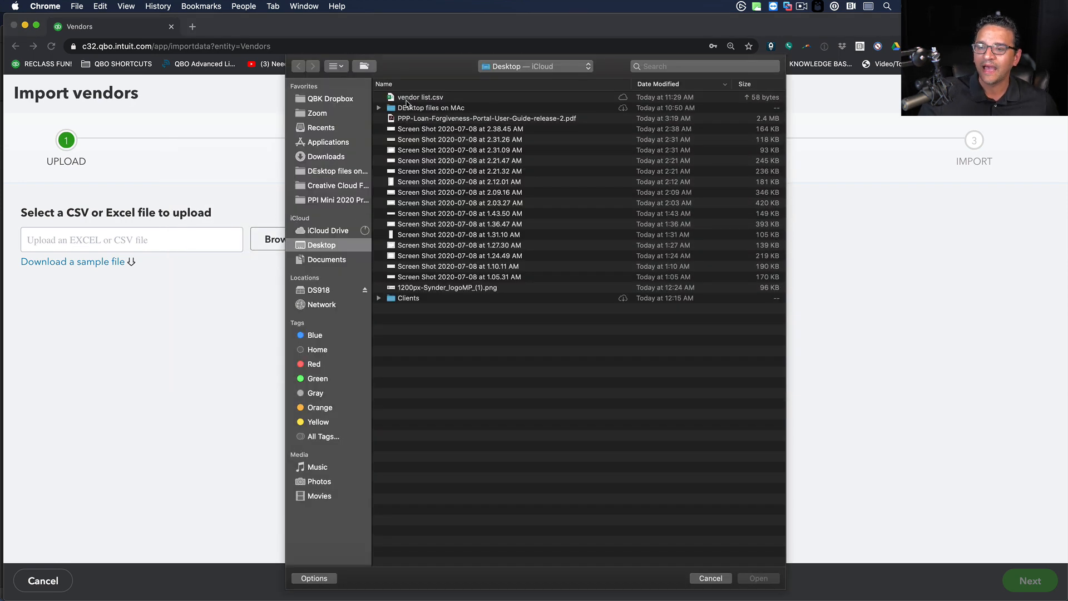
click(420, 97)
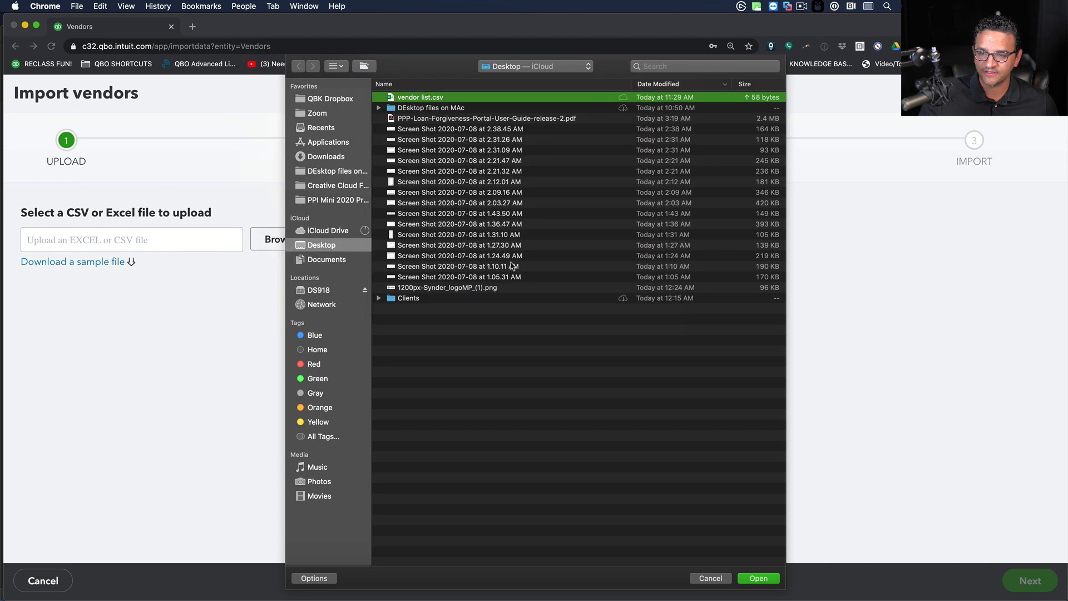
click(757, 578)
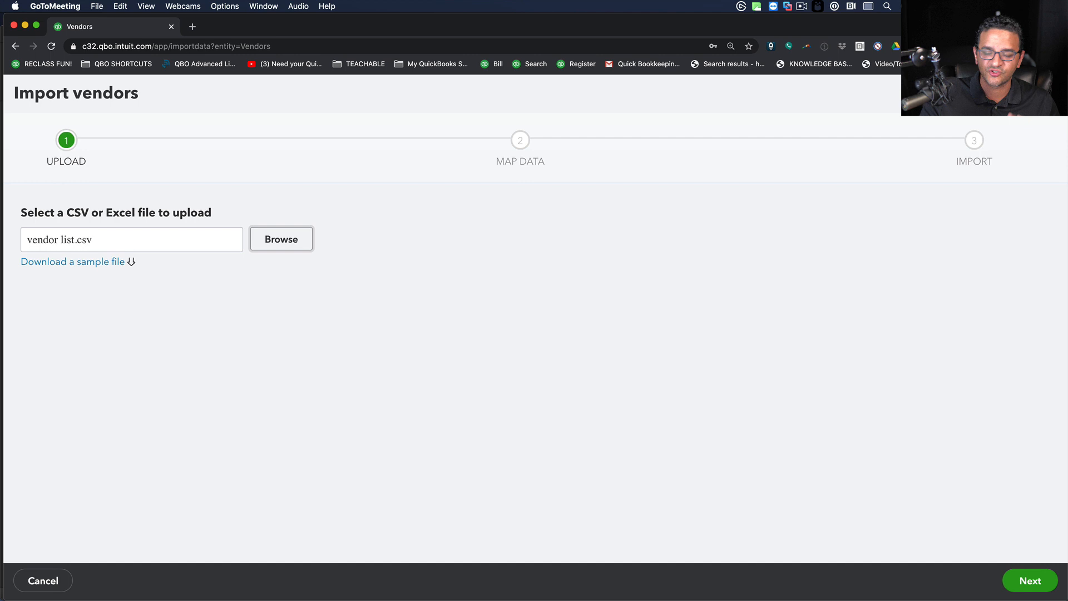
mouse_move(1001, 563)
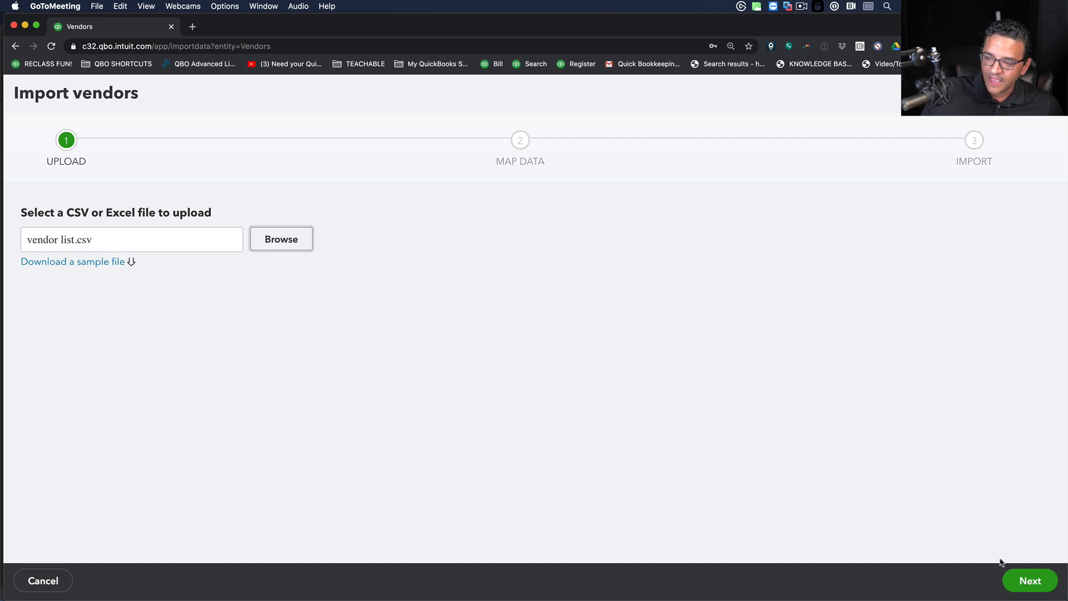
Step: Accept the field mapping, import the 71 vendors, and return to the bank feed
click(1029, 581)
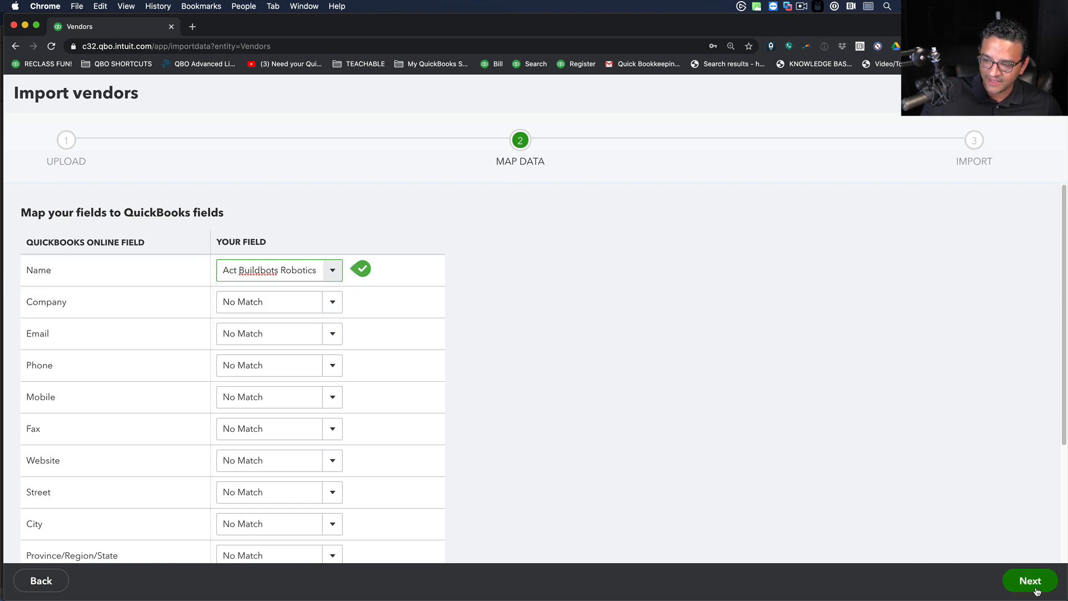
click(1029, 580)
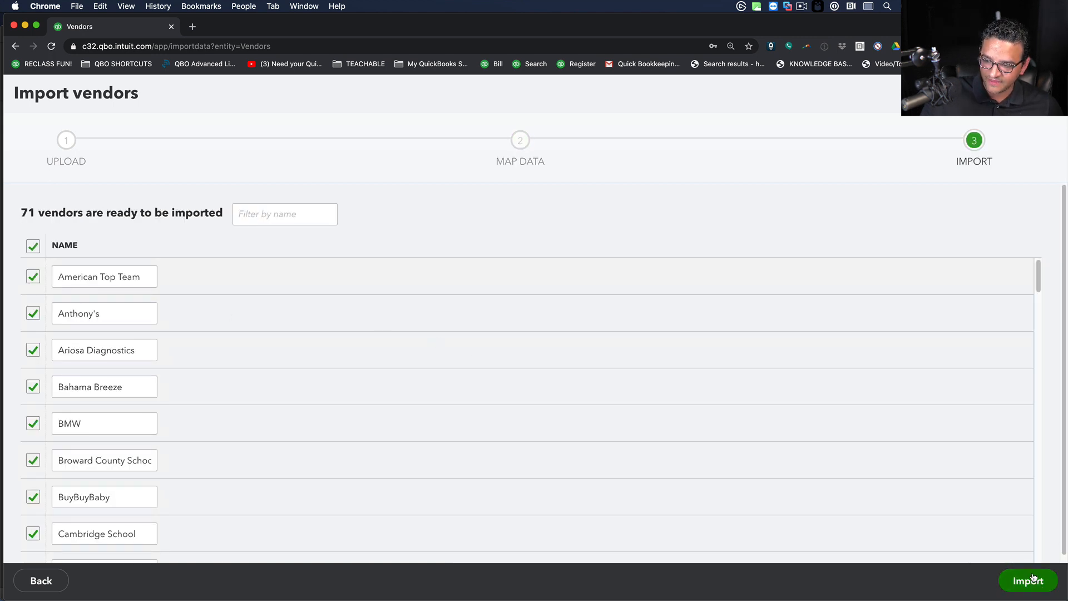
click(1028, 580)
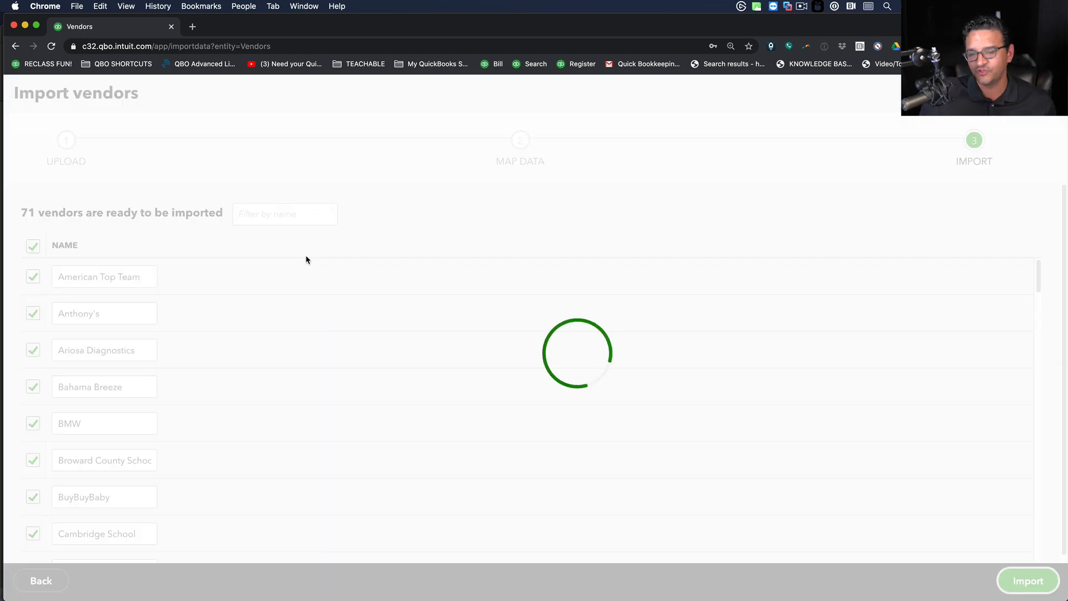
click(1027, 580)
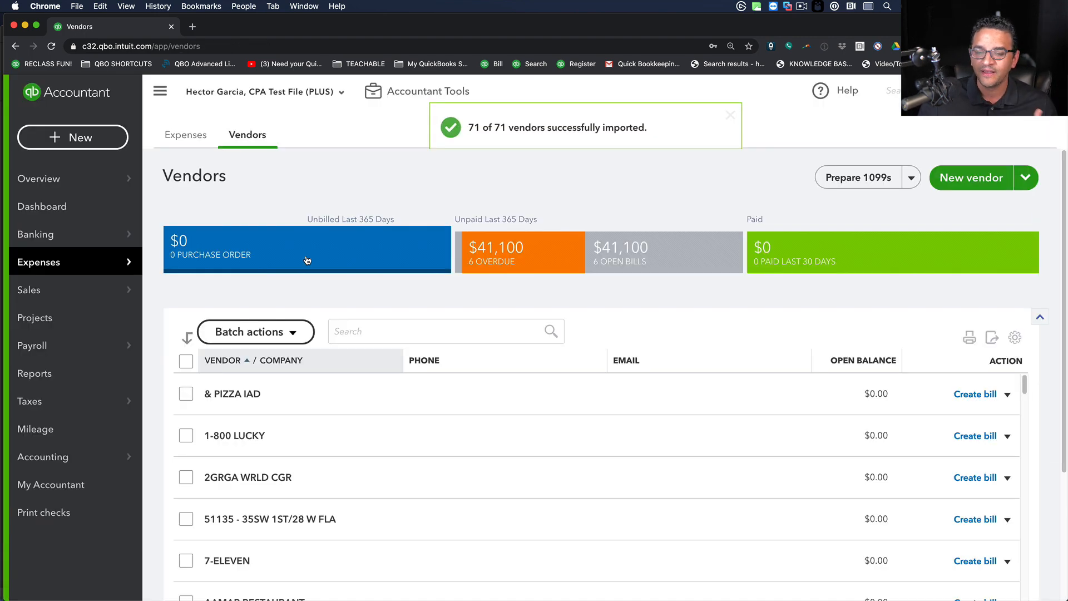
click(35, 234)
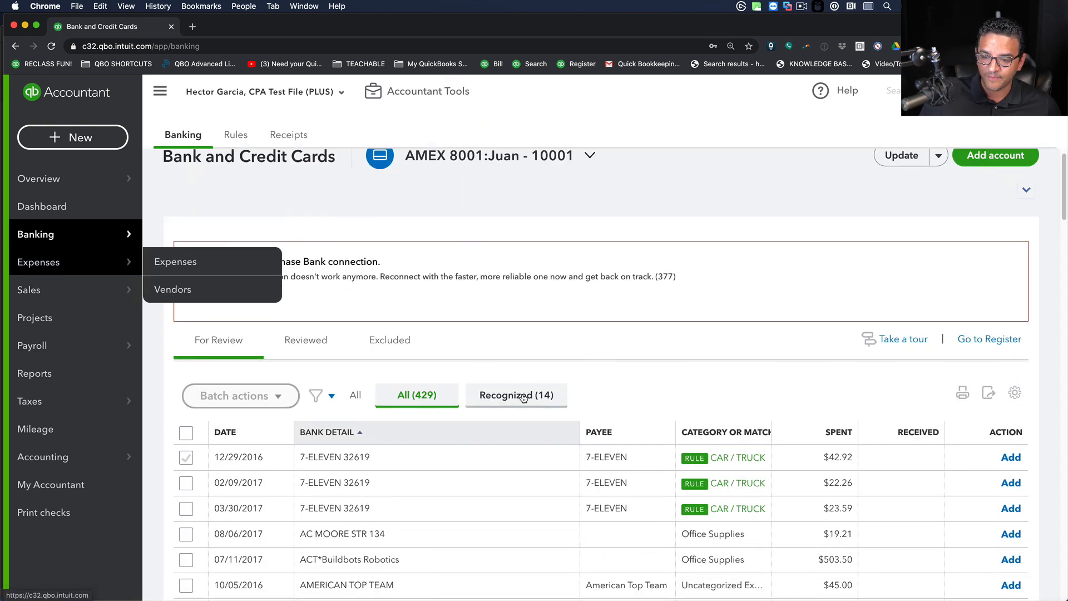
scroll(down, 3)
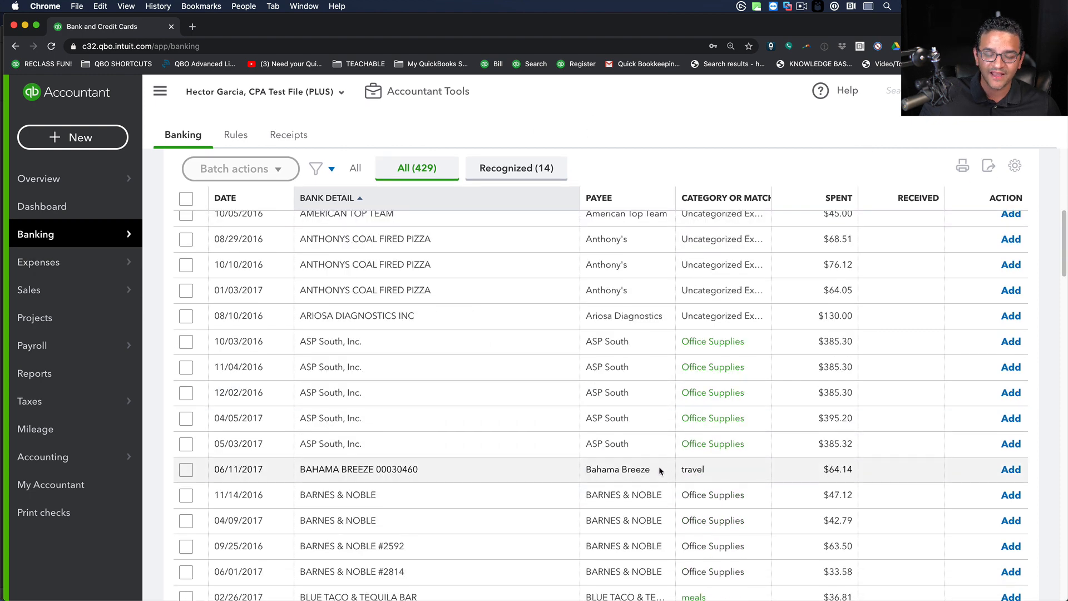
scroll(down, 3)
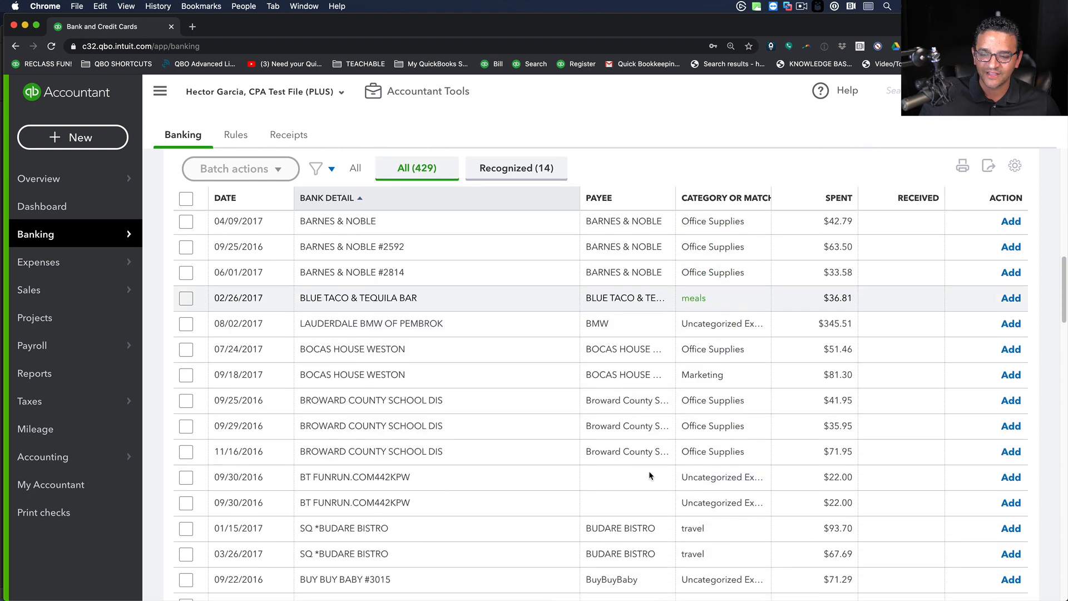
scroll(down, 3)
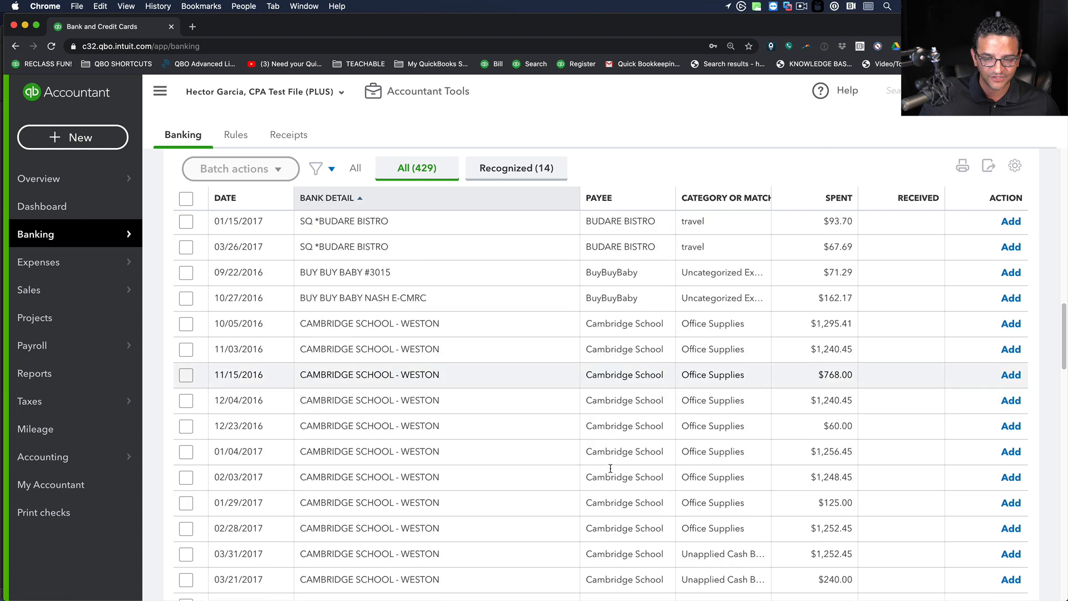
scroll(down, 3)
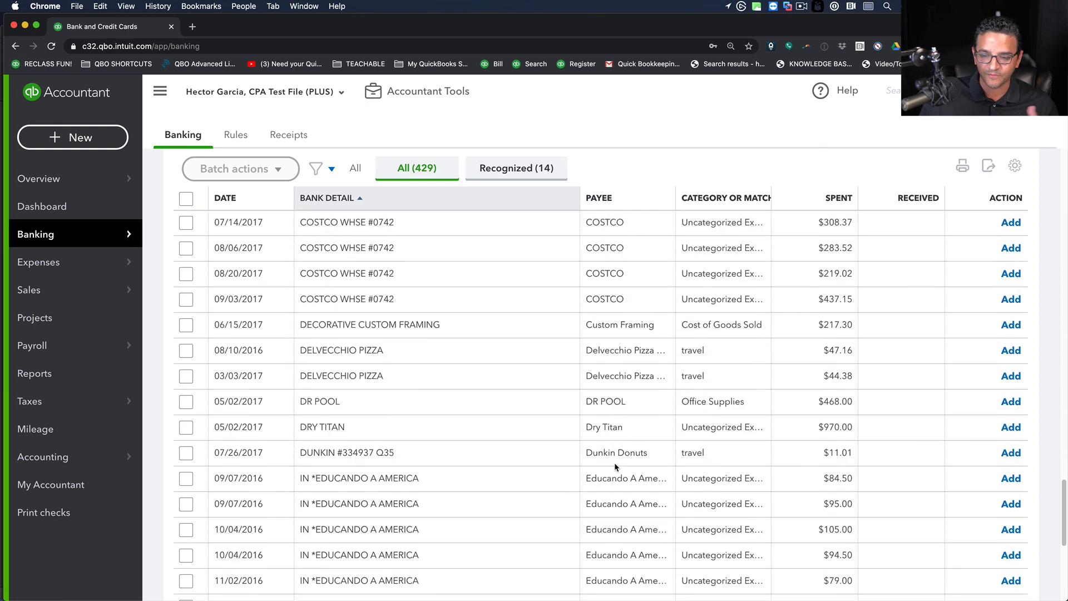
scroll(down, 3)
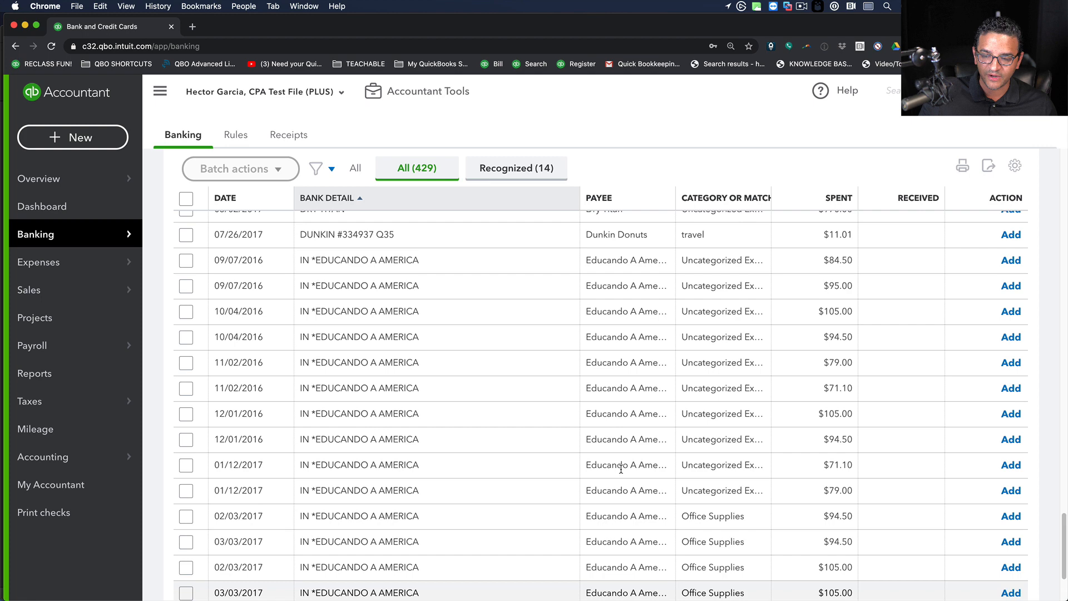
scroll(up, 3)
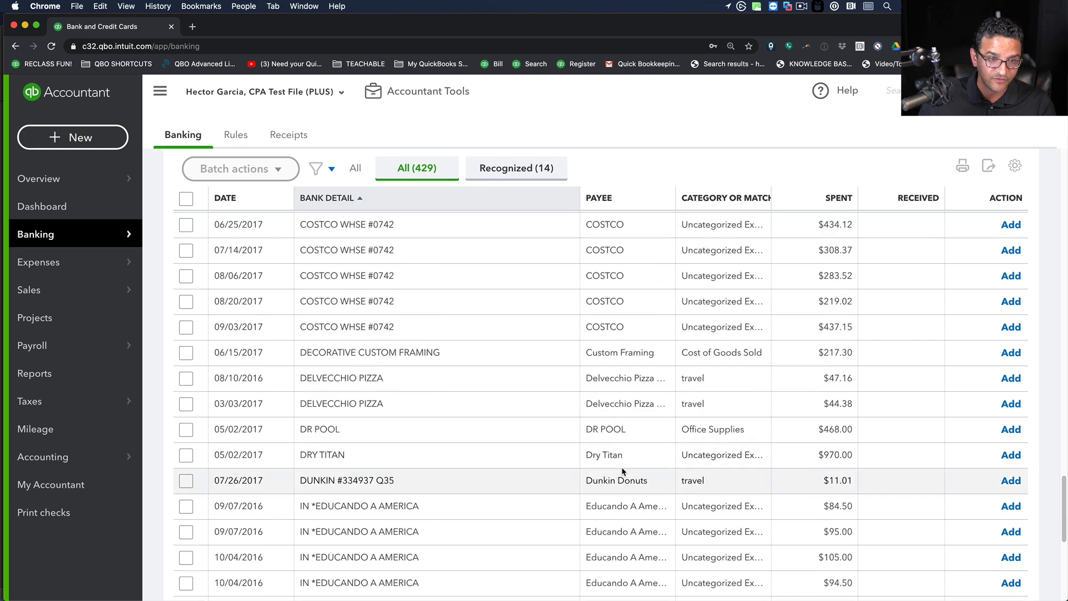
scroll(up, 3)
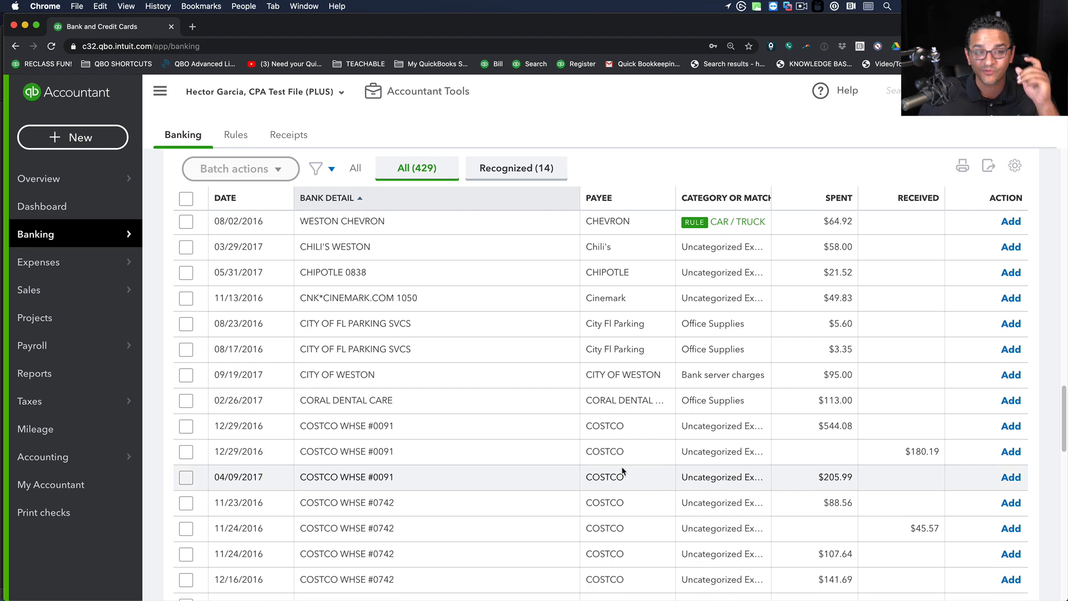
scroll(up, 3)
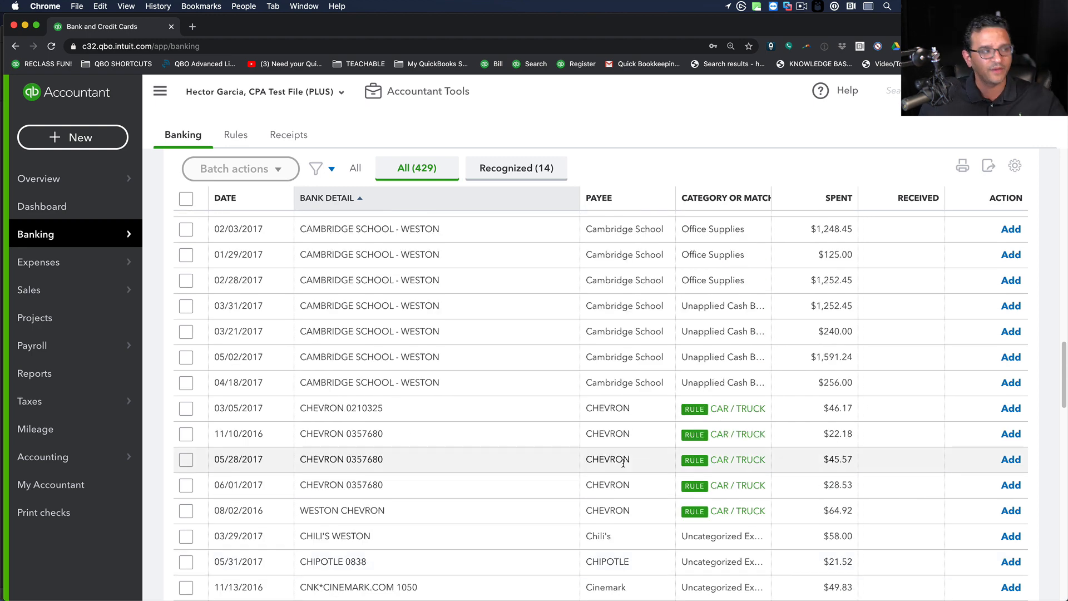
scroll(up, 3)
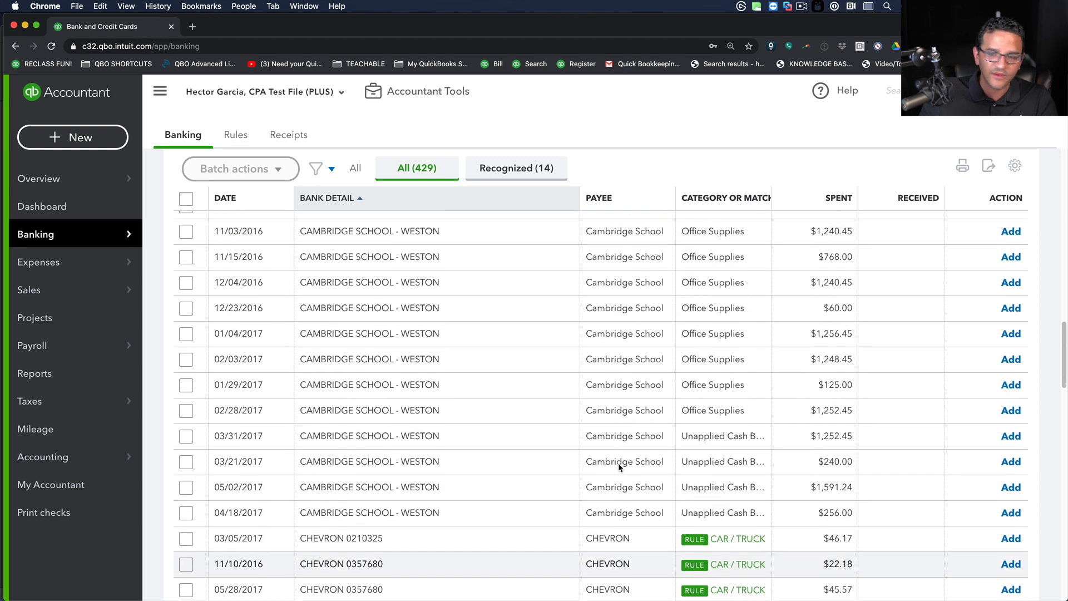
scroll(up, 3)
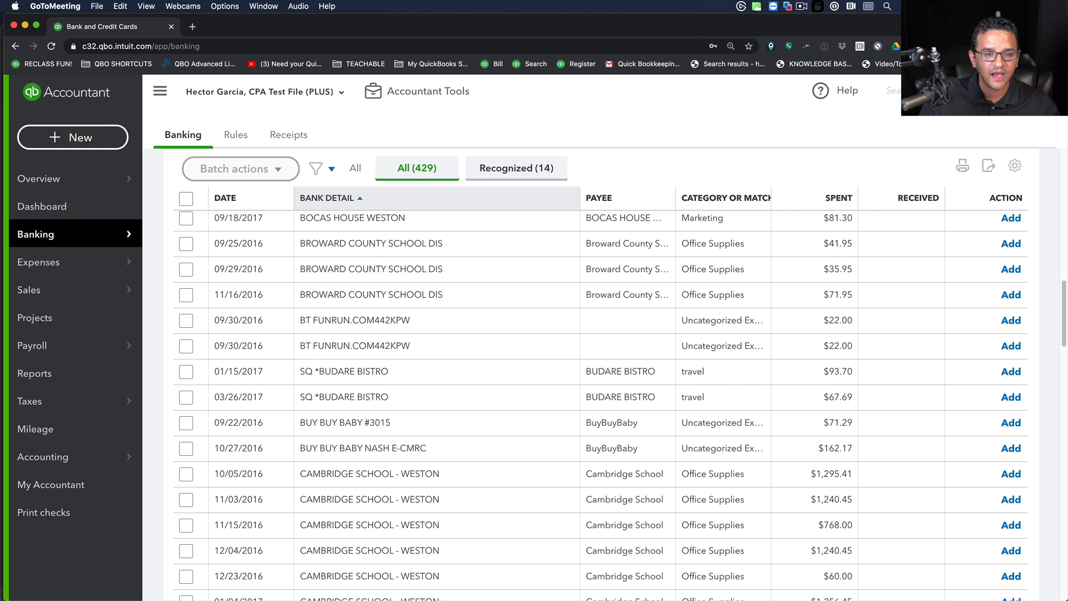
mouse_move(608, 437)
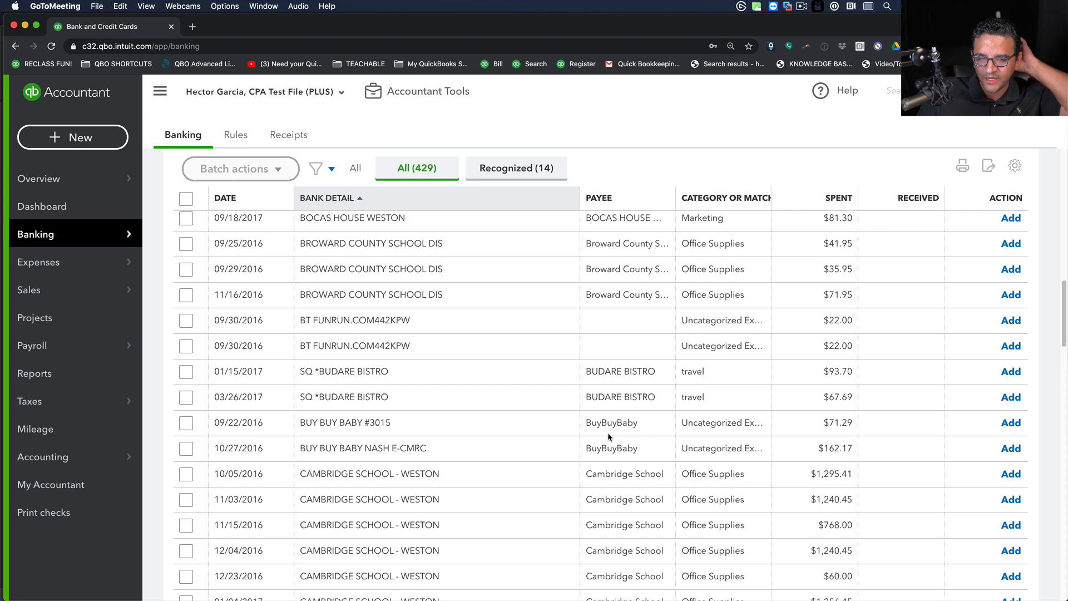
mouse_move(374, 334)
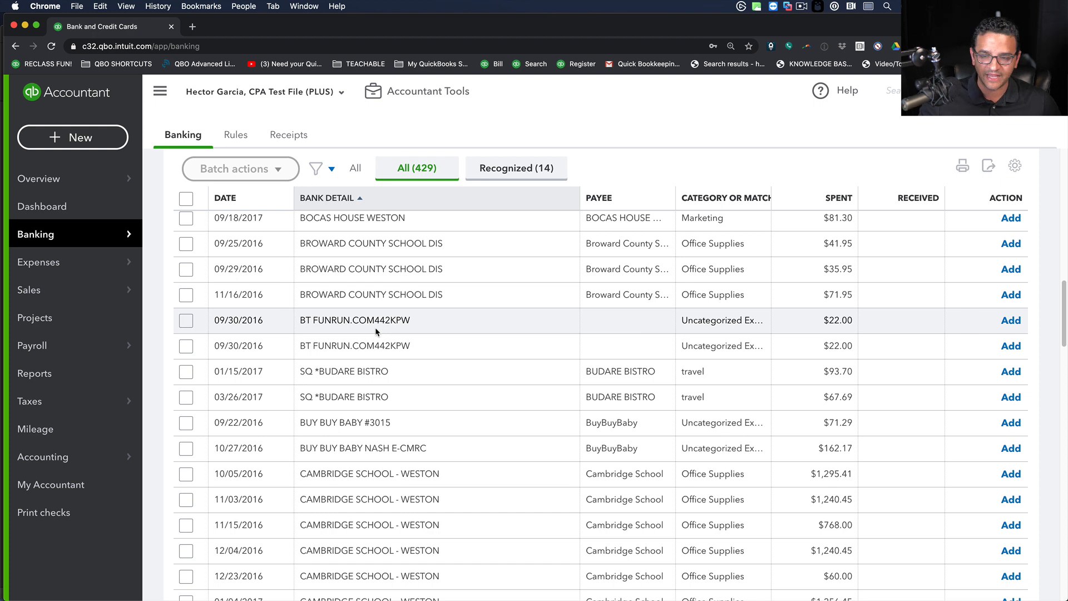
Step: Expand the $22.00 BT FUNRUN.COM442KPW transaction and open its linked website
click(354, 320)
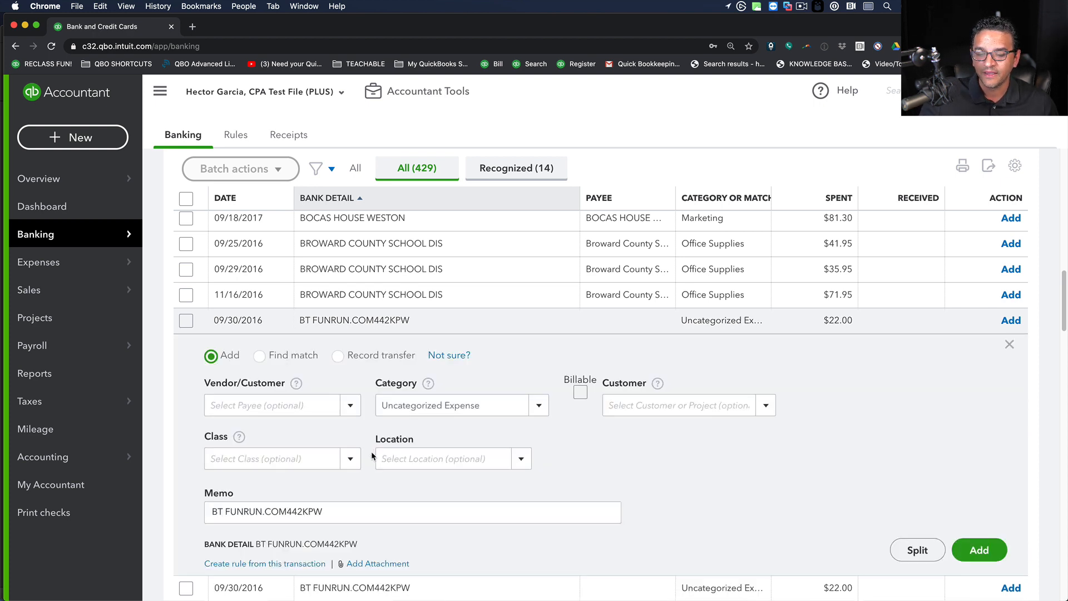
click(412, 512)
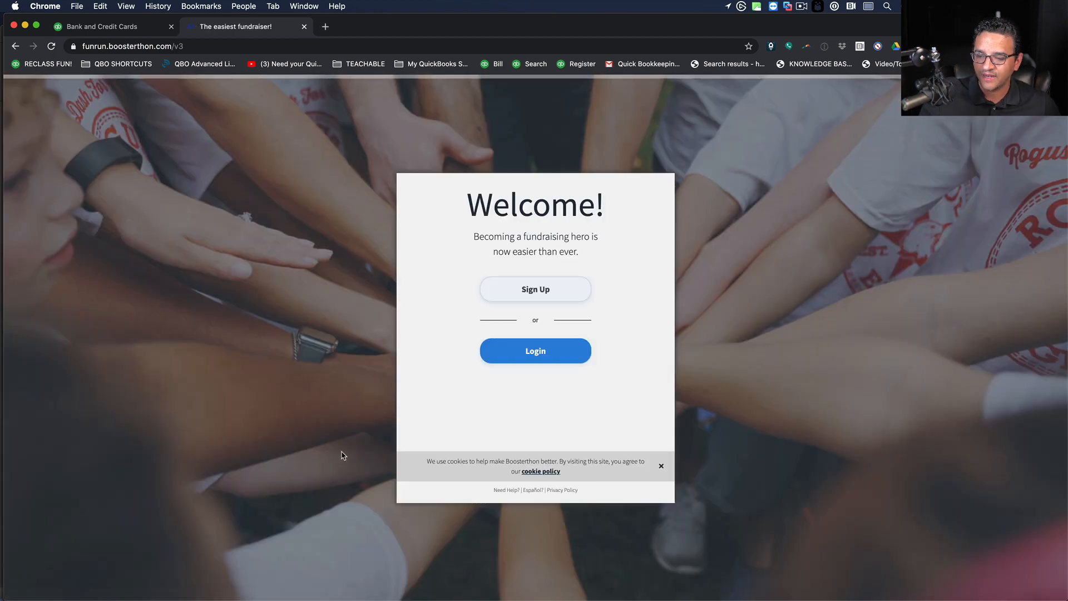
mouse_move(552, 480)
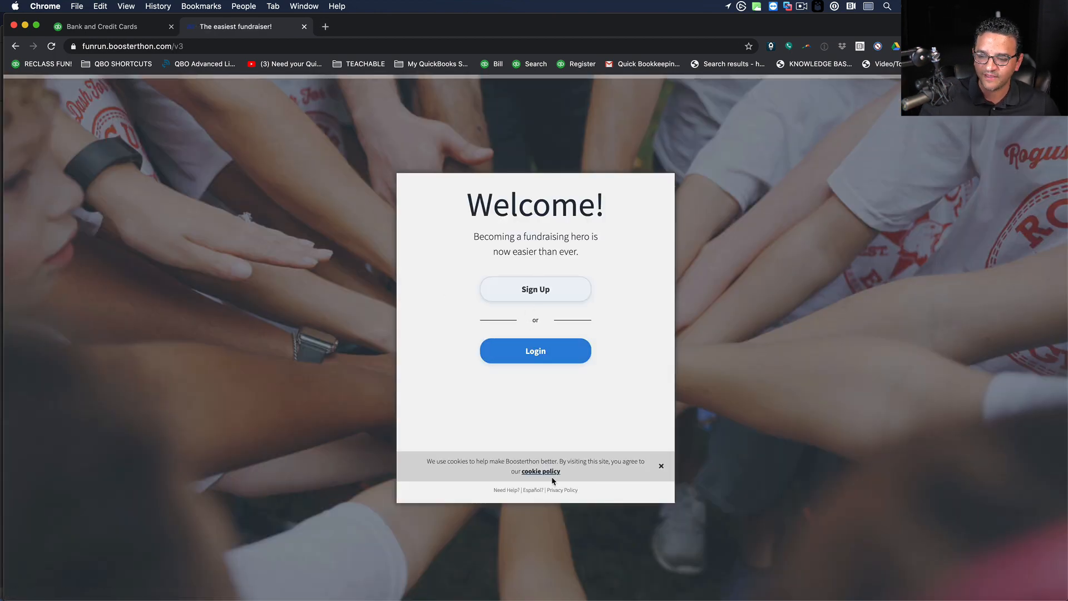
mouse_move(293, 33)
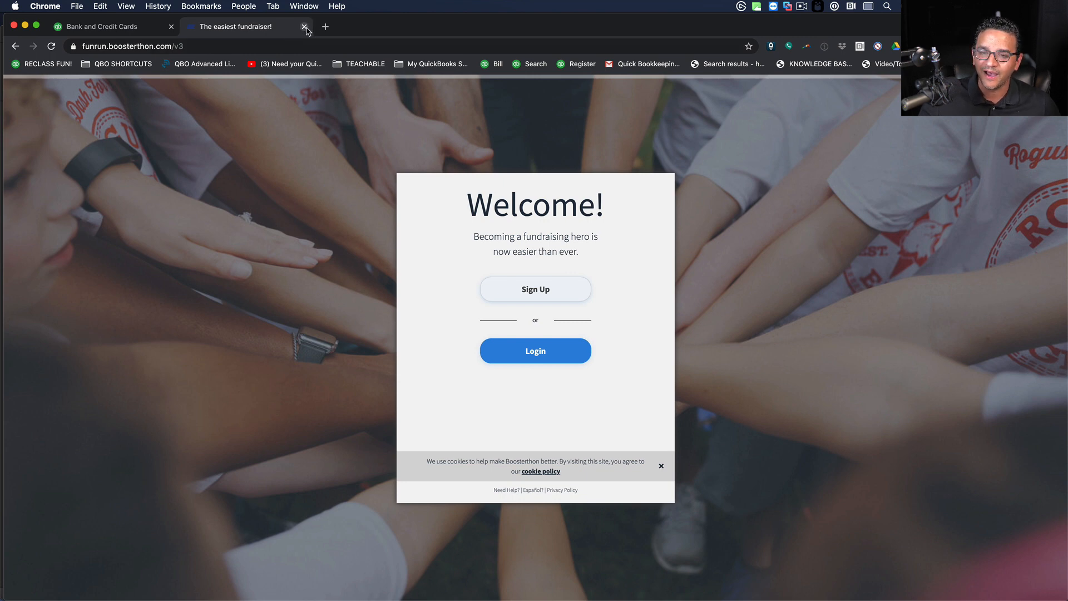
Step: Close the Boosterthon 'The easiest fundraiser!' tab to return to QuickBooks
click(306, 27)
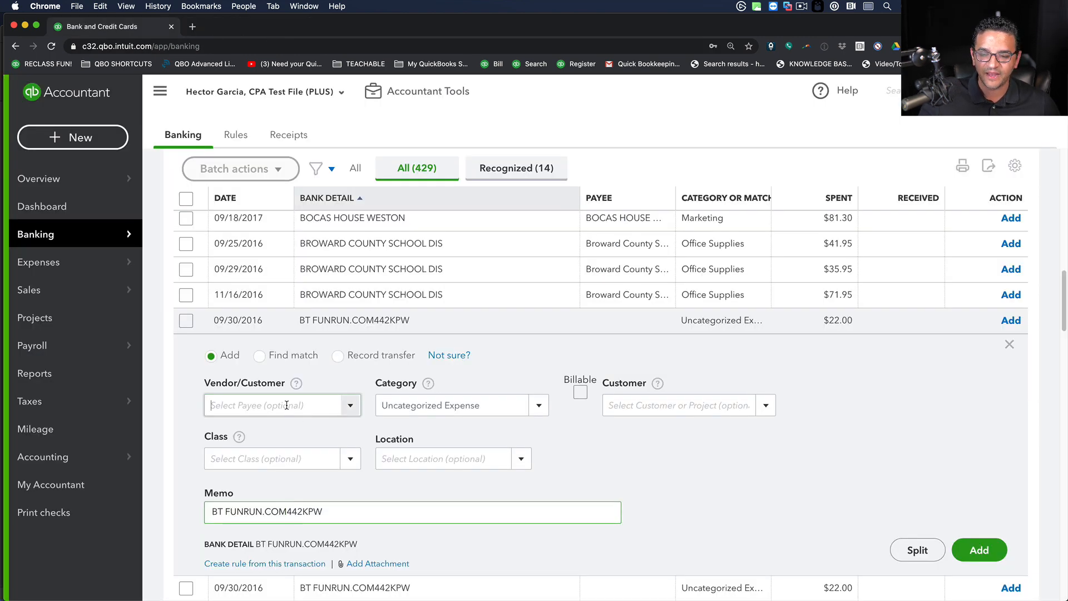
Step: Create FUNRun as a new vendor for the BT FUNRUN transaction
text(FUNRun)
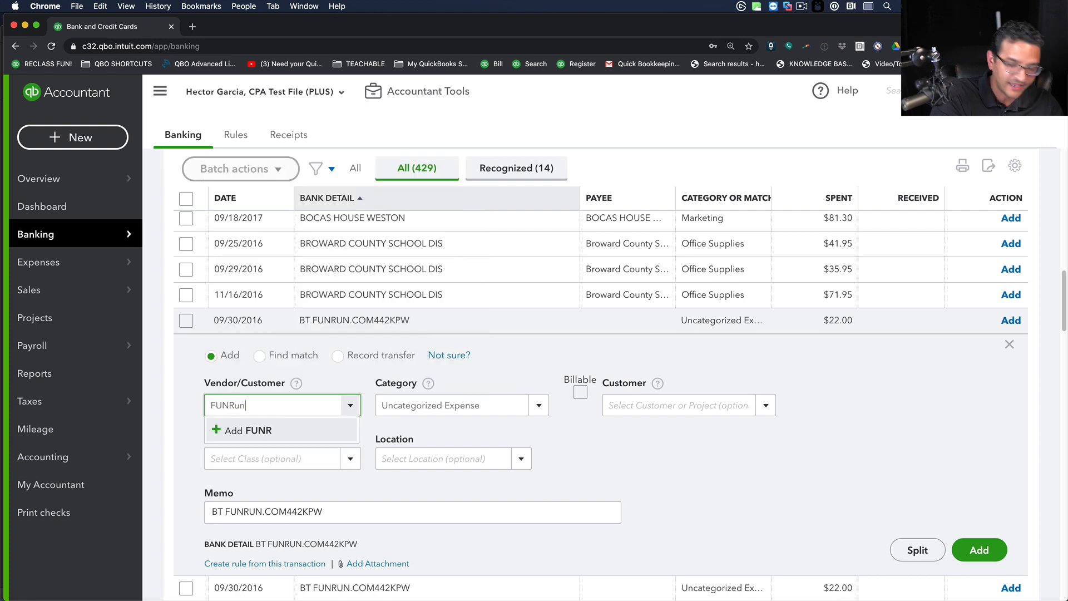
click(251, 430)
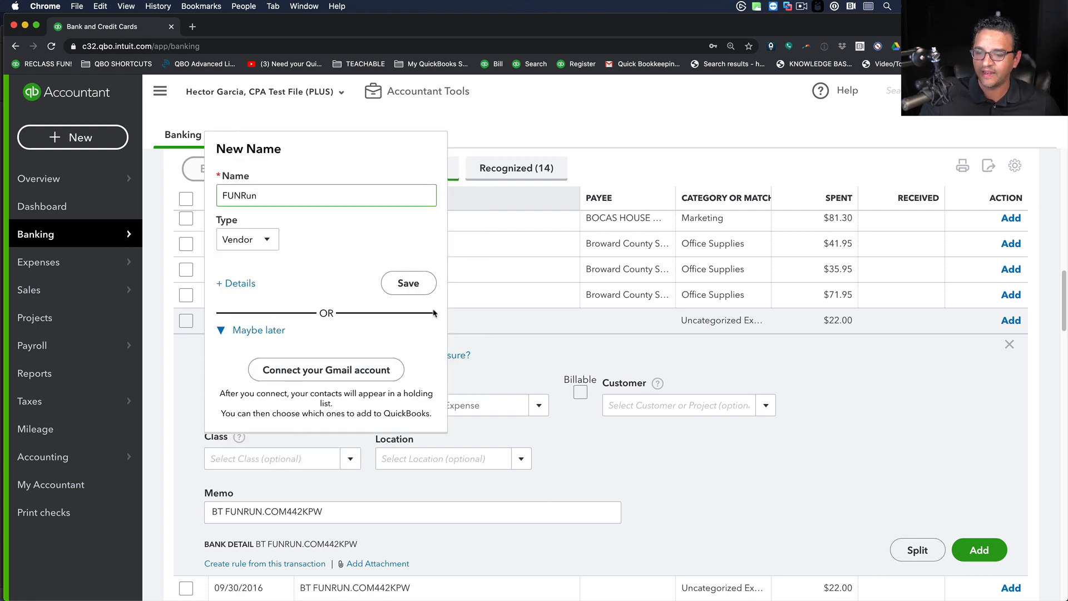
click(407, 282)
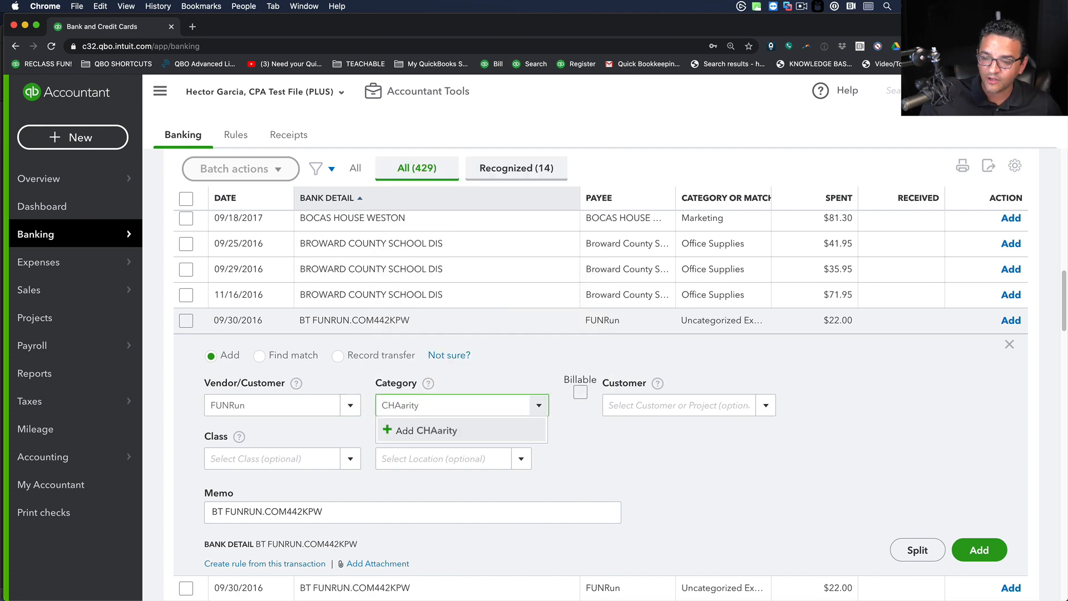
Step: Create the CHAarity expense category and add the $22.00 transaction
click(428, 430)
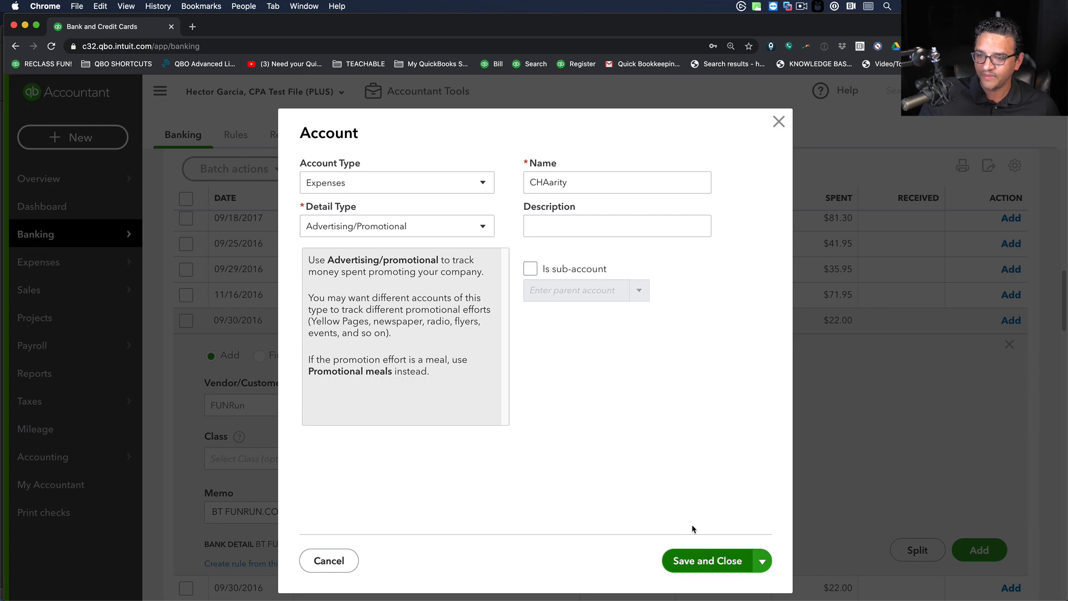
click(706, 560)
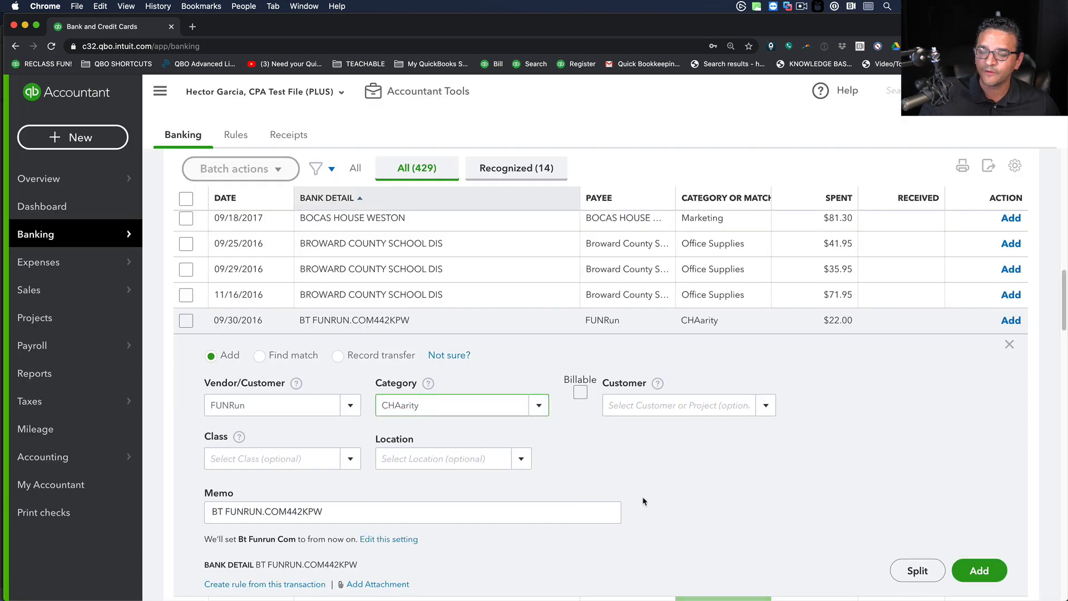
click(978, 570)
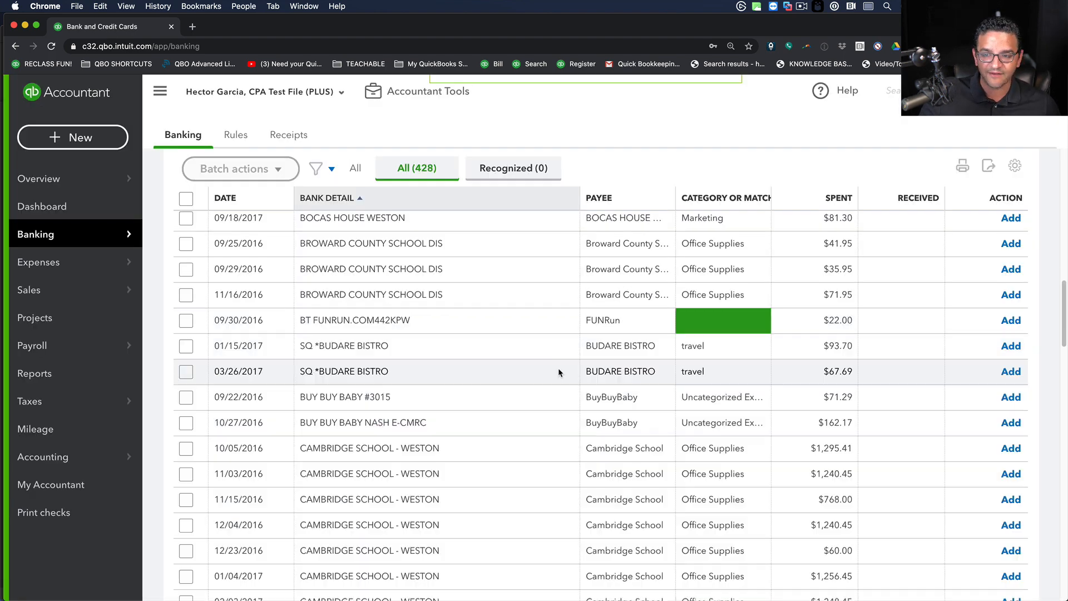
click(1011, 320)
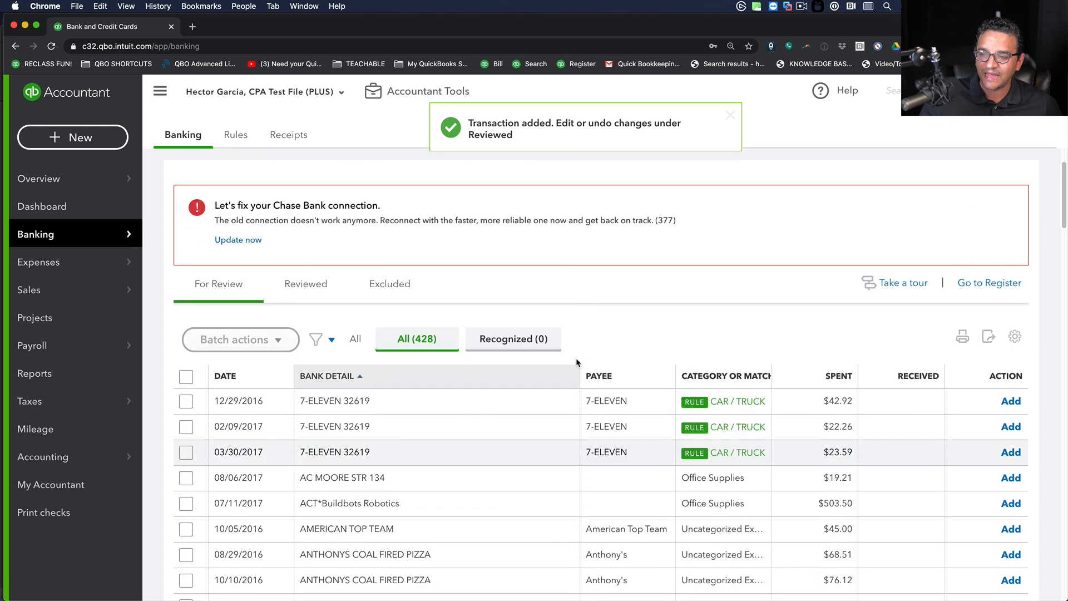
Step: Add the $19.21 AC MOORE STR 134 charge under new vendor AC Moore
click(341, 477)
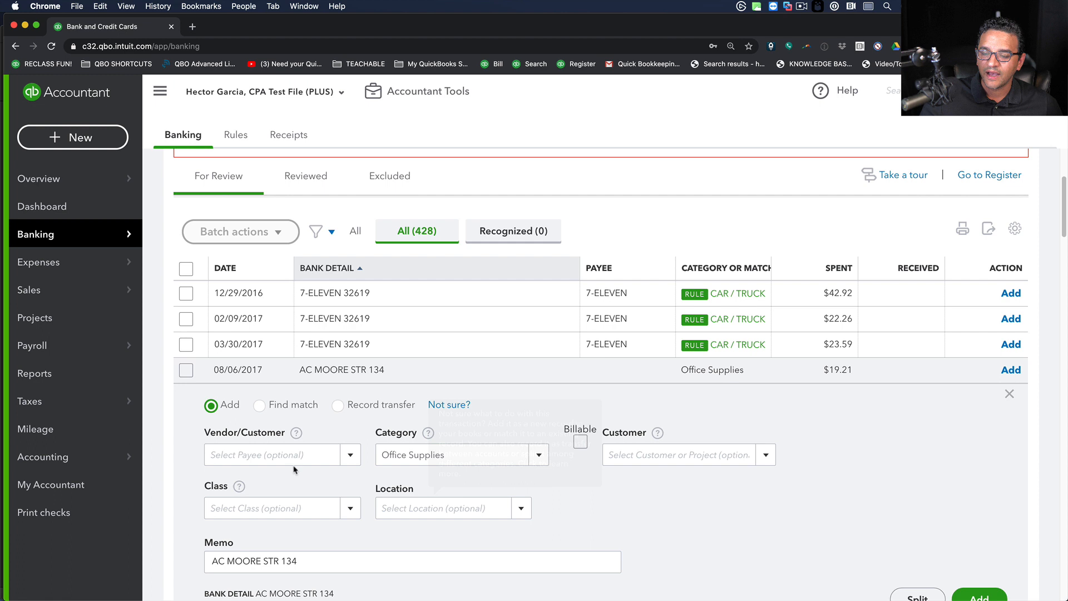
text(AC Moore)
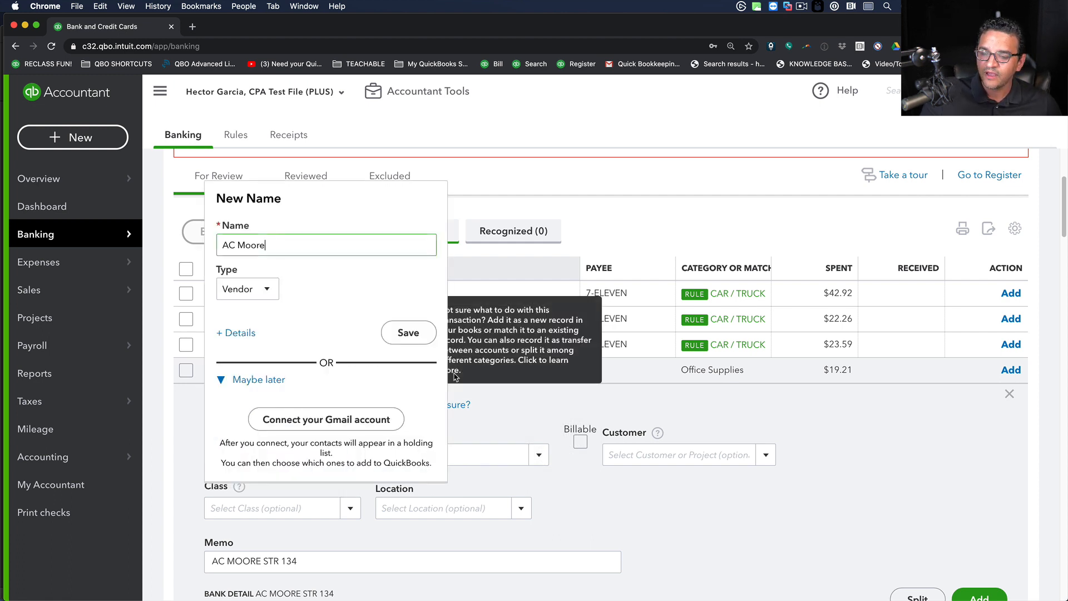
click(407, 333)
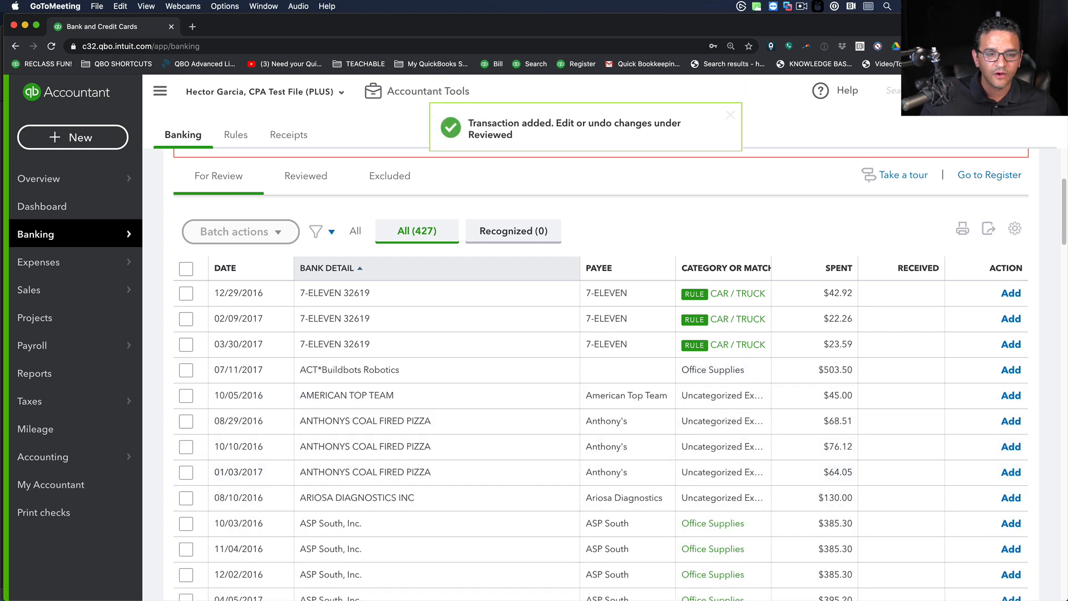
click(729, 113)
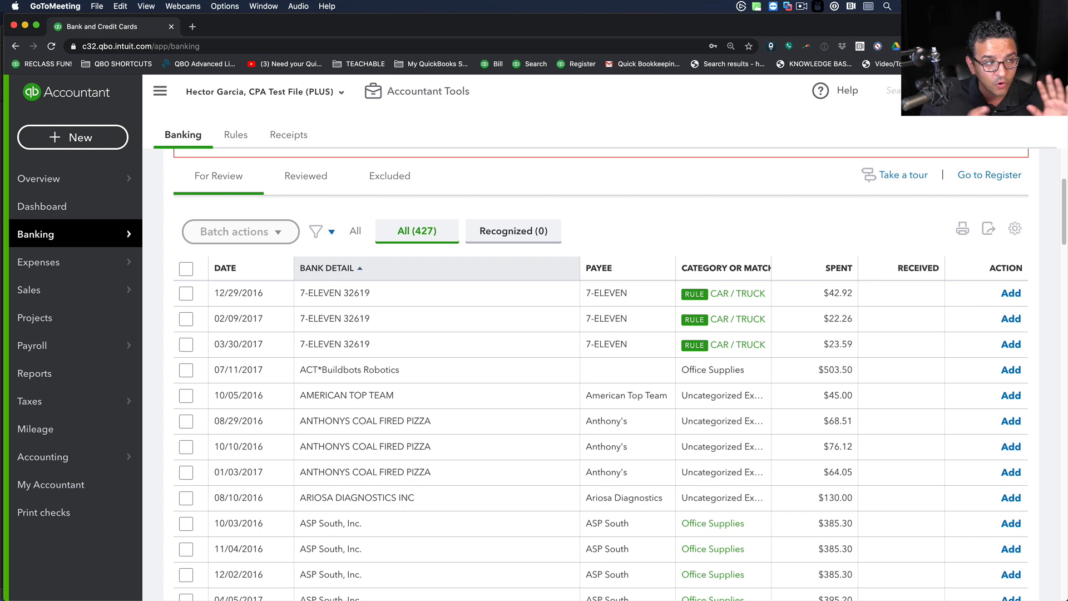
mouse_move(104, 597)
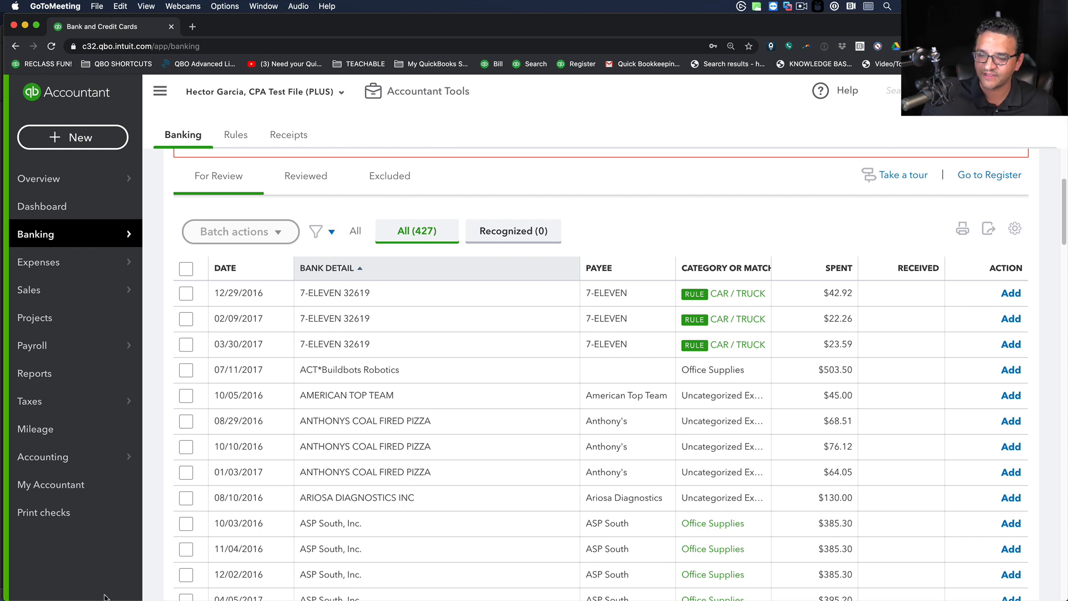
scroll(down, 3)
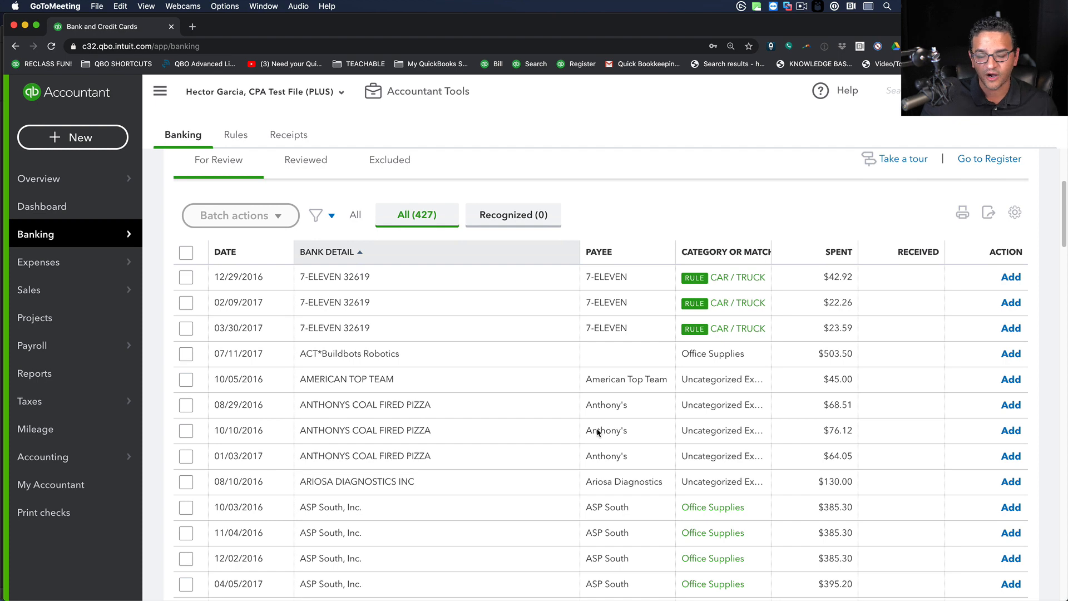
mouse_move(608, 257)
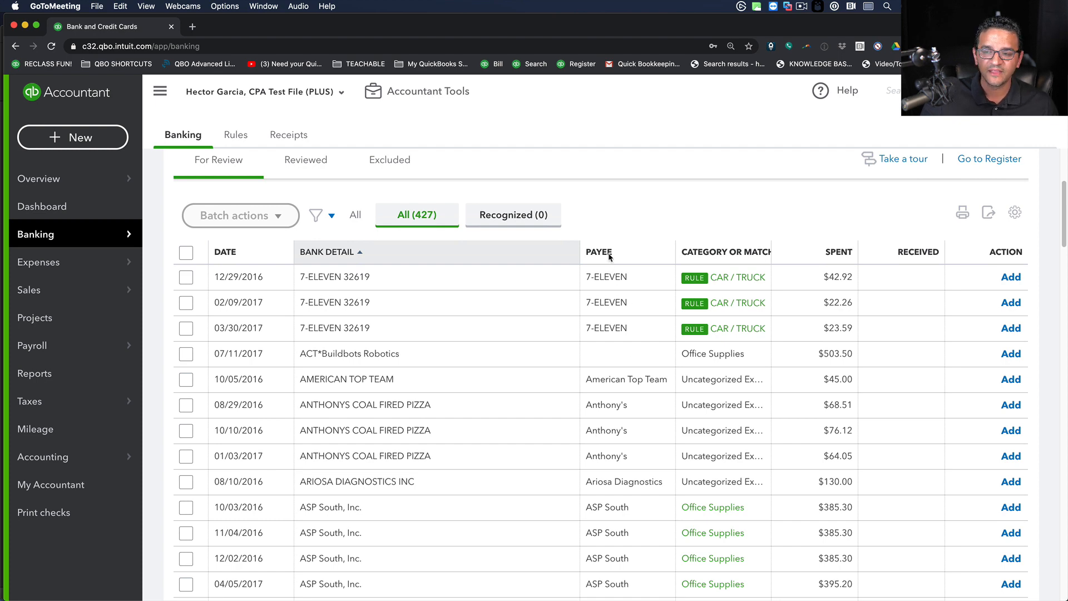
Step: Sort by payee and batch-add the three Anthony's Coal Fired Pizza charges as meals
click(598, 252)
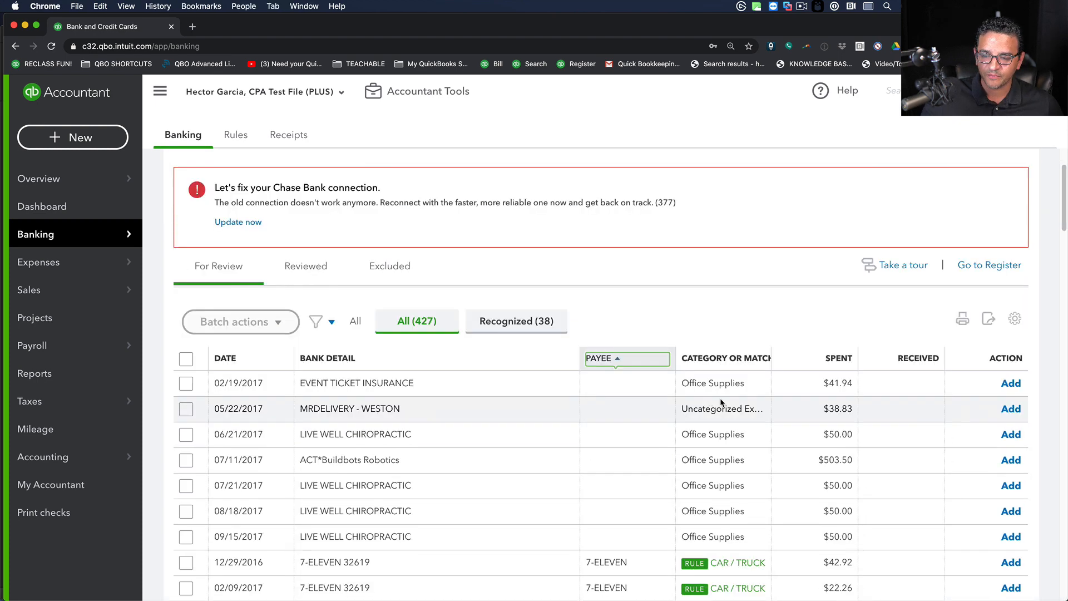
scroll(down, 3)
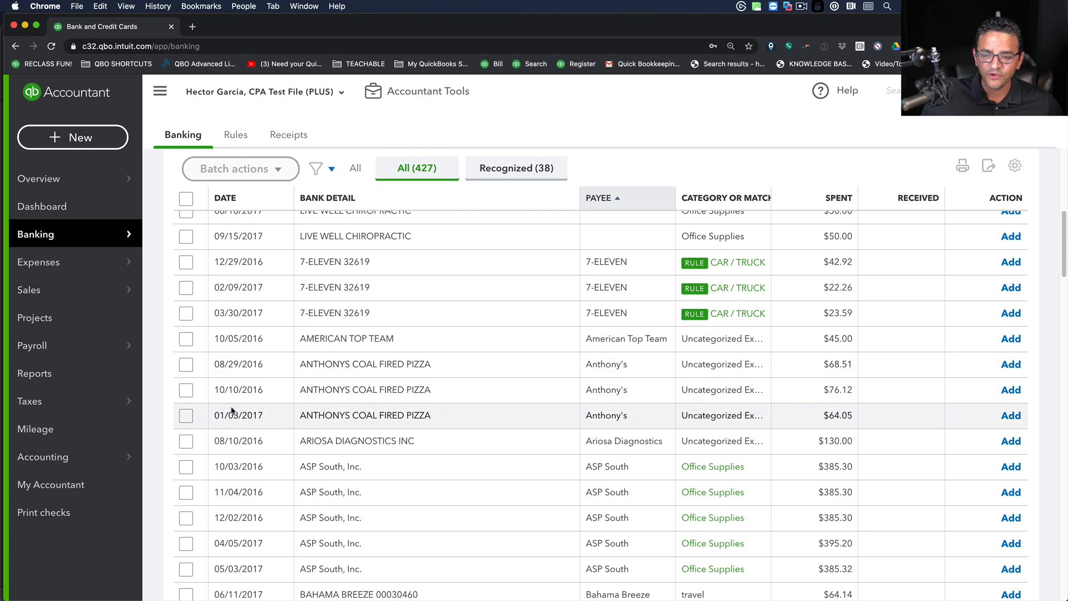
mouse_move(186, 364)
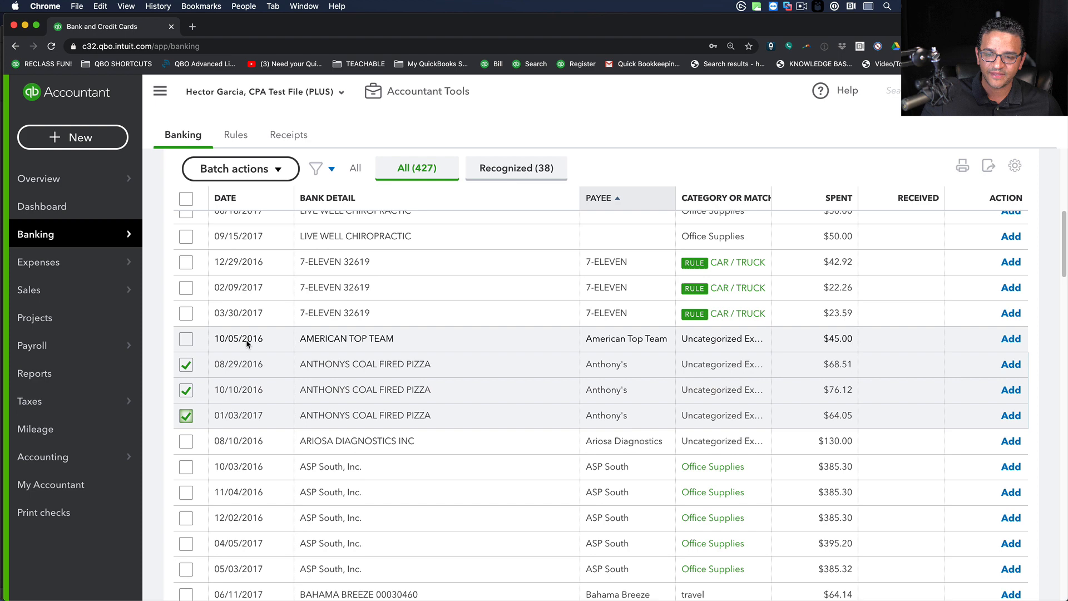
click(240, 168)
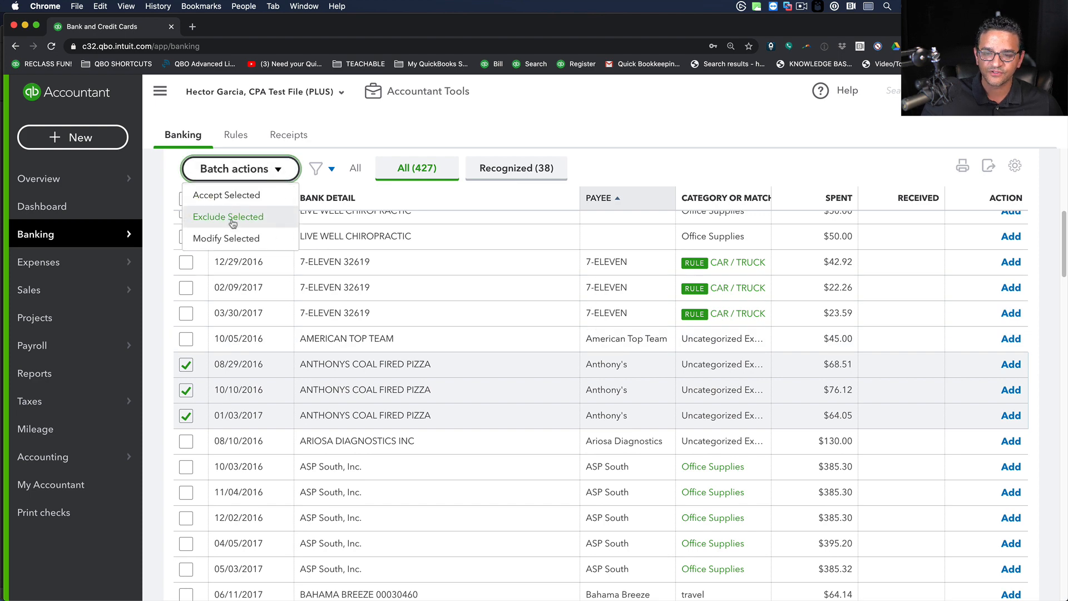
click(227, 237)
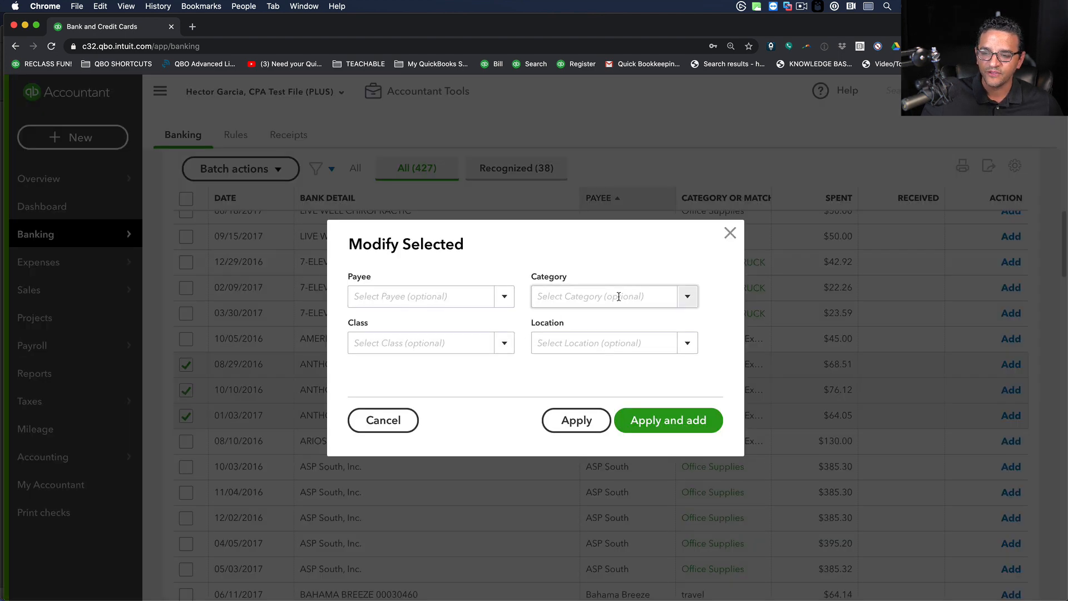
click(606, 295)
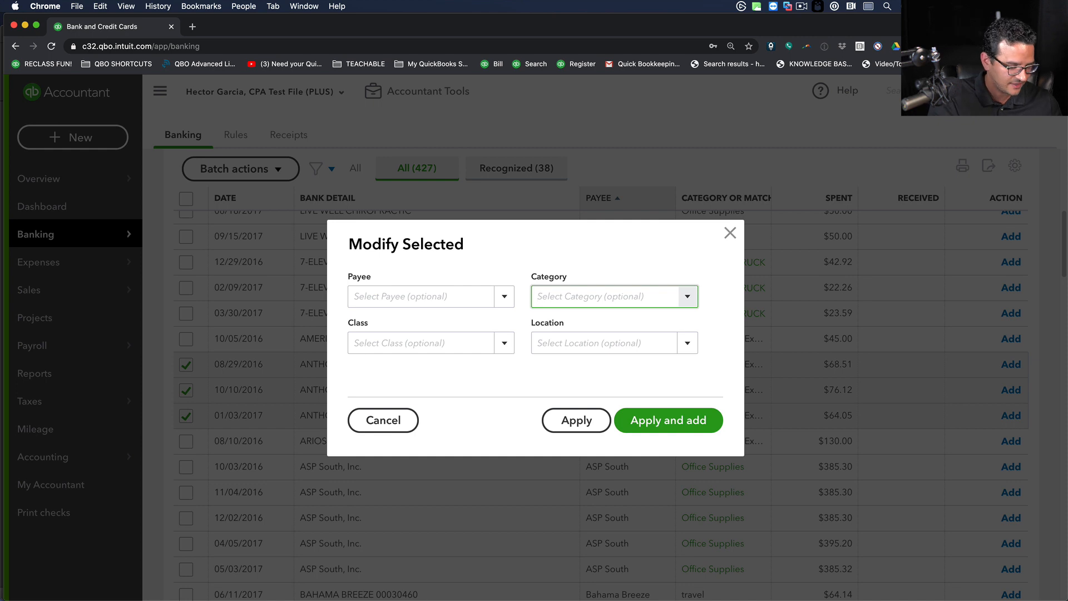
text(meals)
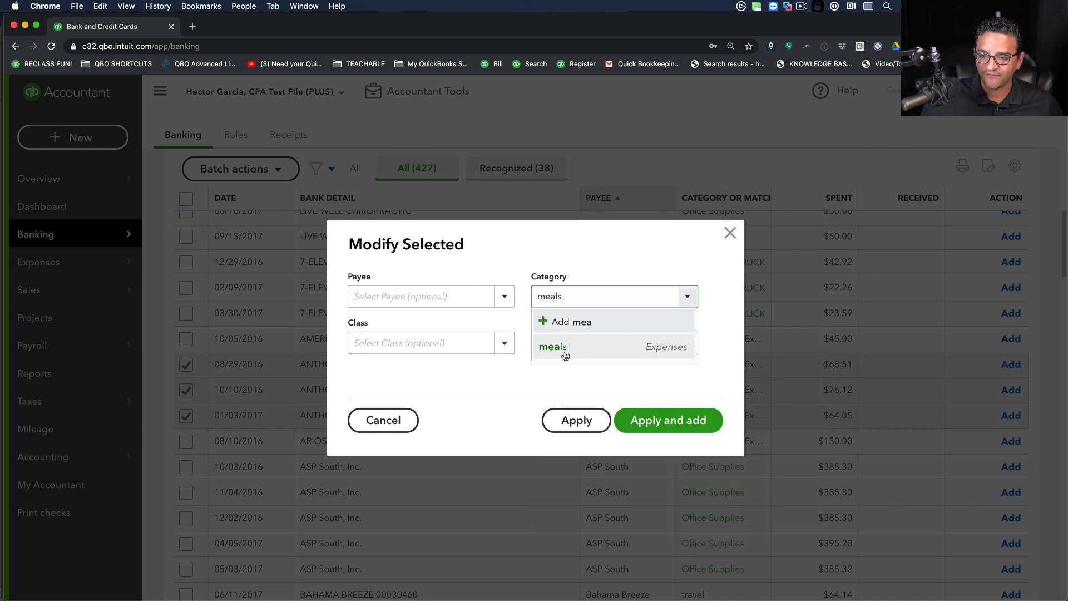
click(552, 346)
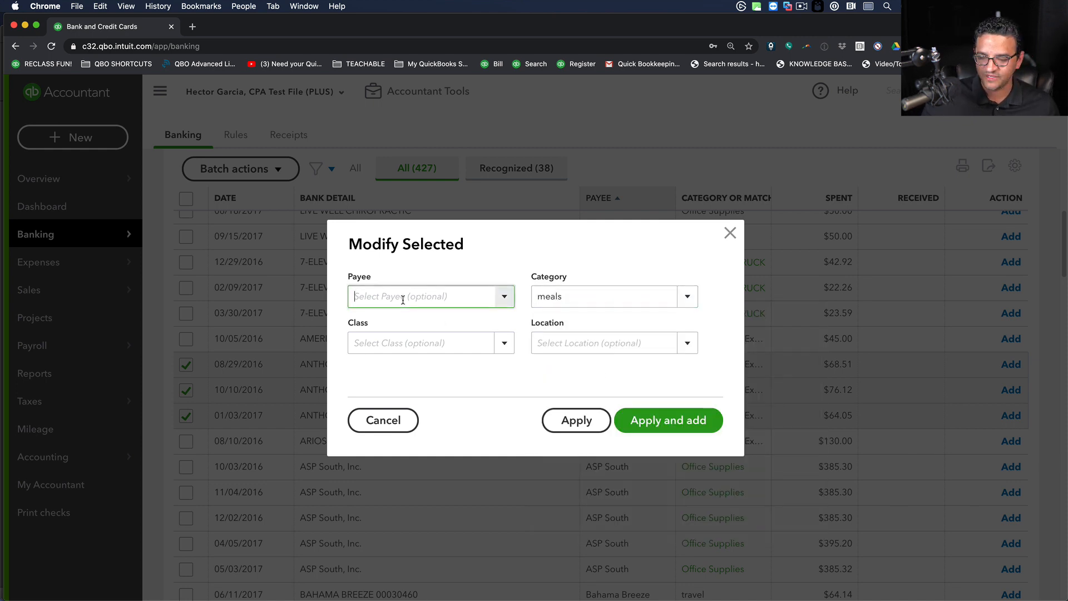
click(576, 419)
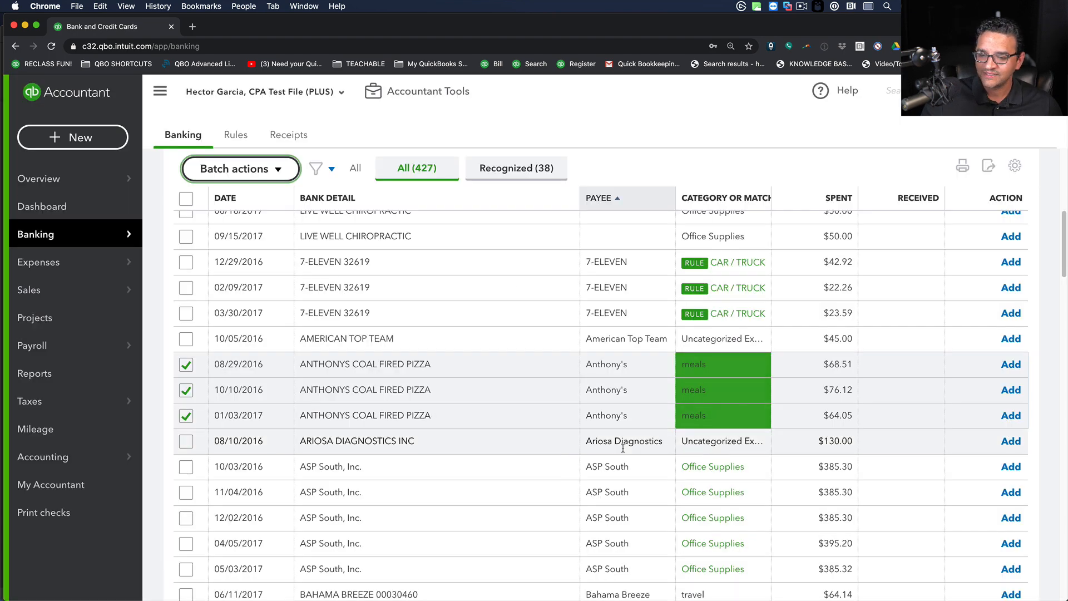
click(240, 168)
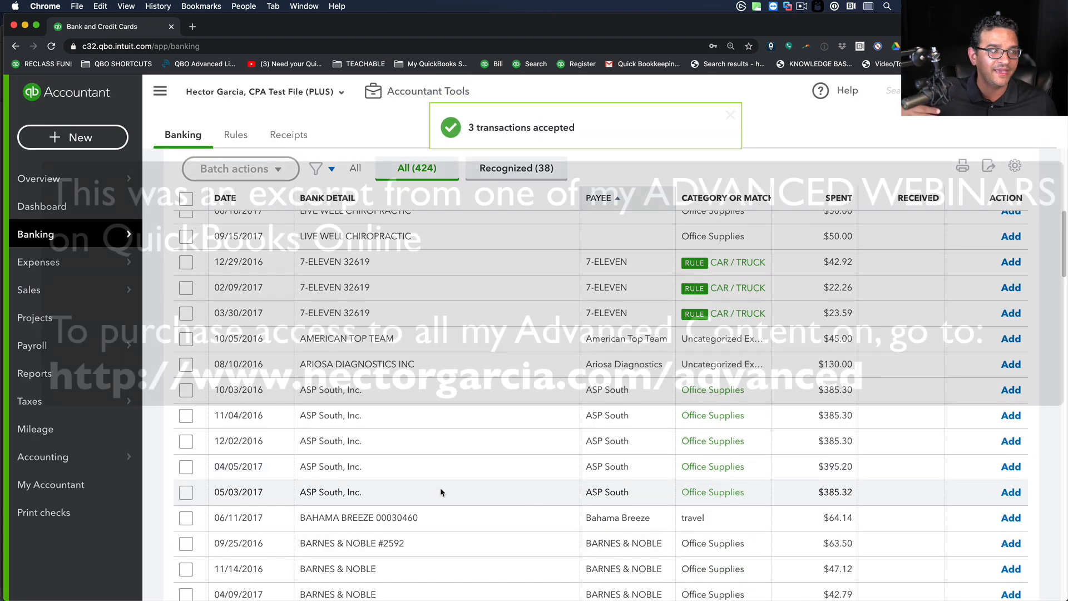